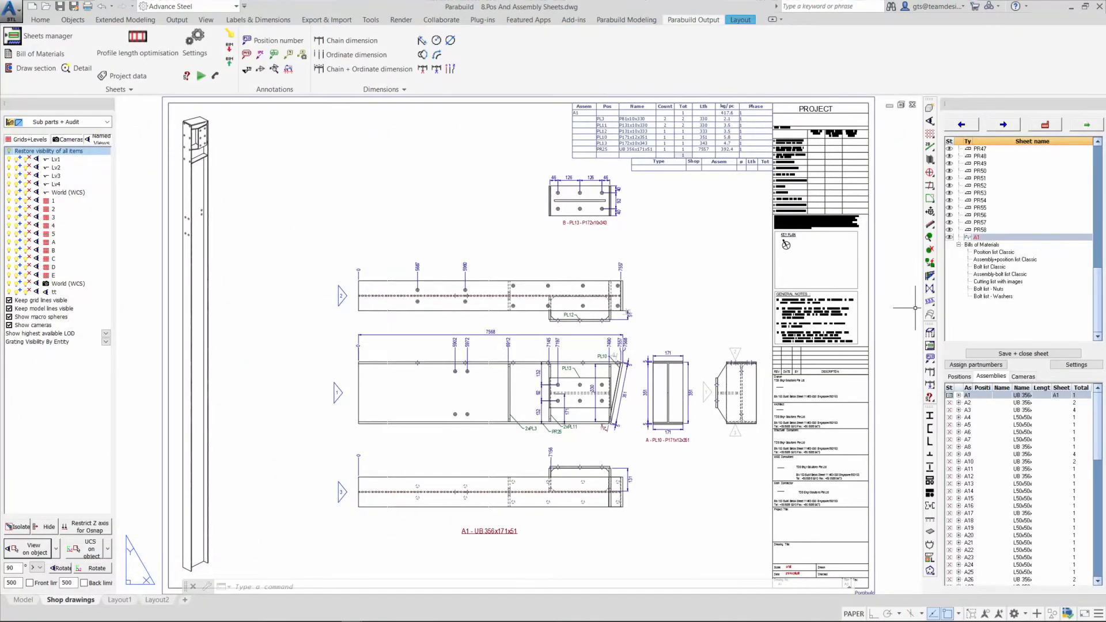
Switch from the 8.Pos And Assembly Sheets drawing to the 7.Bills of Materials drawing.
{"action": "left_click", "coordinate": [999, 163]}
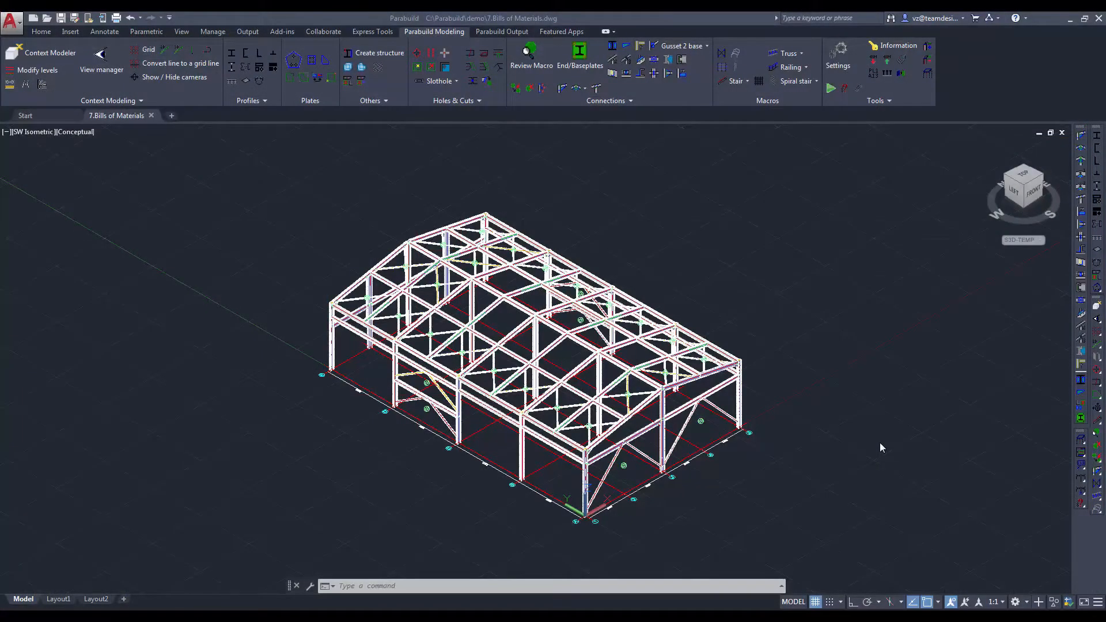
{"action": "mouse_move", "coordinate": [580, 174]}
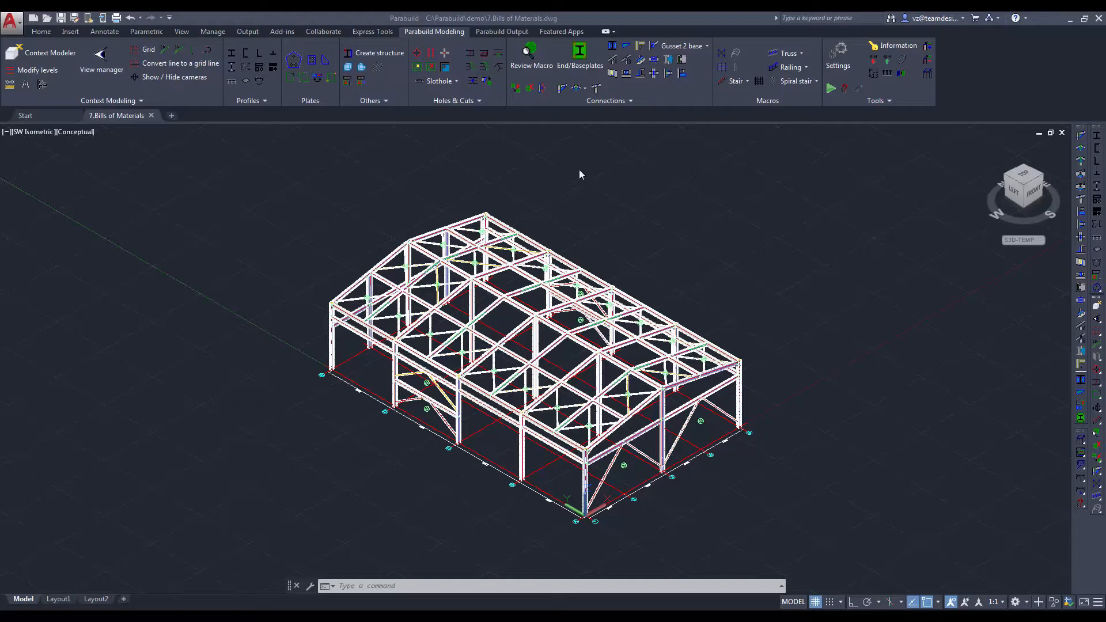
{"action": "mouse_move", "coordinate": [501, 31]}
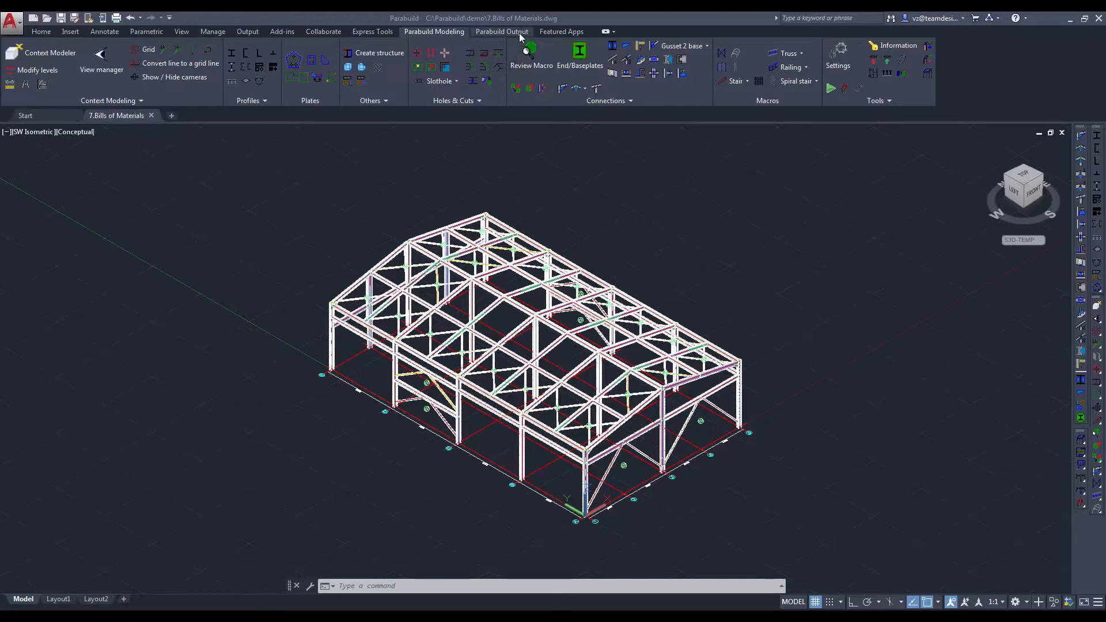
Generate the Position list Classic bill from the Sheets manager on the Parabuild Output ribbon.
{"action": "left_click", "coordinate": [501, 31]}
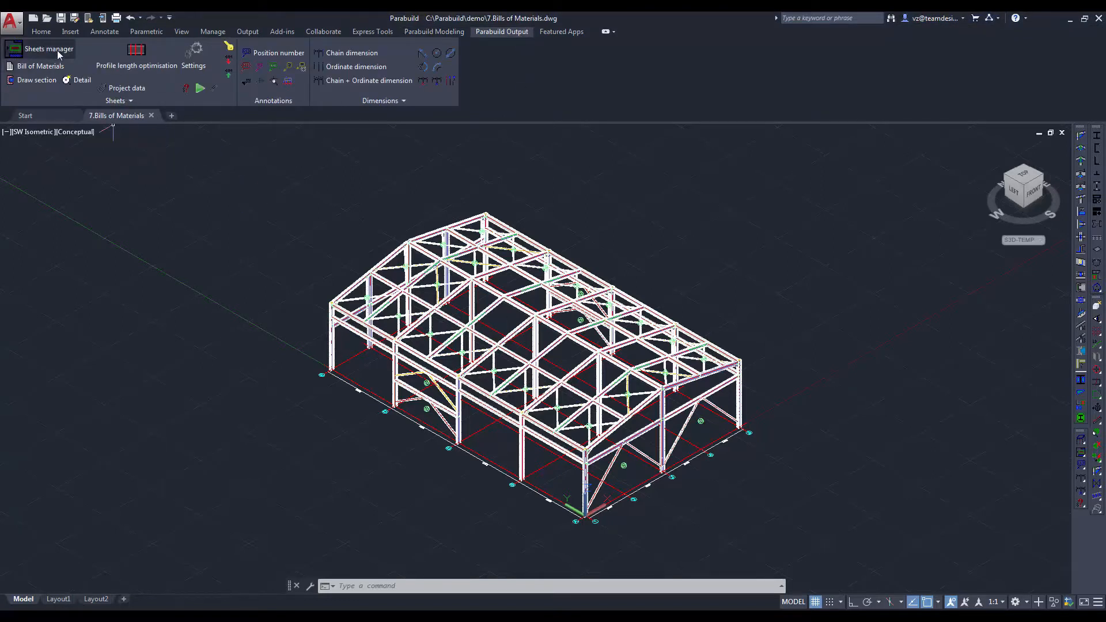
{"action": "mouse_move", "coordinate": [50, 48]}
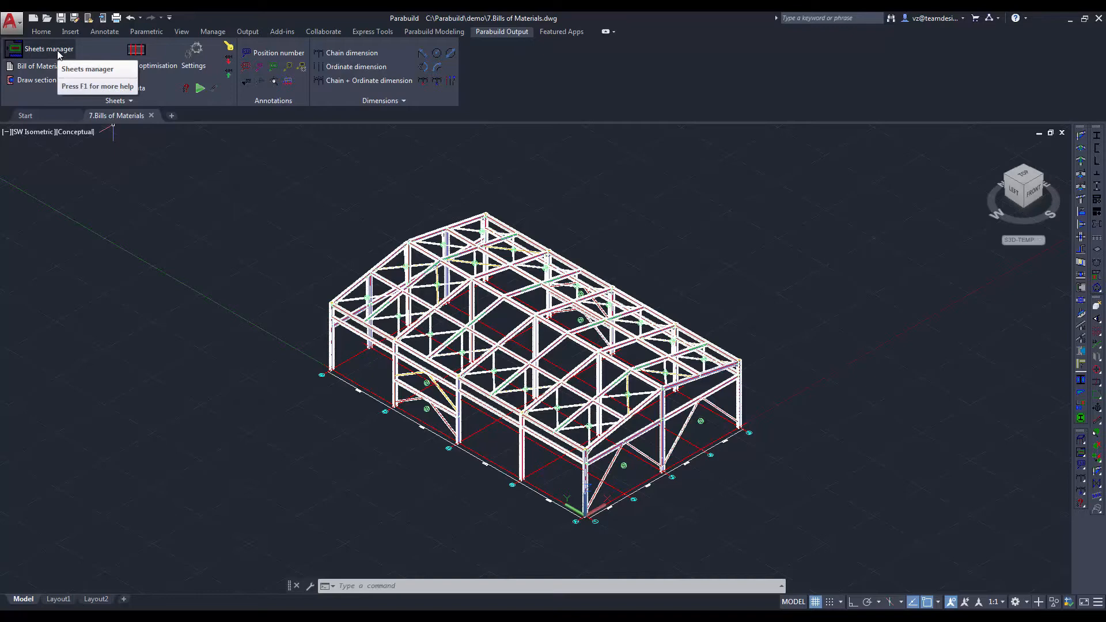
{"action": "left_click", "coordinate": [49, 49]}
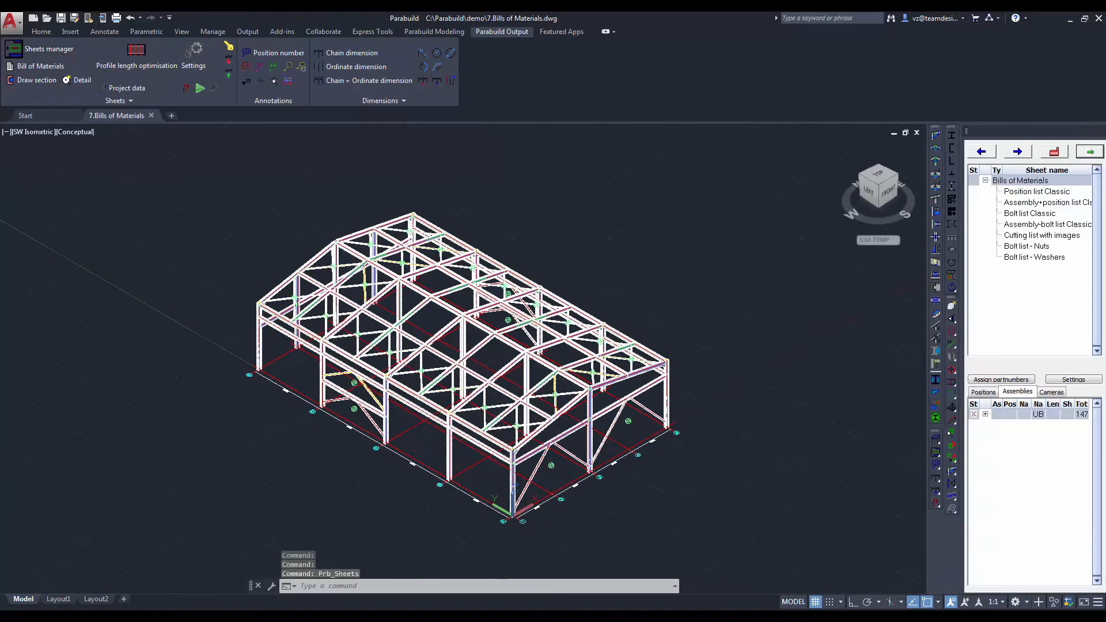
{"action": "mouse_move", "coordinate": [538, 254]}
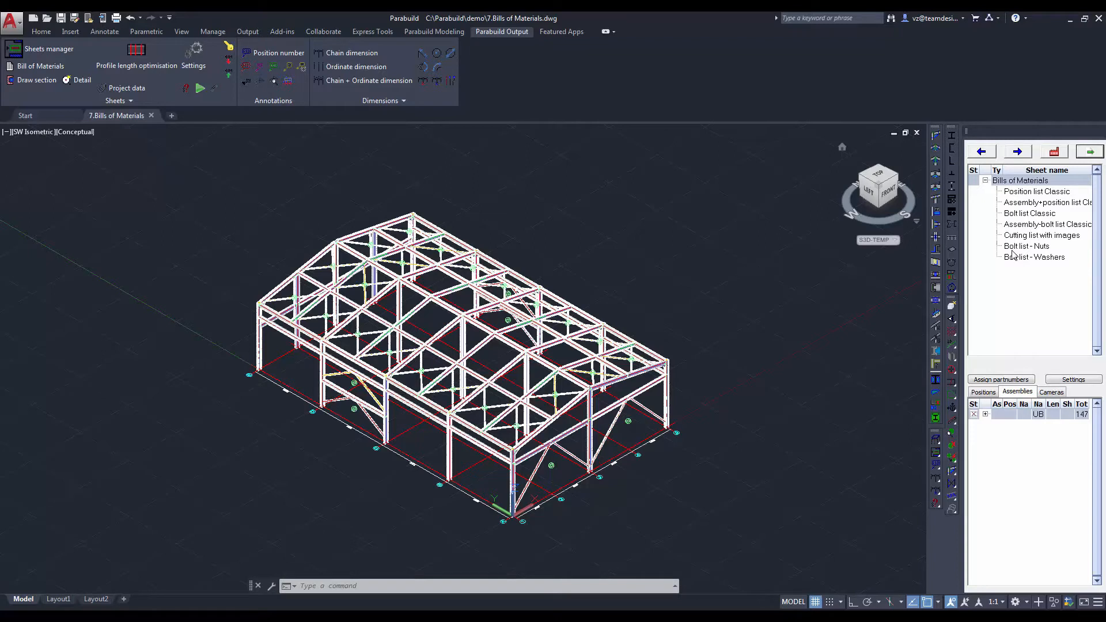
{"action": "left_click", "coordinate": [1037, 191]}
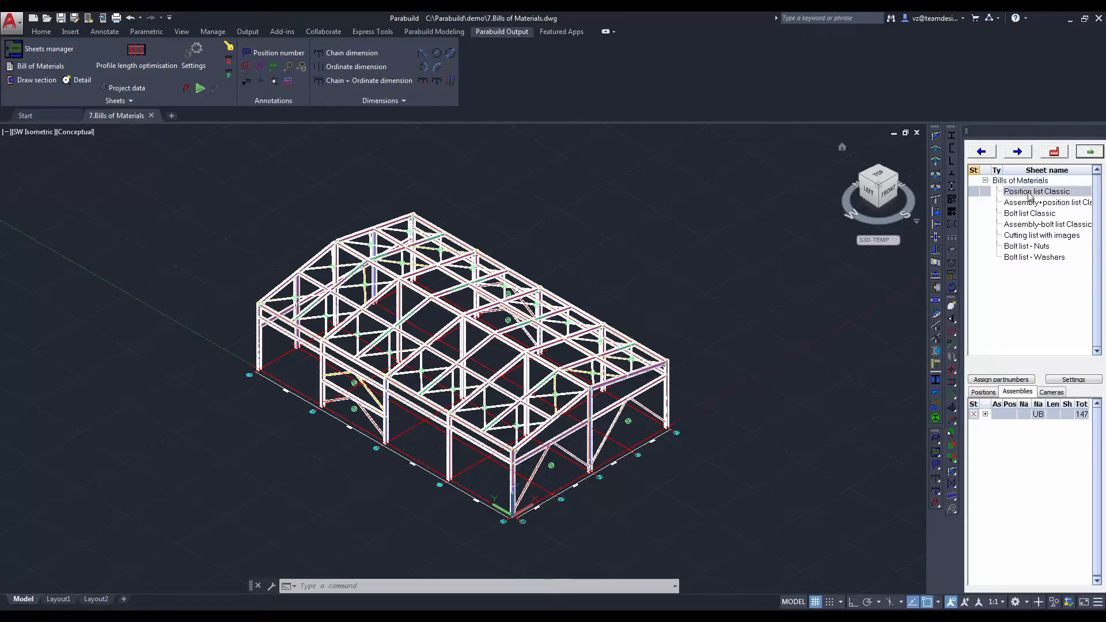
{"action": "right_click", "coordinate": [1036, 191]}
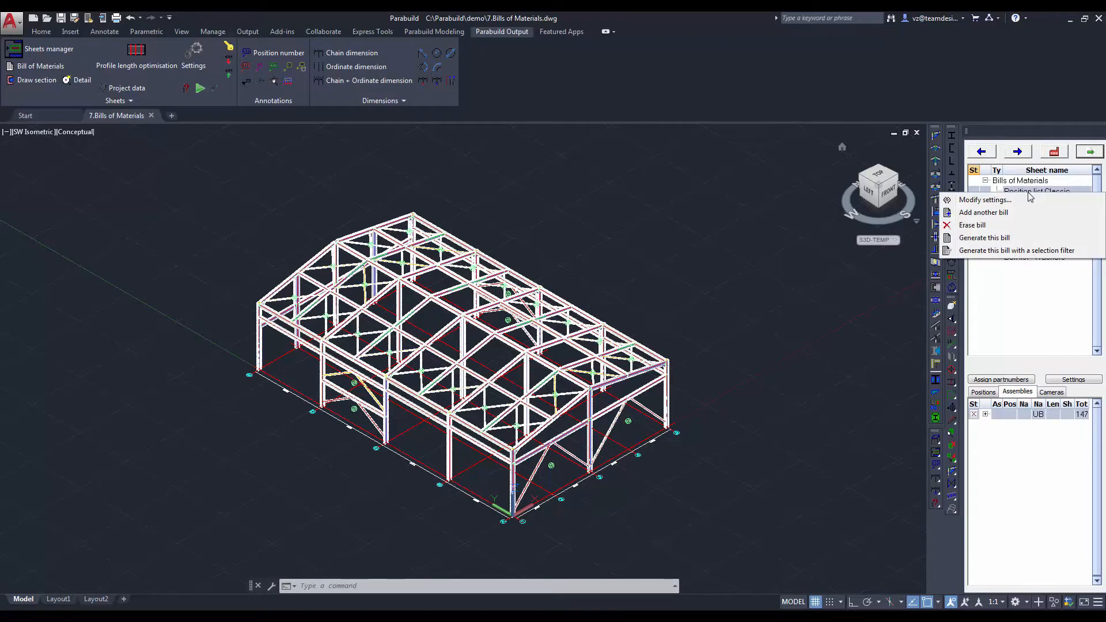
{"action": "mouse_move", "coordinate": [1014, 238]}
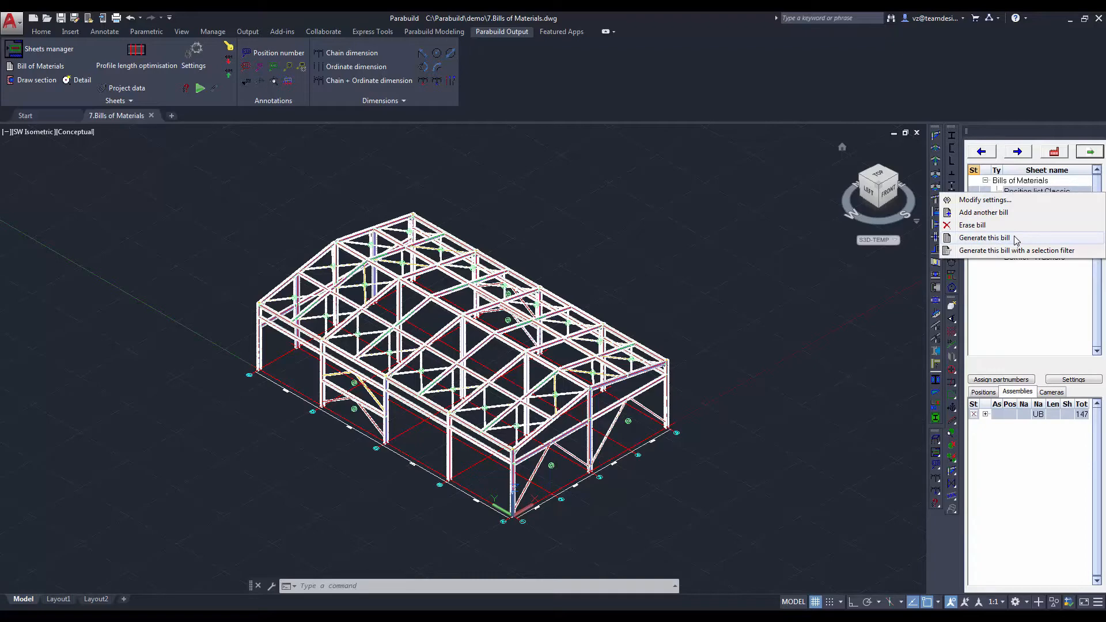
{"action": "left_click", "coordinate": [983, 238]}
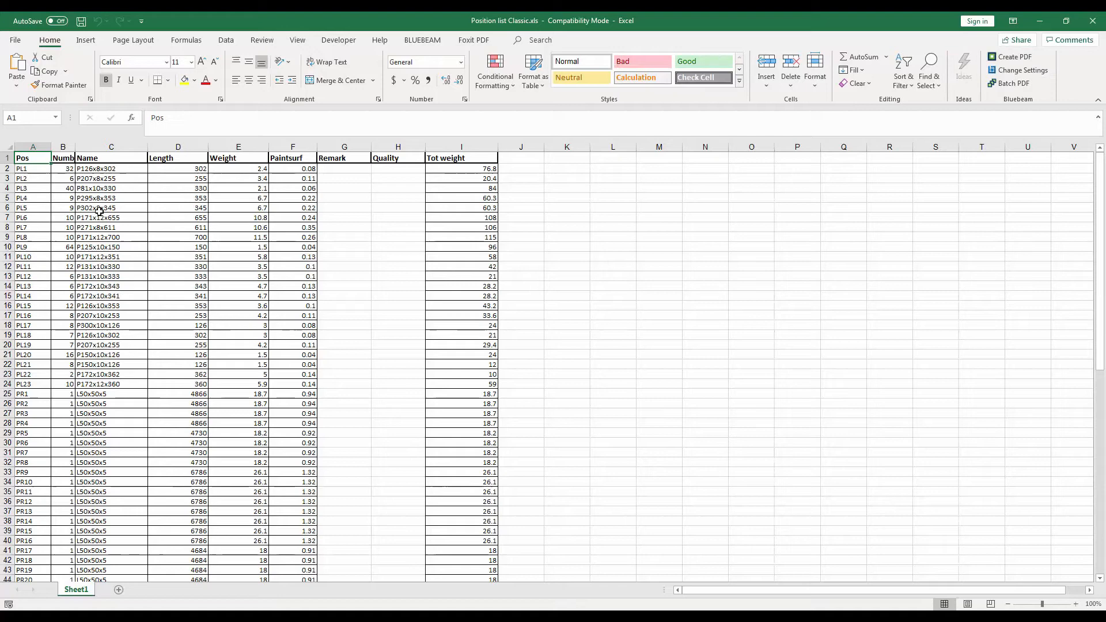
Review the PL1 plate row and the PR profile rows in the Position list Classic workbook.
{"action": "left_click", "coordinate": [32, 169]}
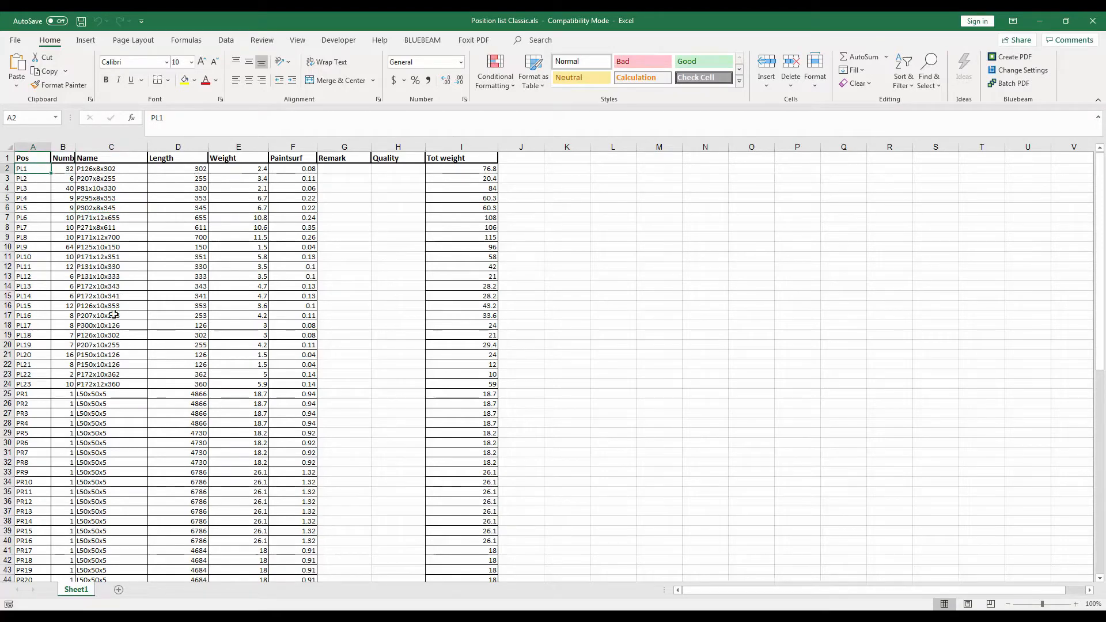
{"action": "mouse_move", "coordinate": [132, 335]}
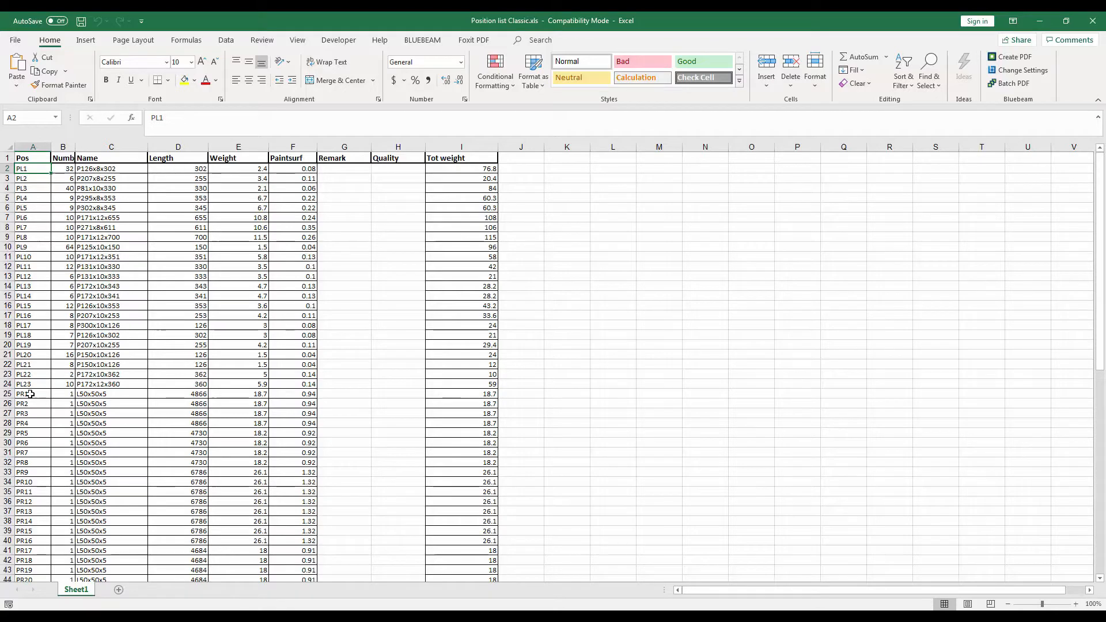
{"action": "left_click", "coordinate": [32, 394]}
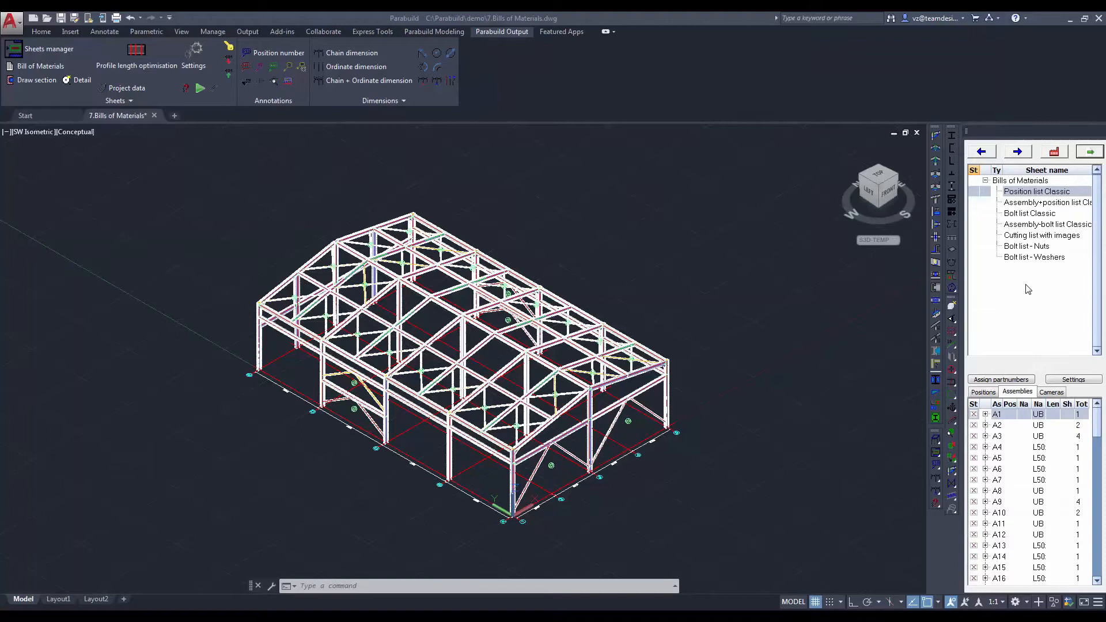
{"action": "mouse_move", "coordinate": [1044, 240]}
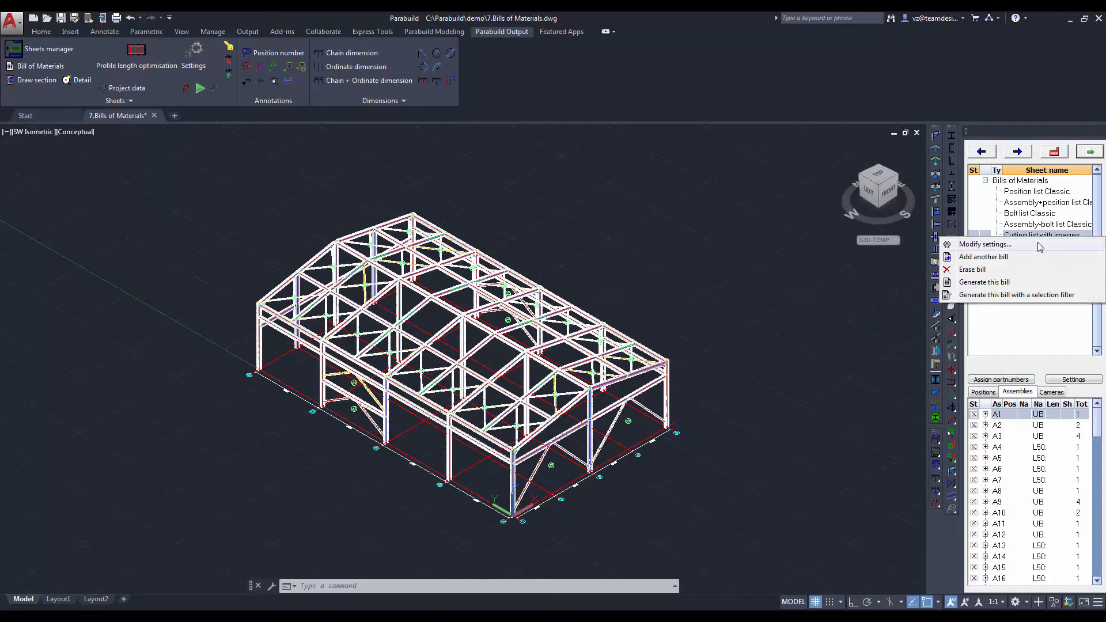
Modify the settings of the Cutting list with images bill.
{"action": "left_click", "coordinate": [986, 244]}
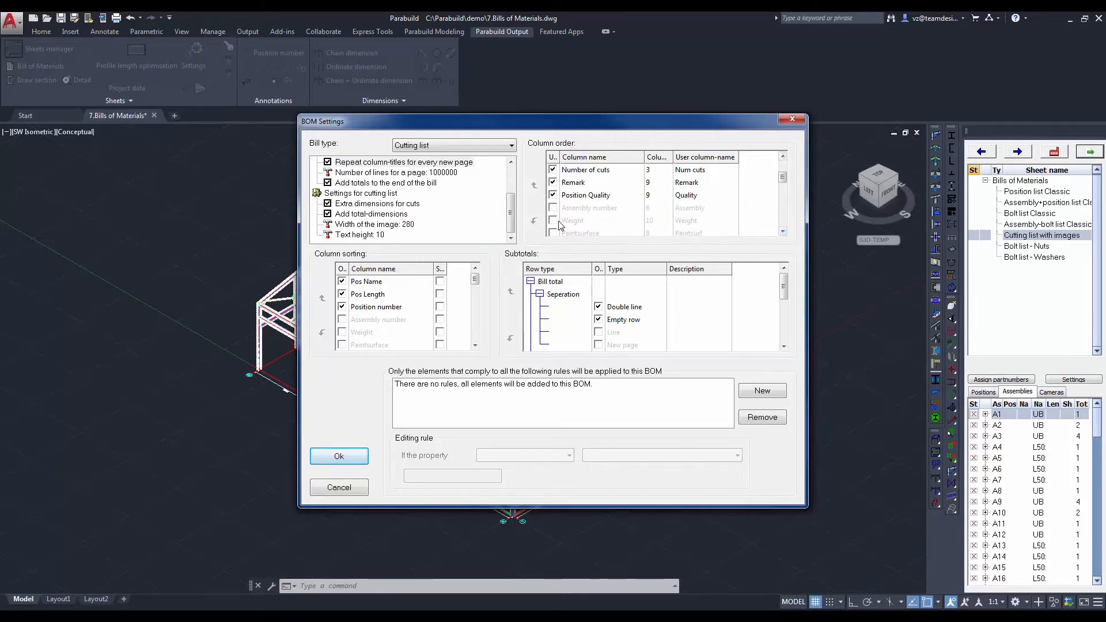
Add the Weight column below Number of cuts, keep sorting by position name, and confirm.
{"action": "left_click", "coordinate": [575, 220]}
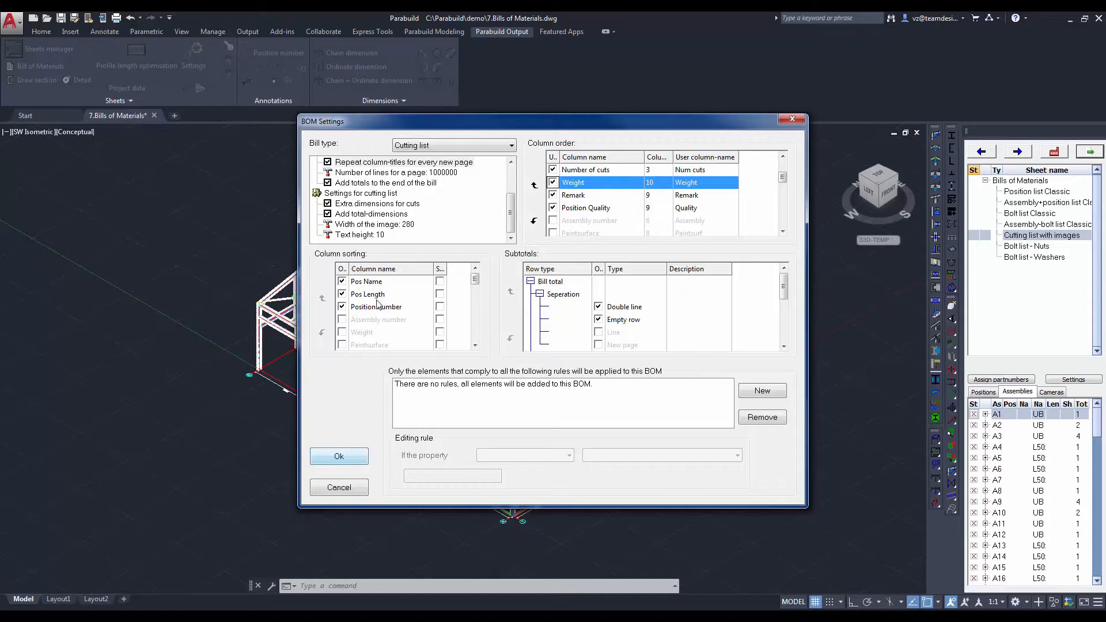
{"action": "left_click", "coordinate": [366, 281]}
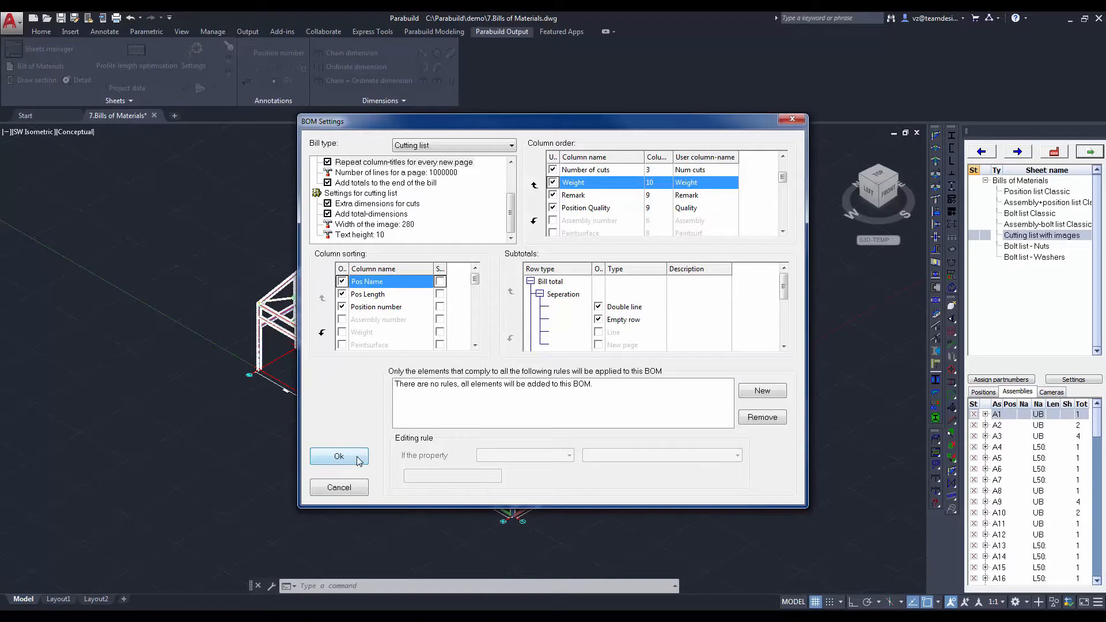
{"action": "left_click", "coordinate": [339, 456]}
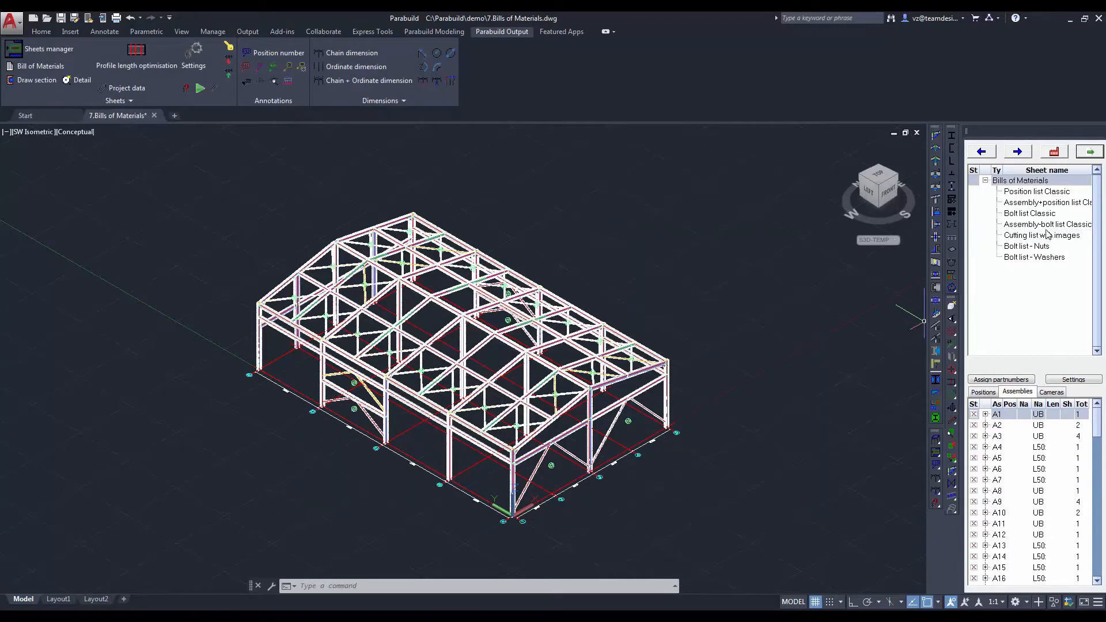
Generate the Cutting list with images and review its Weight column G in Excel.
{"action": "left_click", "coordinate": [1041, 235]}
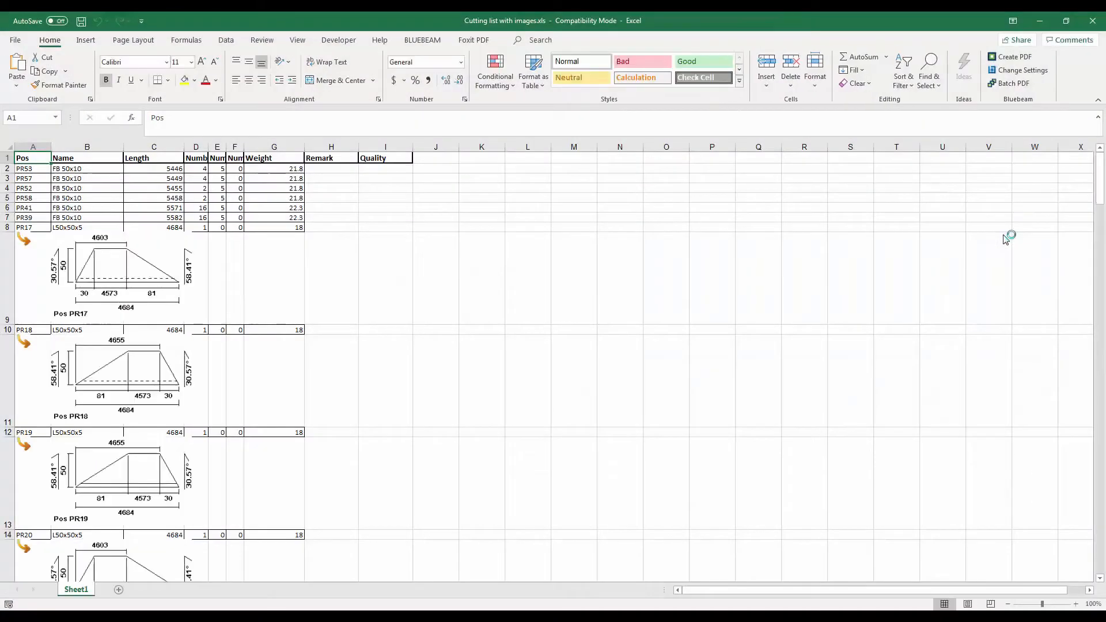
{"action": "left_click", "coordinate": [274, 146]}
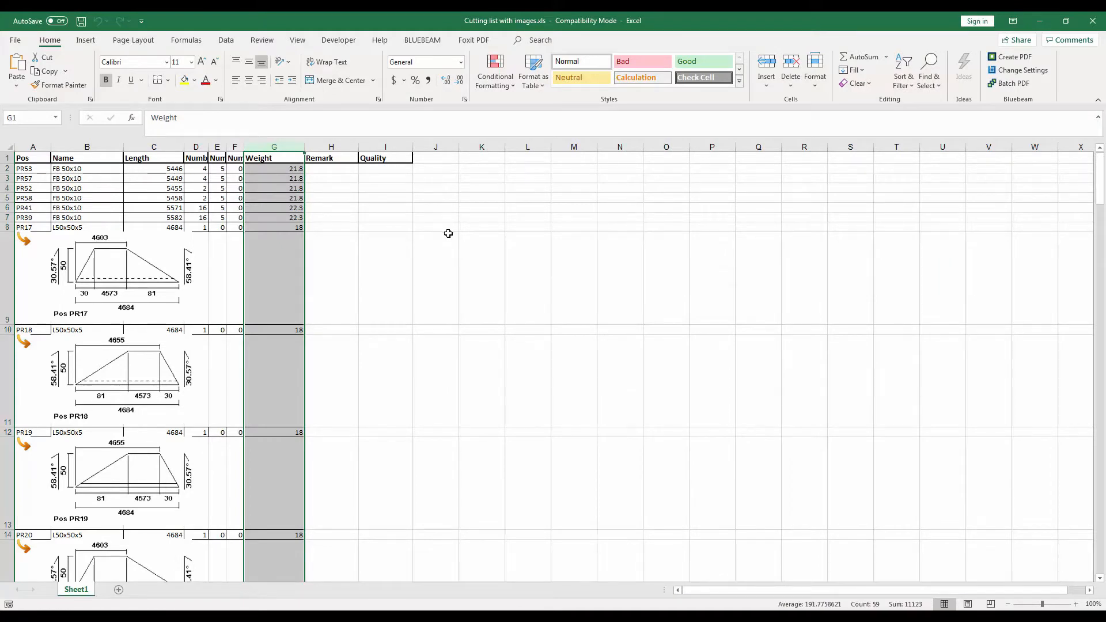
{"action": "mouse_move", "coordinate": [398, 274]}
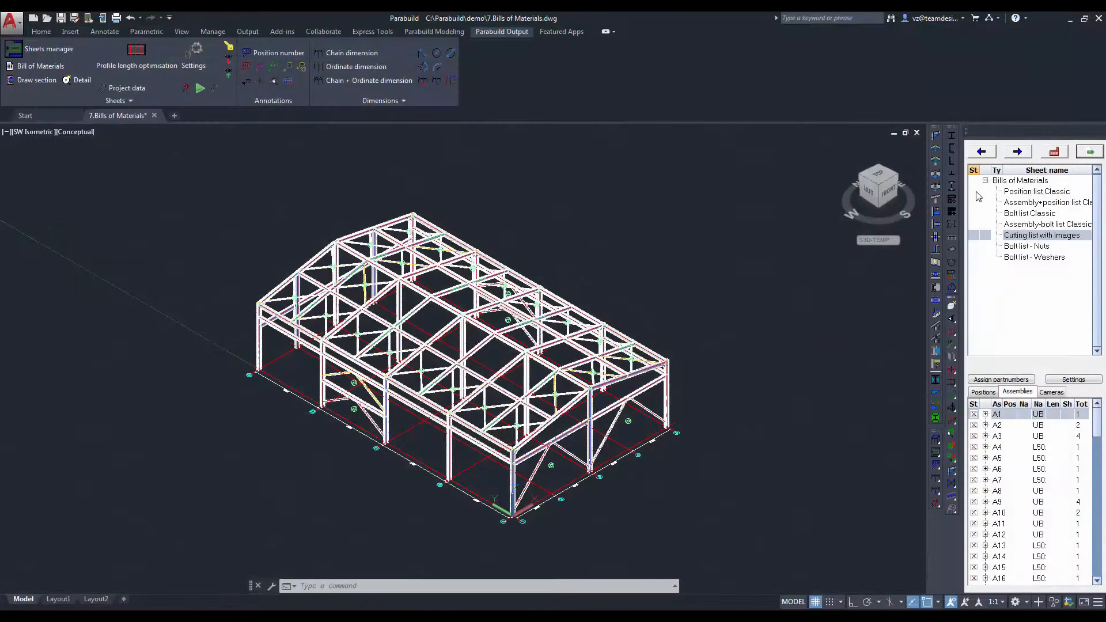
Add a Position list Plates bill to the bills list in the Sheets manager.
{"action": "left_click", "coordinate": [1036, 192]}
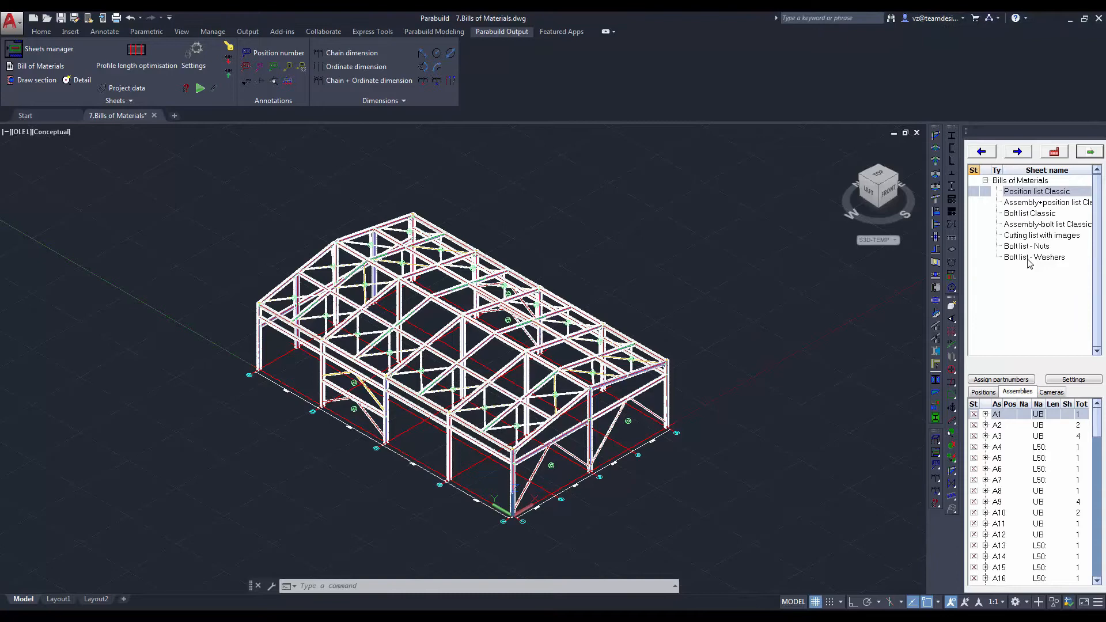
{"action": "right_click", "coordinate": [1033, 257]}
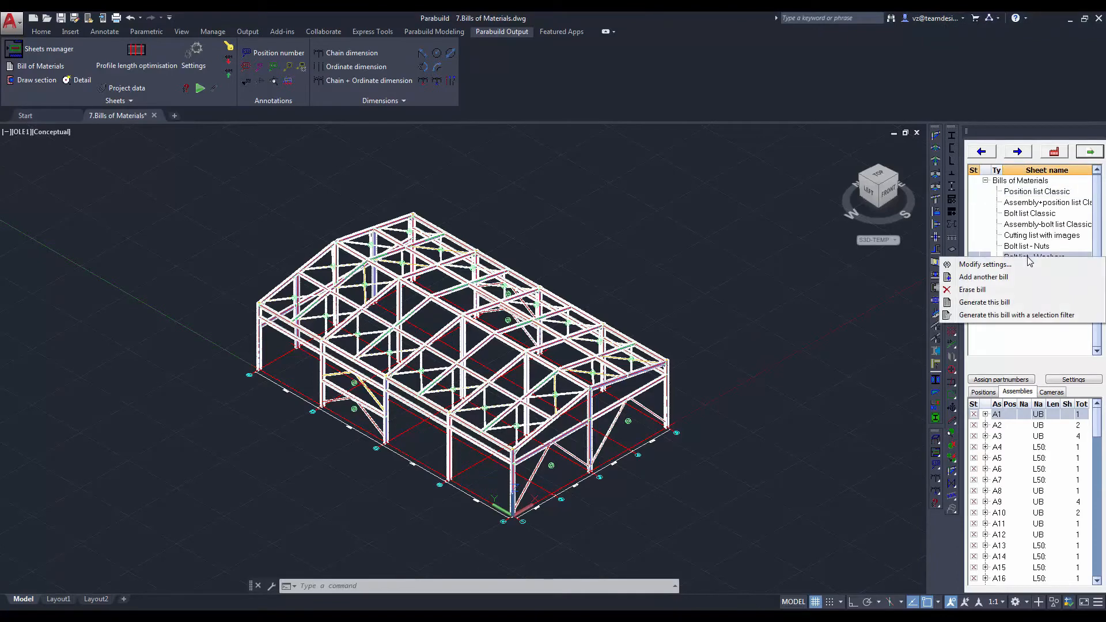
{"action": "left_click", "coordinate": [983, 276]}
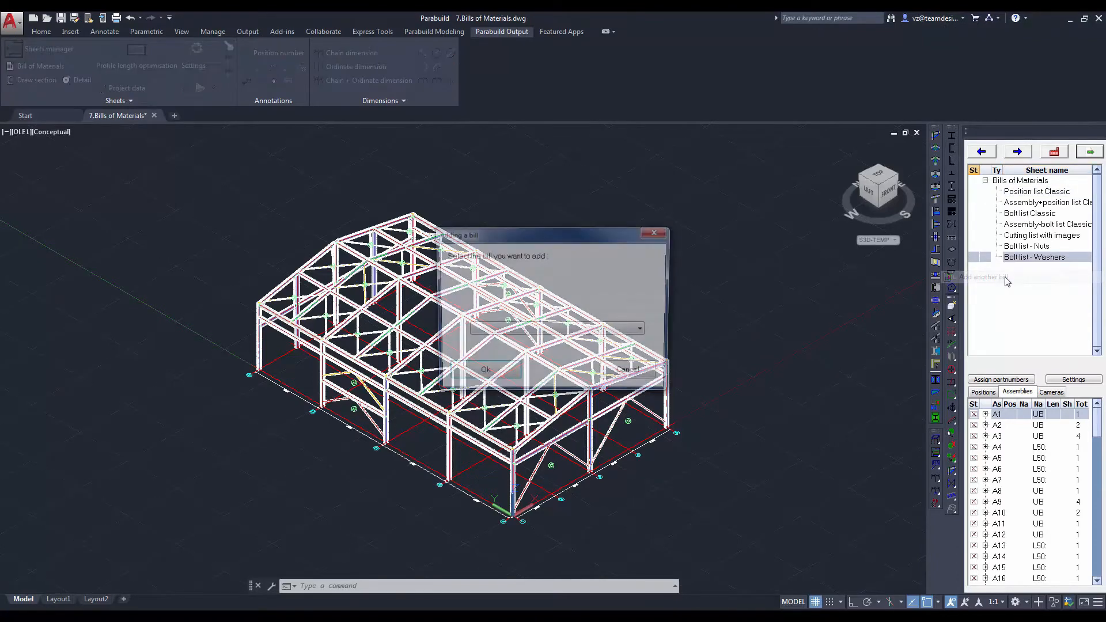
{"action": "left_click", "coordinate": [638, 328]}
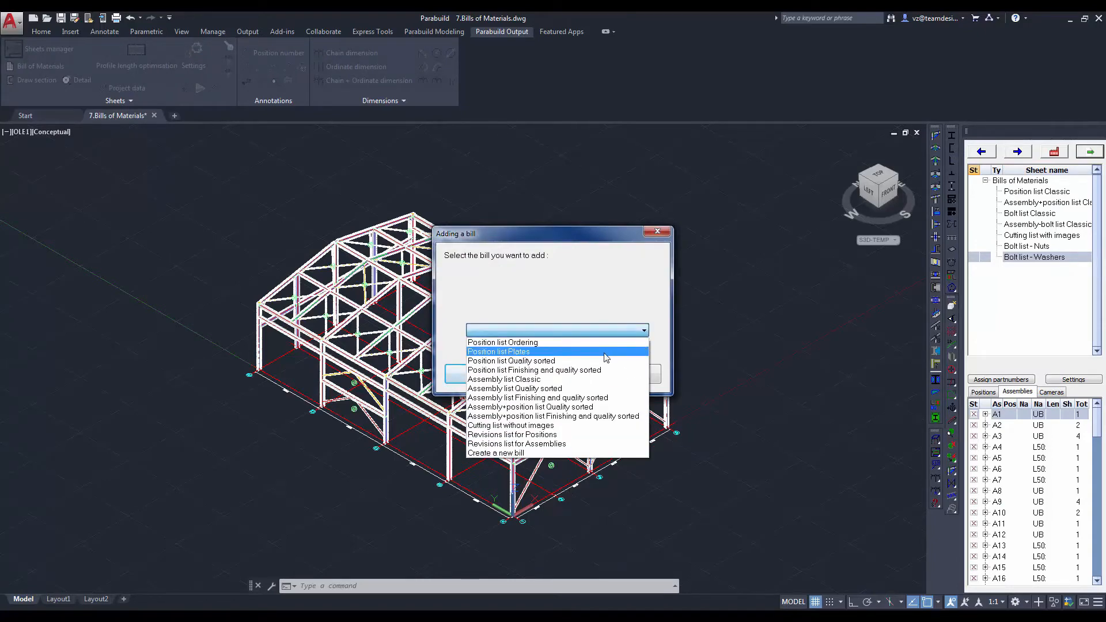
{"action": "left_click", "coordinate": [498, 352]}
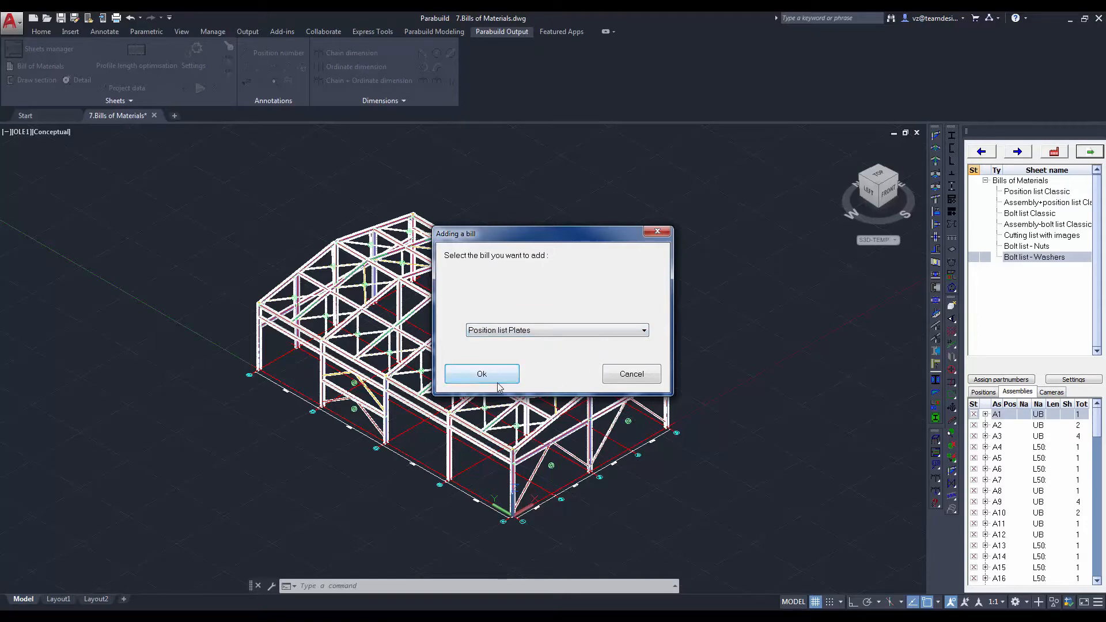
{"action": "left_click", "coordinate": [481, 373]}
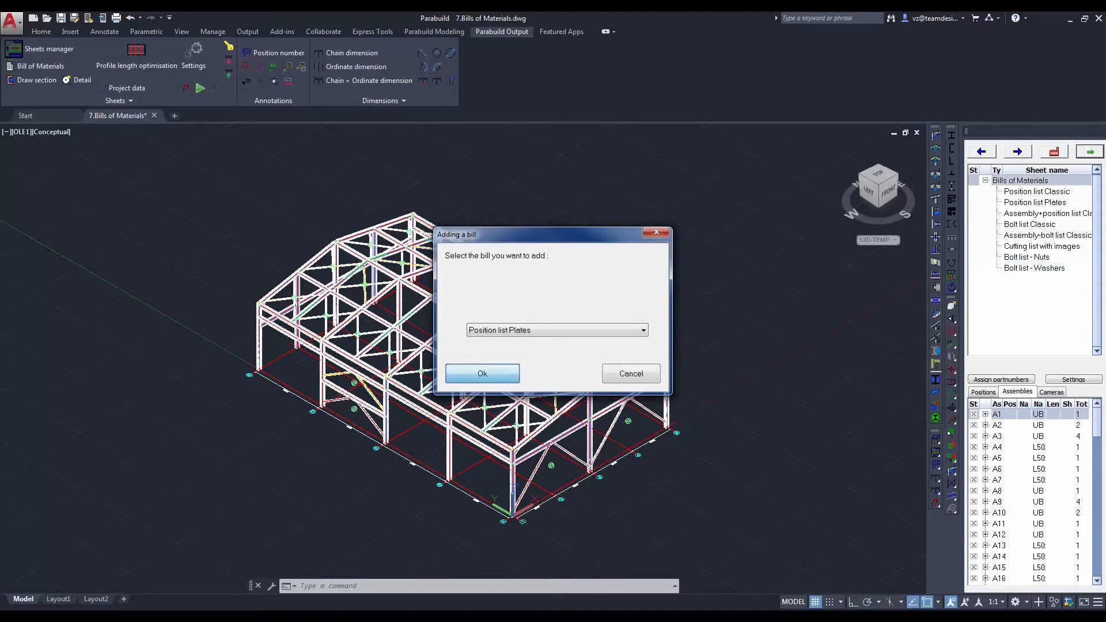
{"action": "left_click", "coordinate": [630, 374]}
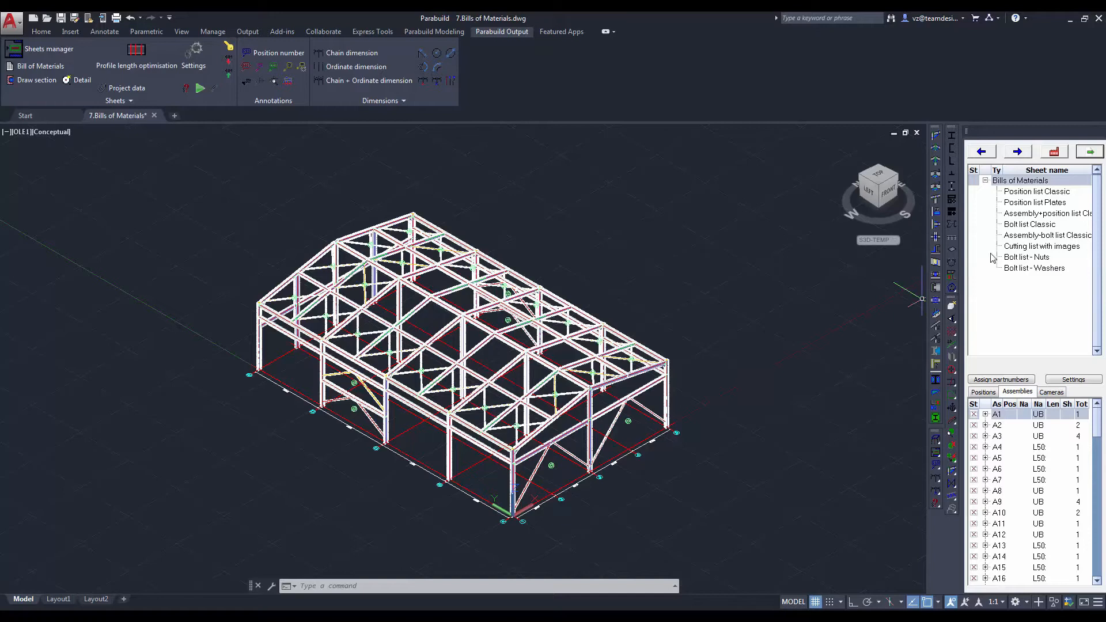
{"action": "left_click", "coordinate": [1034, 203]}
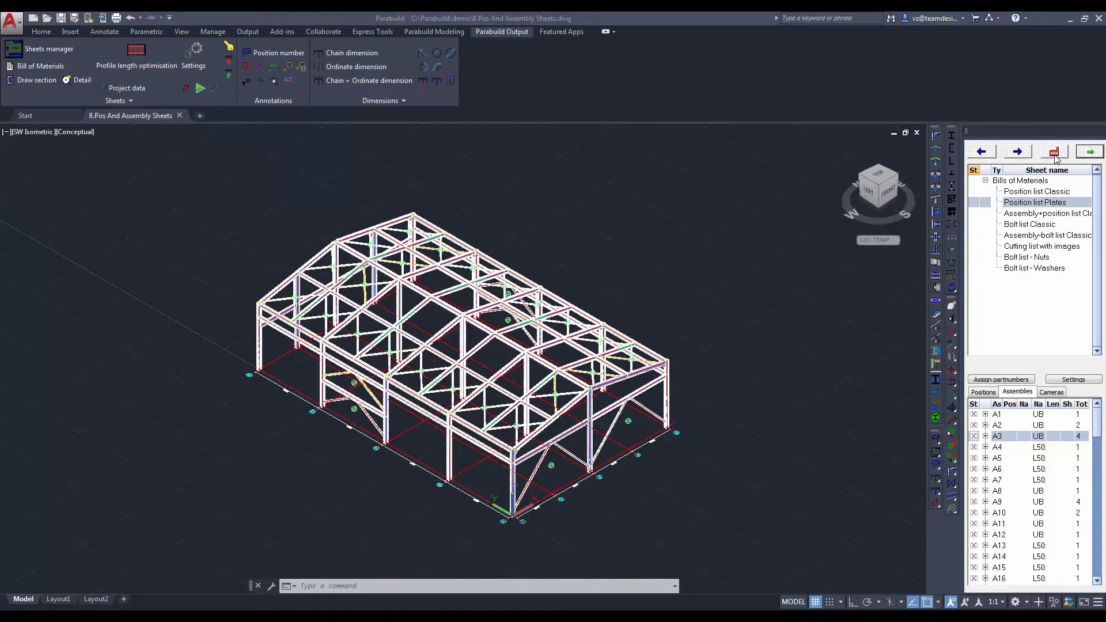
Generate Pos+Assembly sheets without locking the revision, for Plates and Members with scope All.
{"action": "left_click", "coordinate": [1054, 150]}
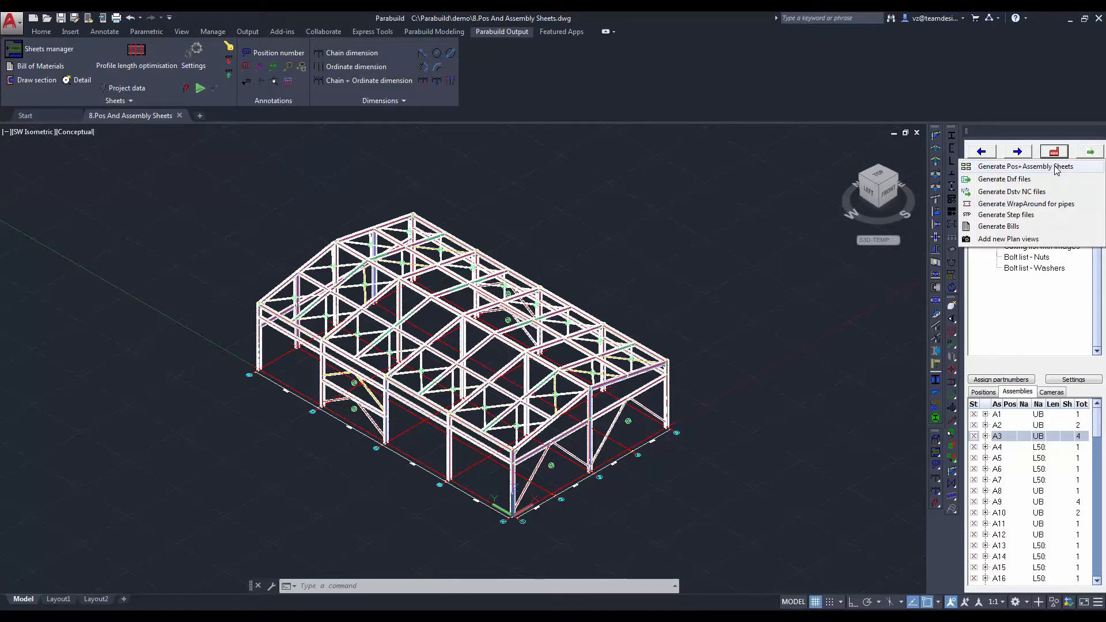
{"action": "left_click", "coordinate": [1026, 166]}
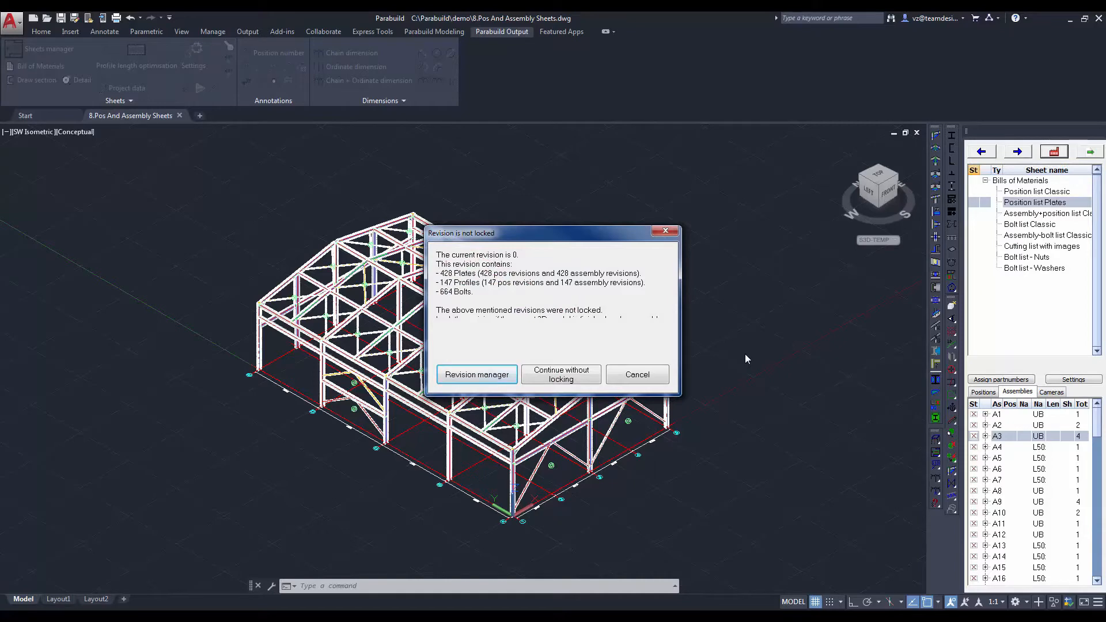
{"action": "mouse_move", "coordinate": [561, 374]}
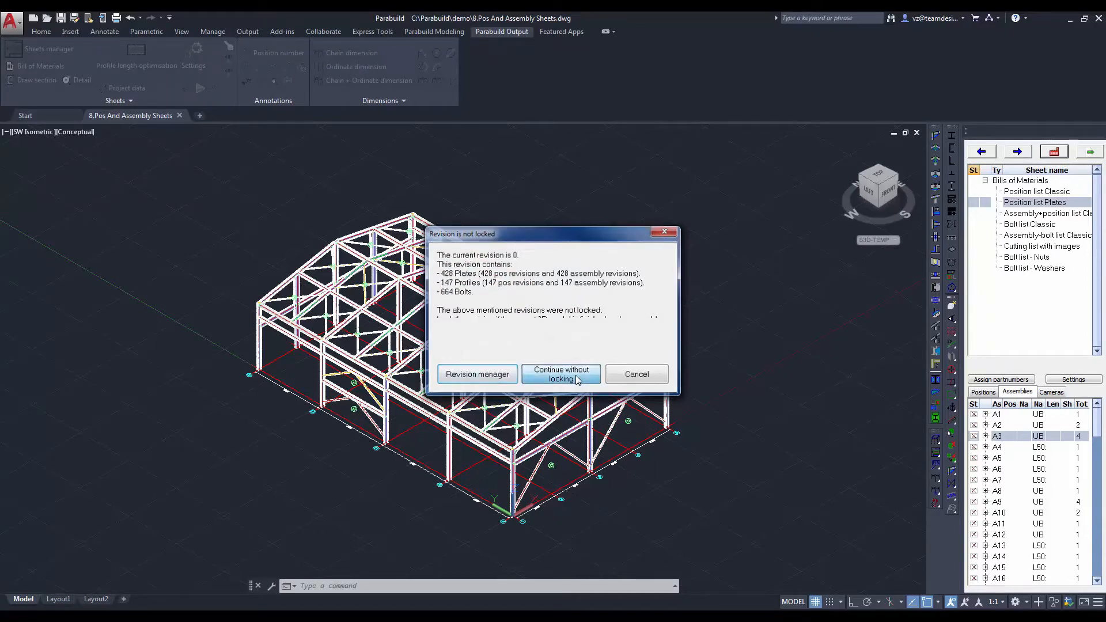
{"action": "left_click", "coordinate": [561, 373]}
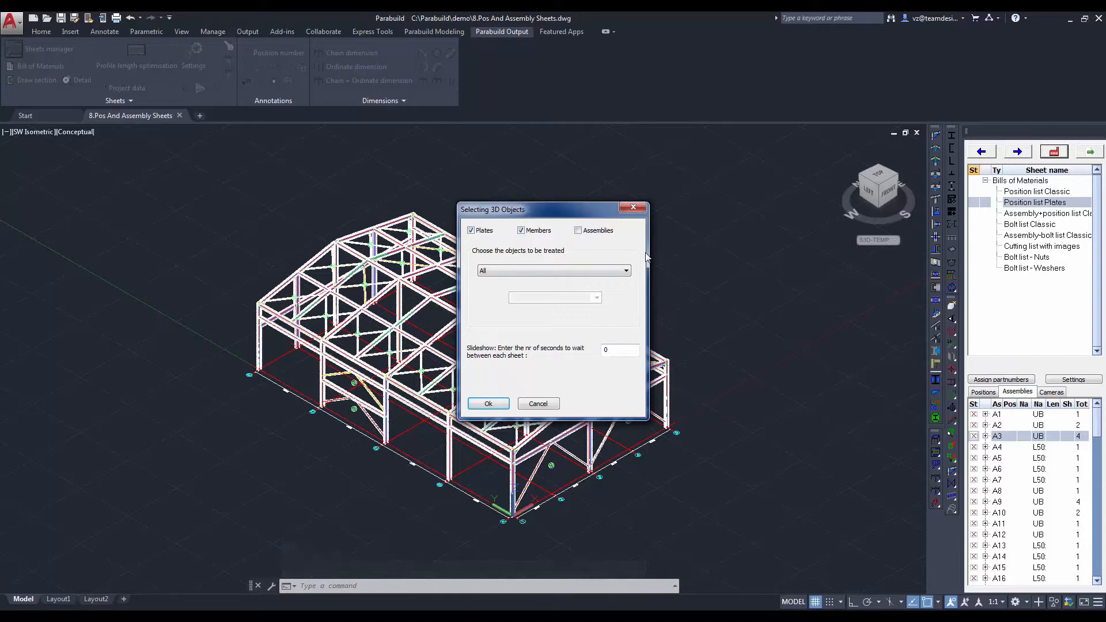
{"action": "left_click", "coordinate": [623, 270]}
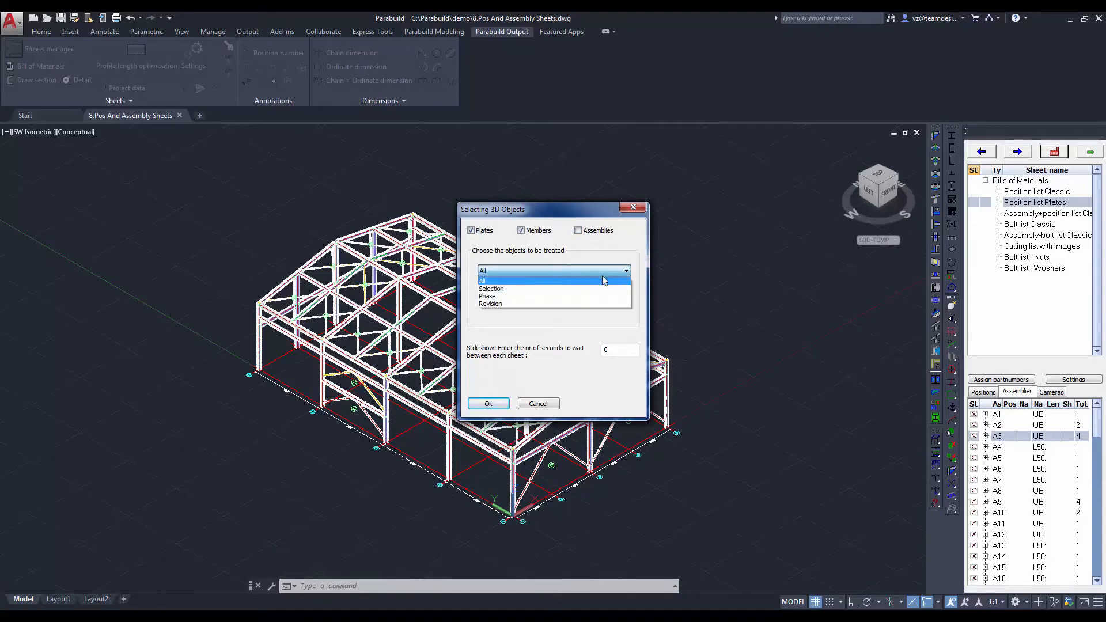
{"action": "left_click", "coordinate": [483, 280]}
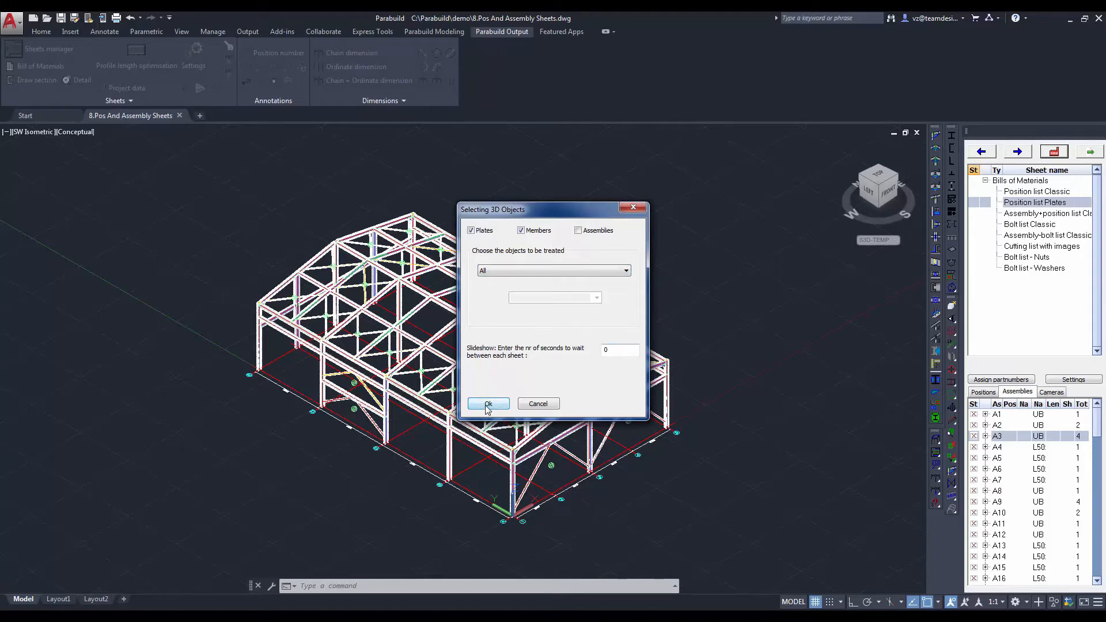
{"action": "left_click", "coordinate": [487, 404]}
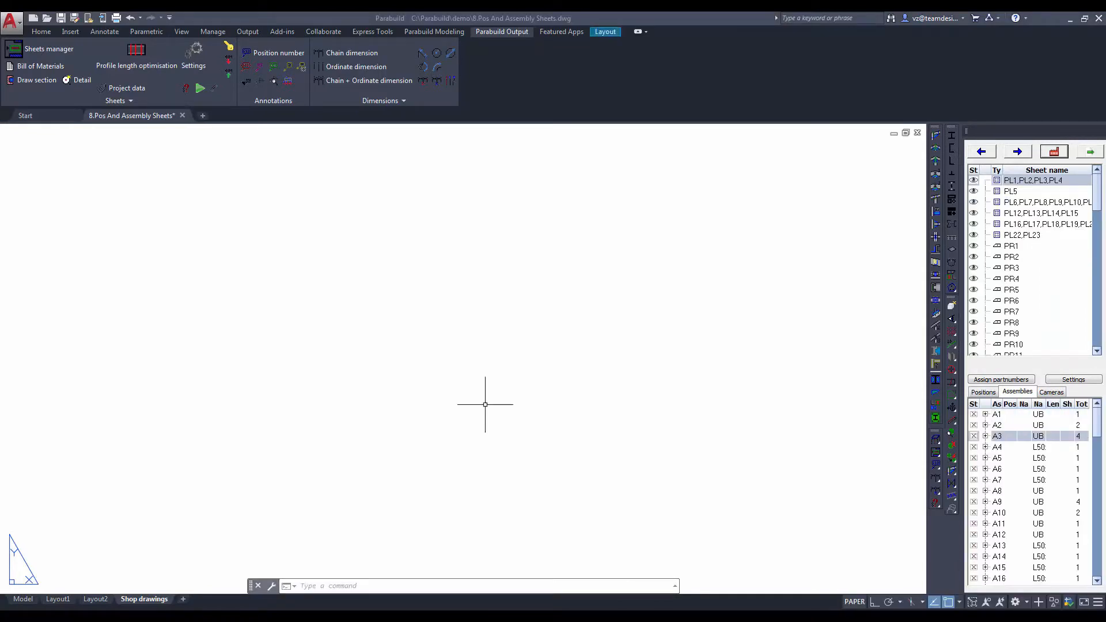
Browse the generated sheets PL1–PL3, PR1, then PL6–PL10 in the Sheets manager tree.
{"action": "left_click", "coordinate": [70, 31]}
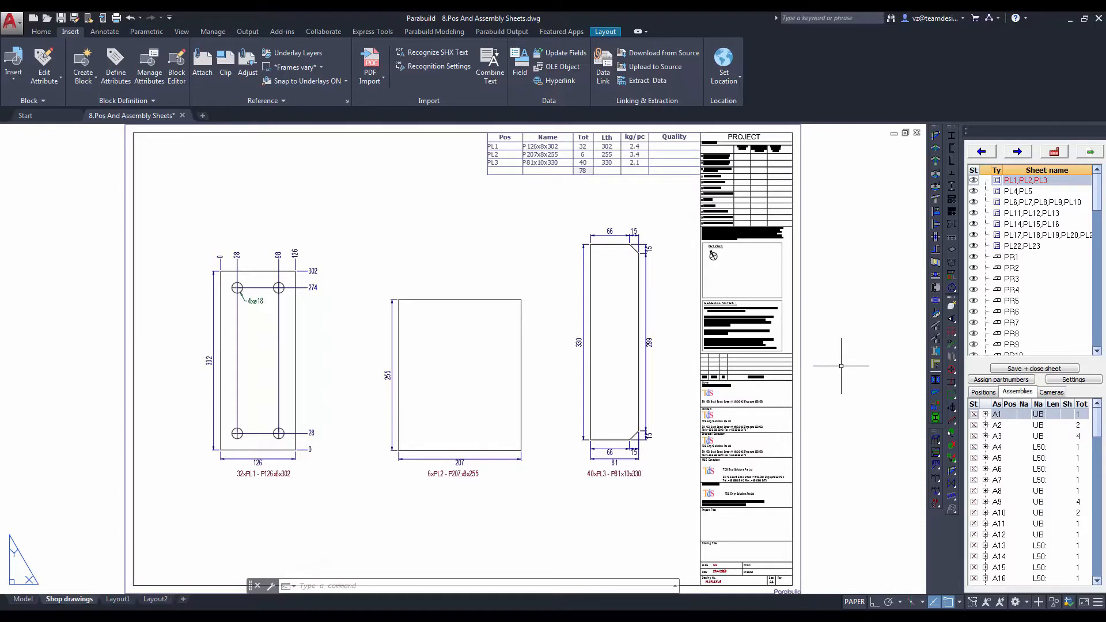
{"action": "mouse_move", "coordinate": [894, 345]}
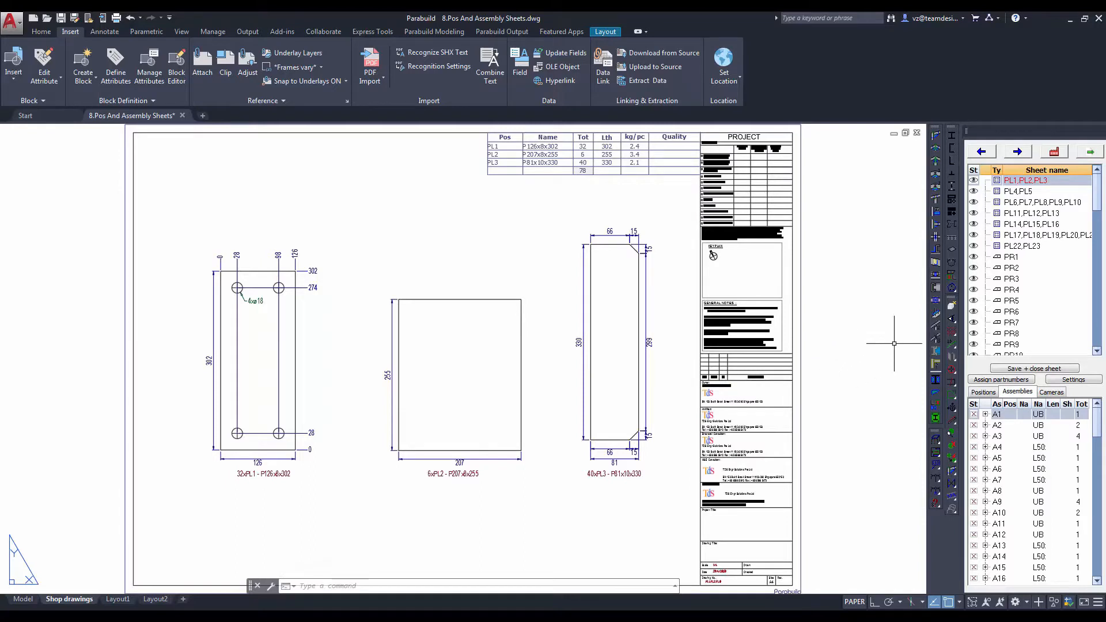
{"action": "mouse_move", "coordinate": [1019, 261]}
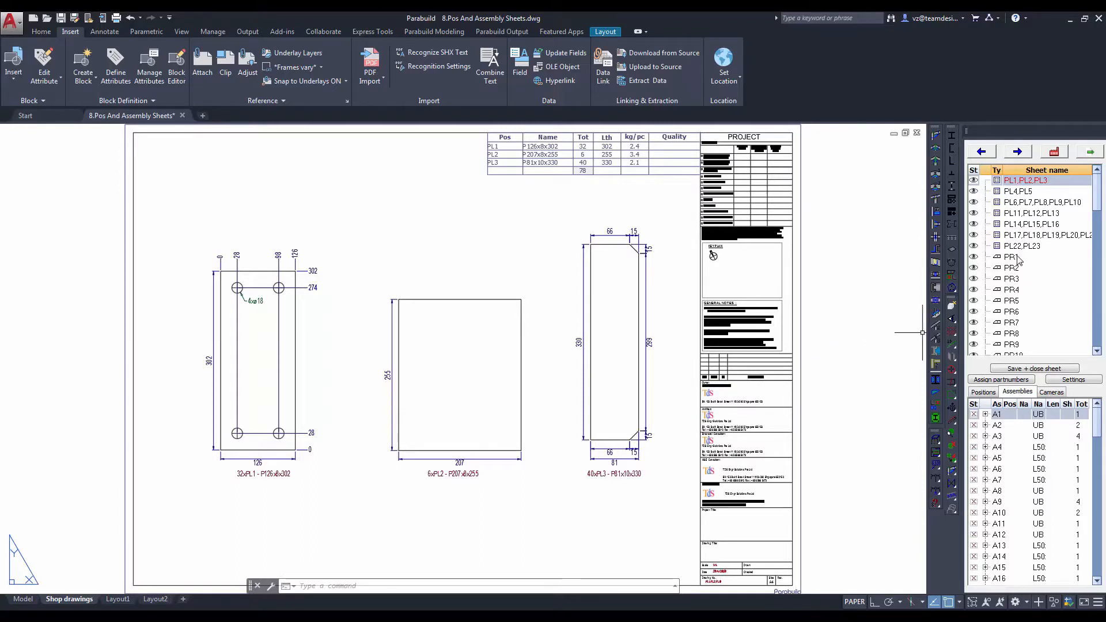
{"action": "left_click", "coordinate": [1011, 257]}
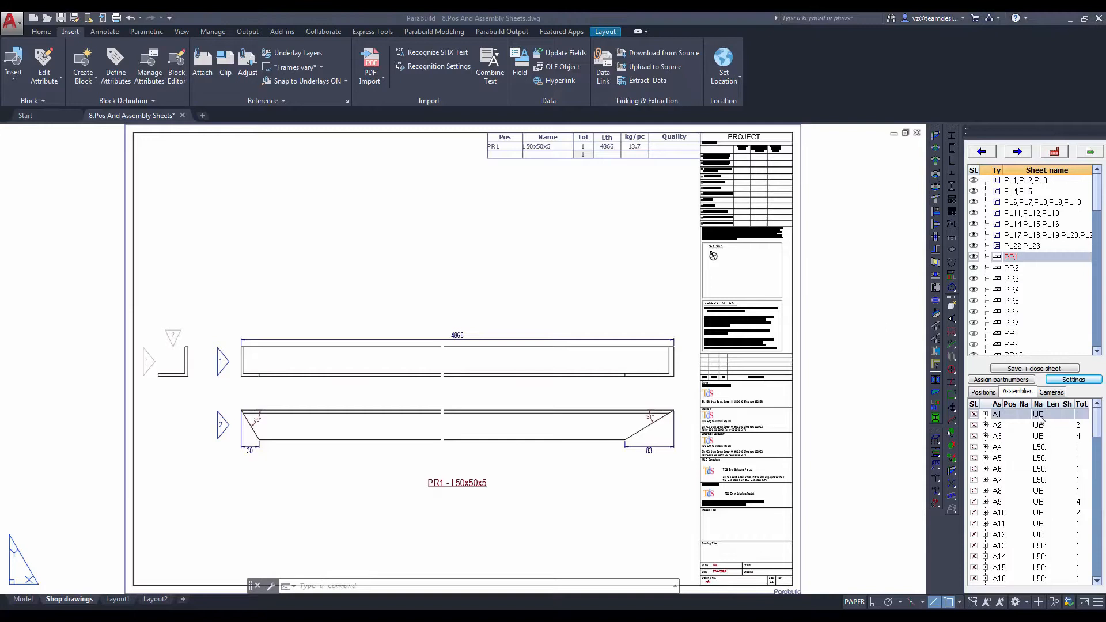
{"action": "left_click", "coordinate": [1024, 179]}
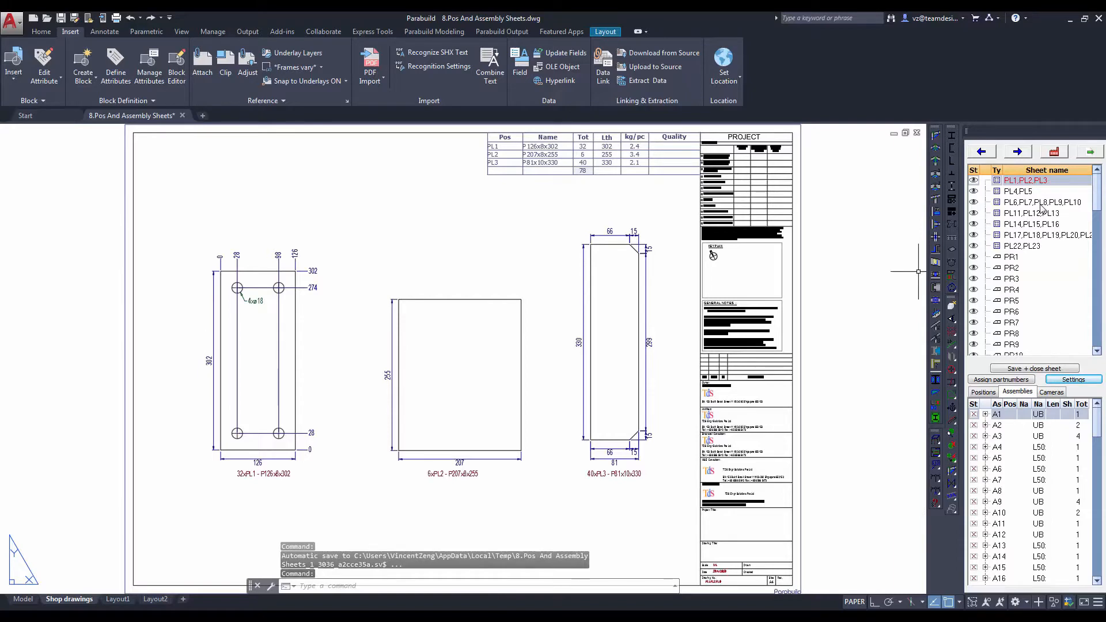
{"action": "left_click", "coordinate": [1042, 203]}
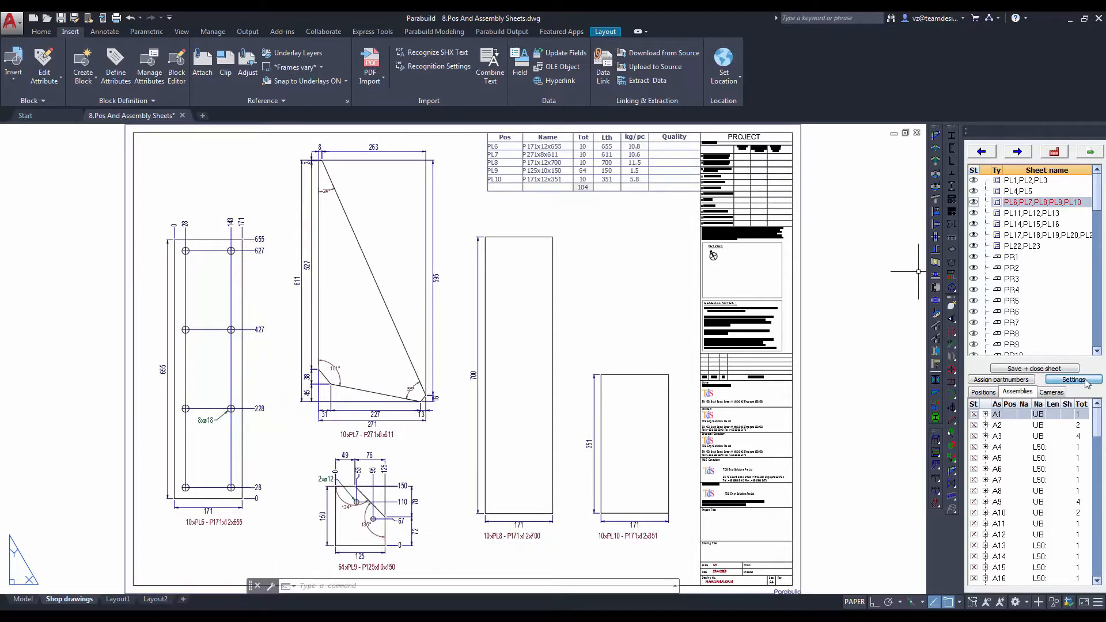
Review the Plates automatic sheet generation rules (up to 99 parts per sheet) in workshop drawing settings.
{"action": "left_click", "coordinate": [1073, 379]}
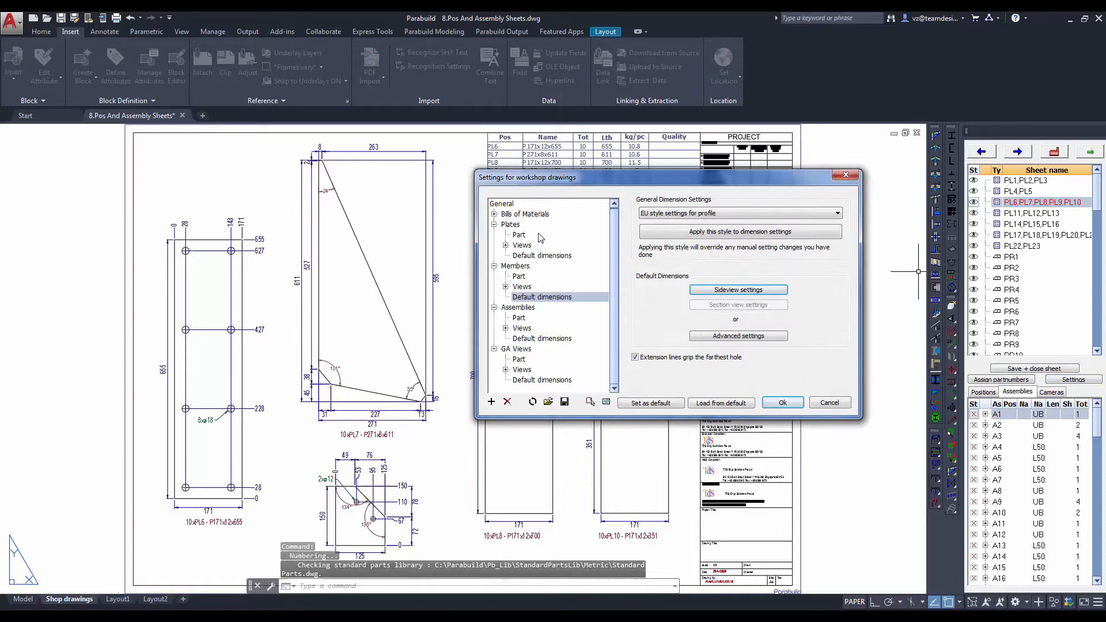
{"action": "left_click", "coordinate": [510, 225]}
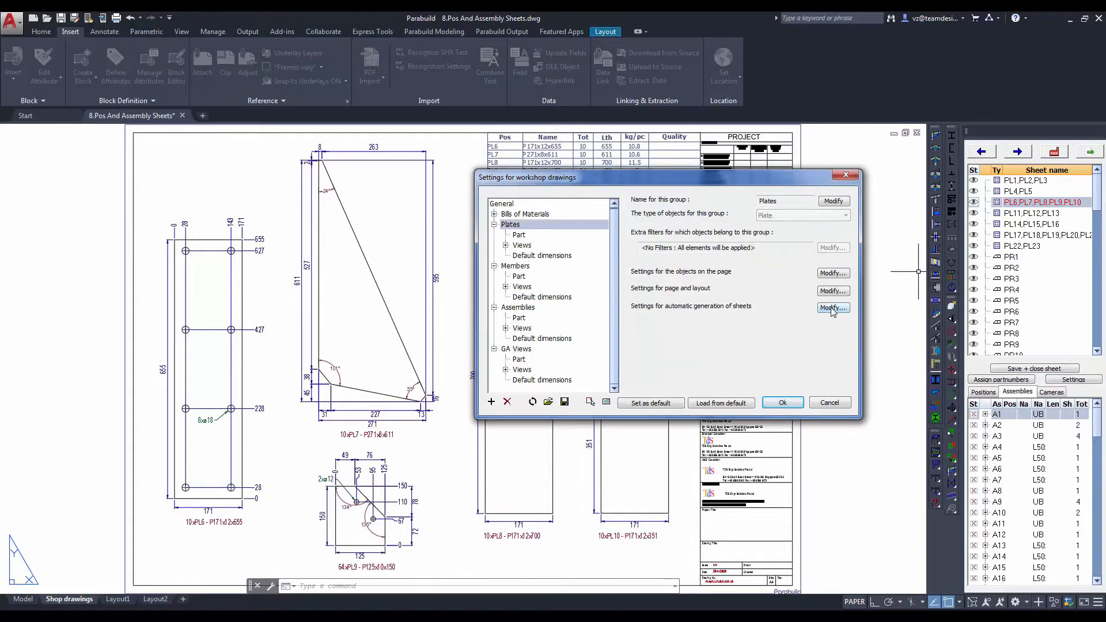
{"action": "left_click", "coordinate": [833, 308]}
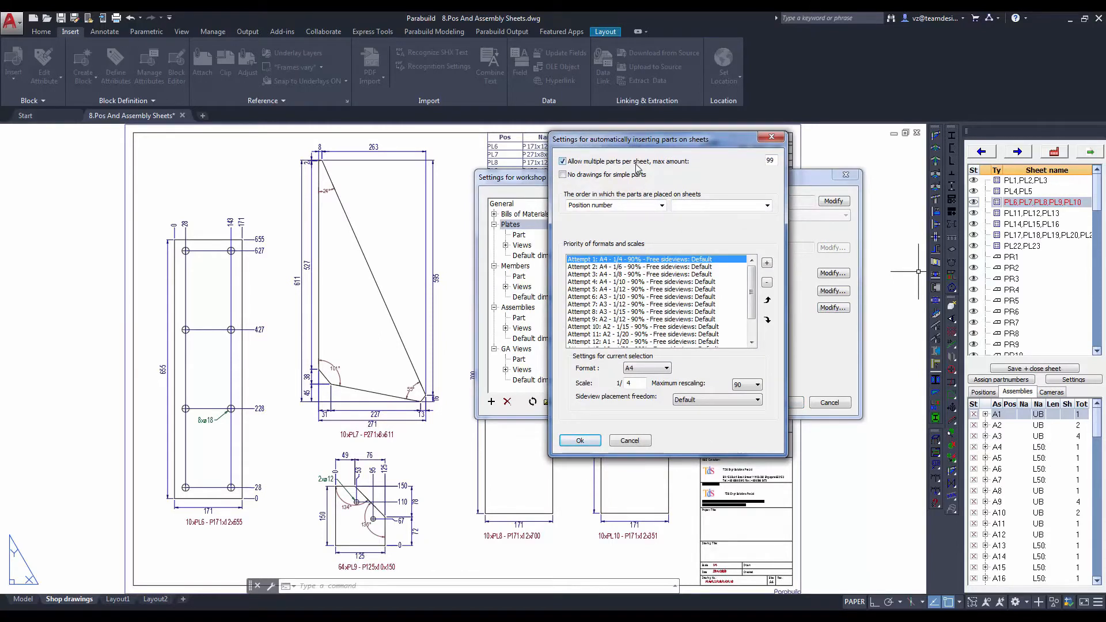
{"action": "mouse_move", "coordinate": [632, 204]}
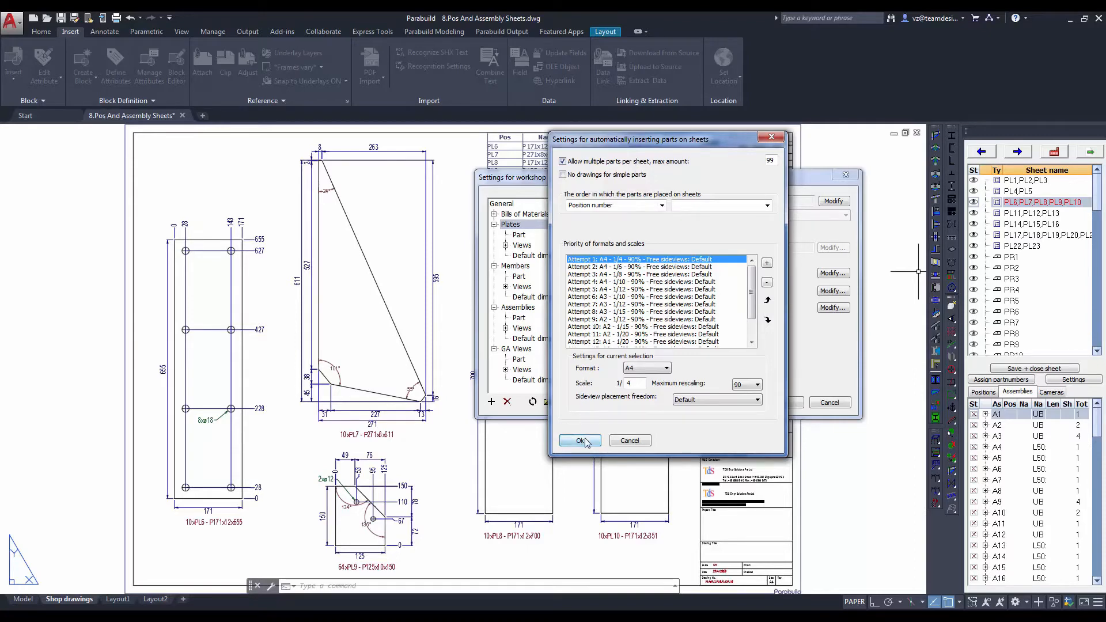
{"action": "left_click", "coordinate": [579, 440]}
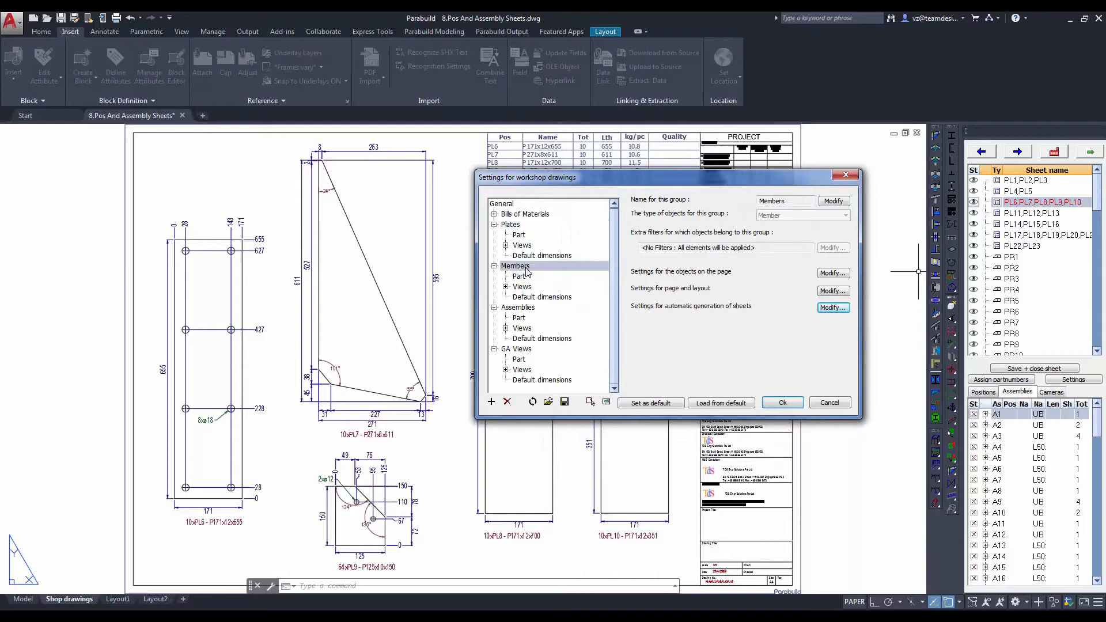
Review the Members automatic generation rules (one part per sheet) and cancel without changes.
{"action": "left_click", "coordinate": [833, 307]}
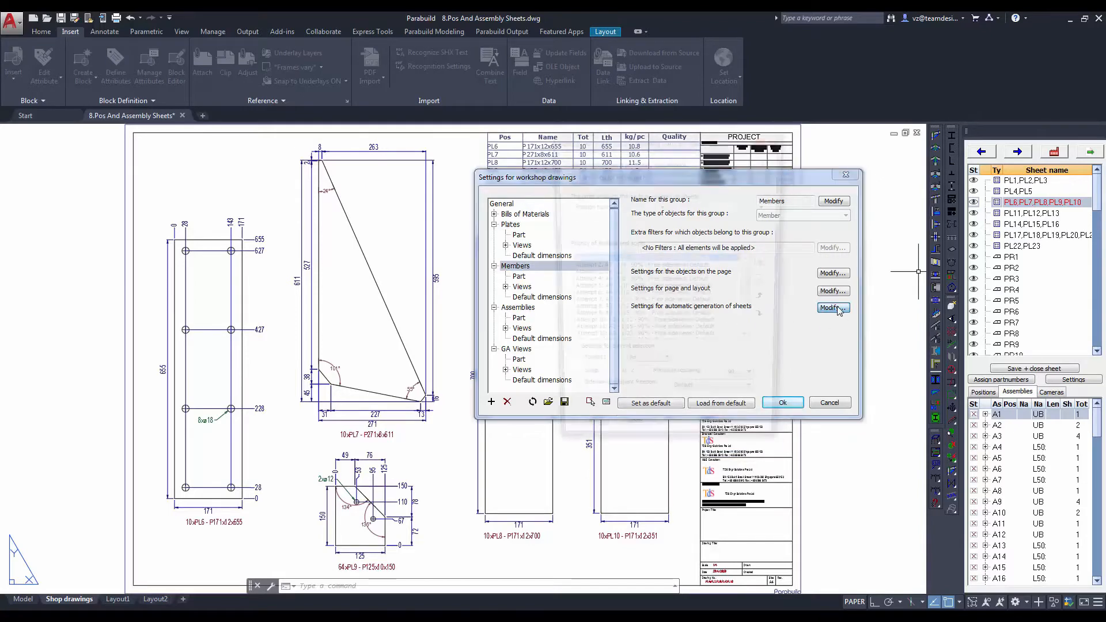
{"action": "left_click", "coordinate": [833, 308]}
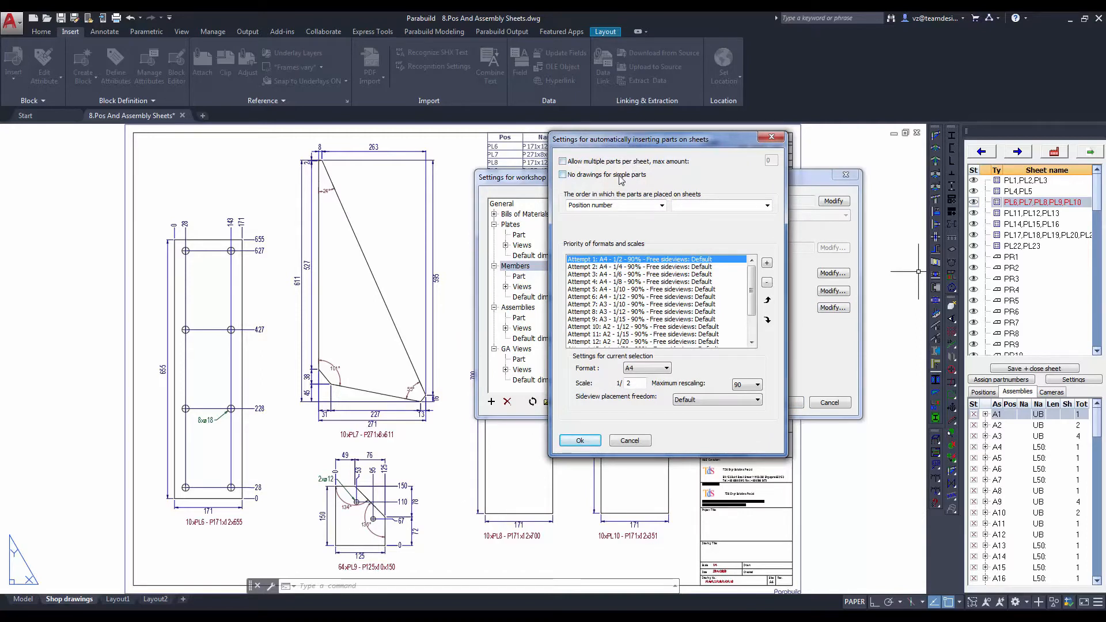
{"action": "mouse_move", "coordinate": [656, 271]}
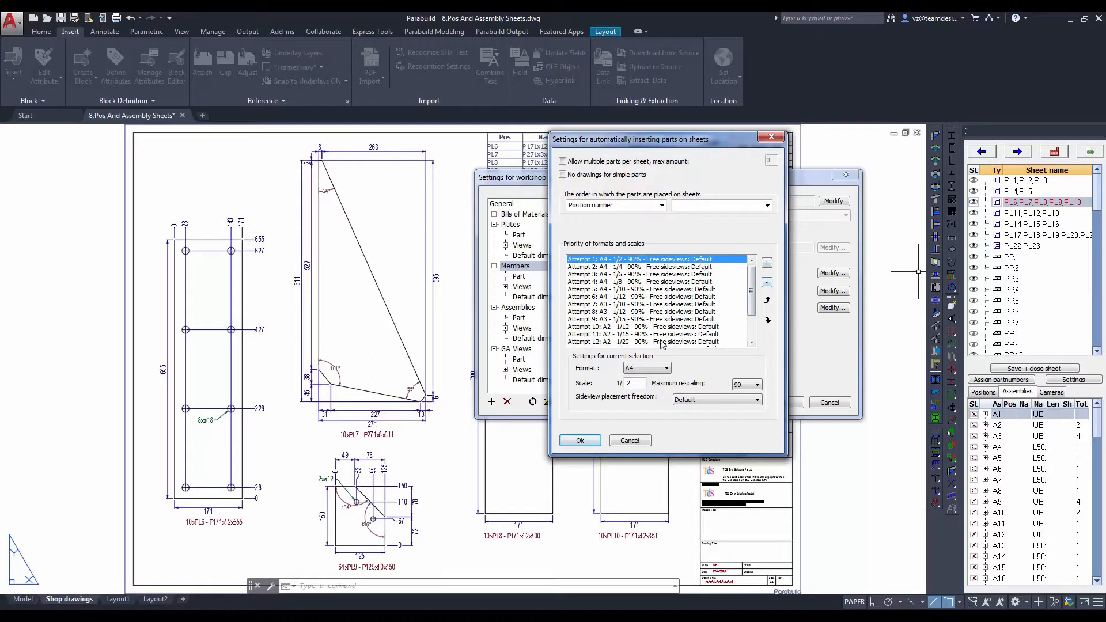
{"action": "scroll", "scroll_direction": "down", "scroll_amount": 3}
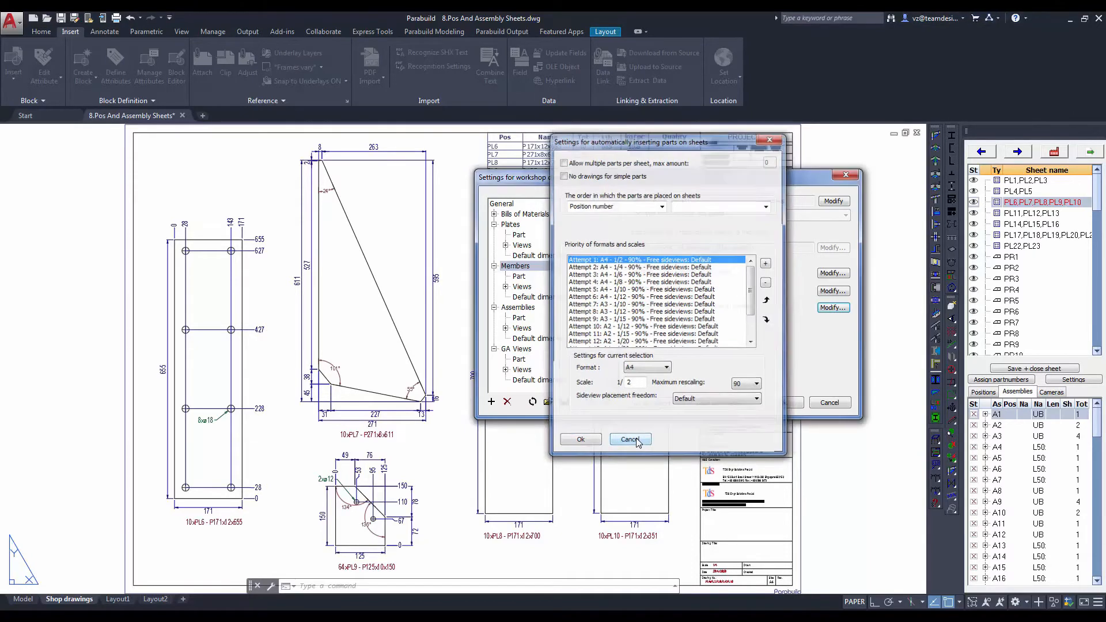
{"action": "left_click", "coordinate": [629, 439]}
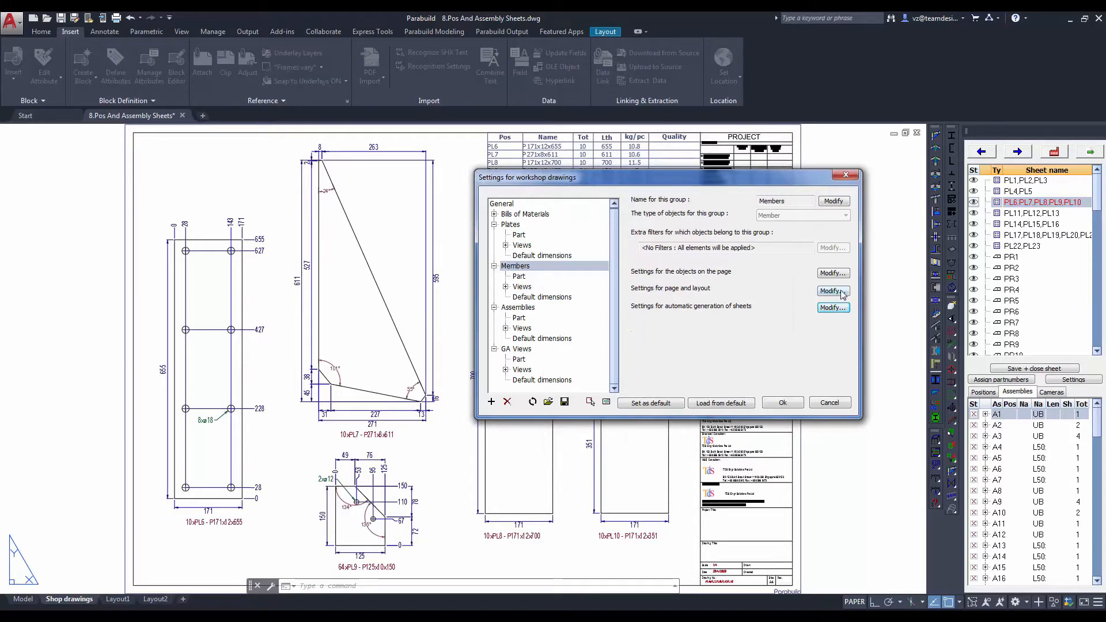
{"action": "left_click", "coordinate": [833, 290]}
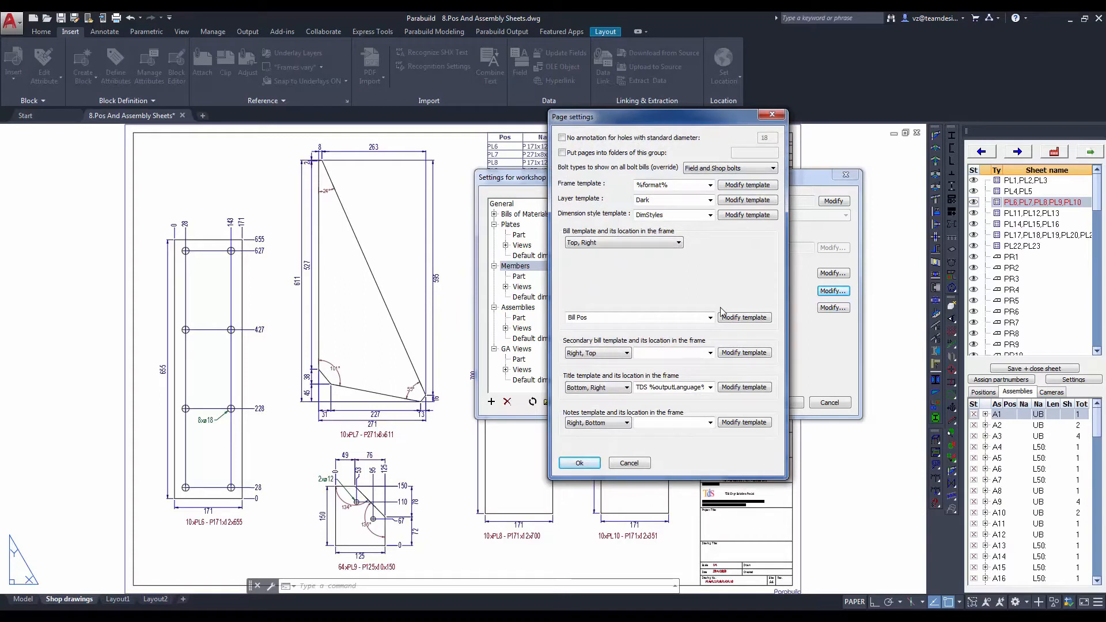
{"action": "mouse_move", "coordinate": [692, 127]}
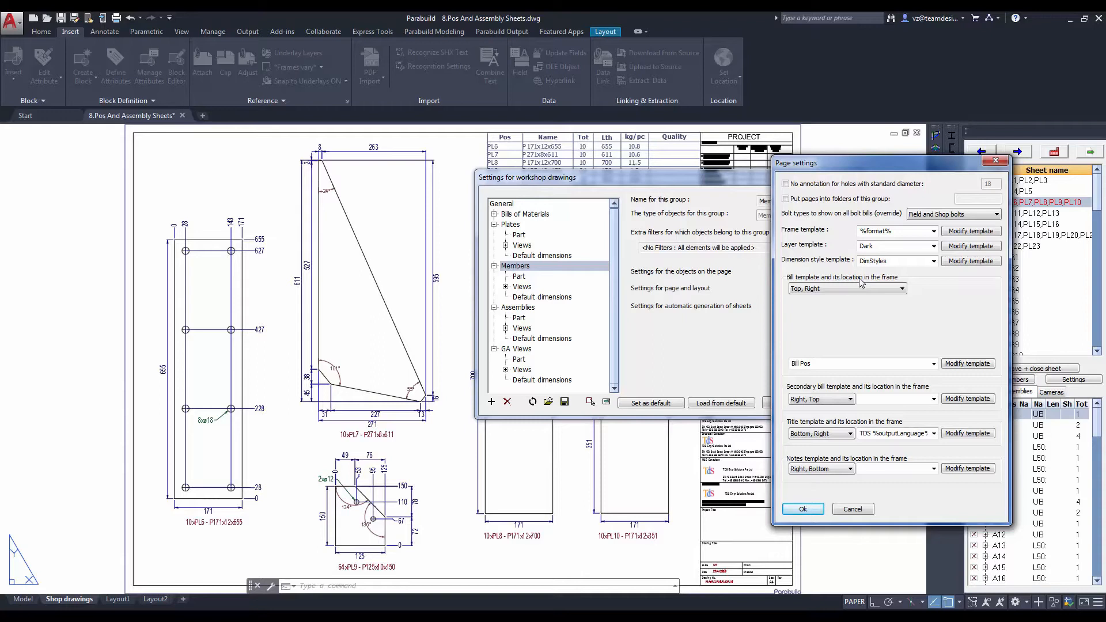
{"action": "mouse_move", "coordinate": [901, 310]}
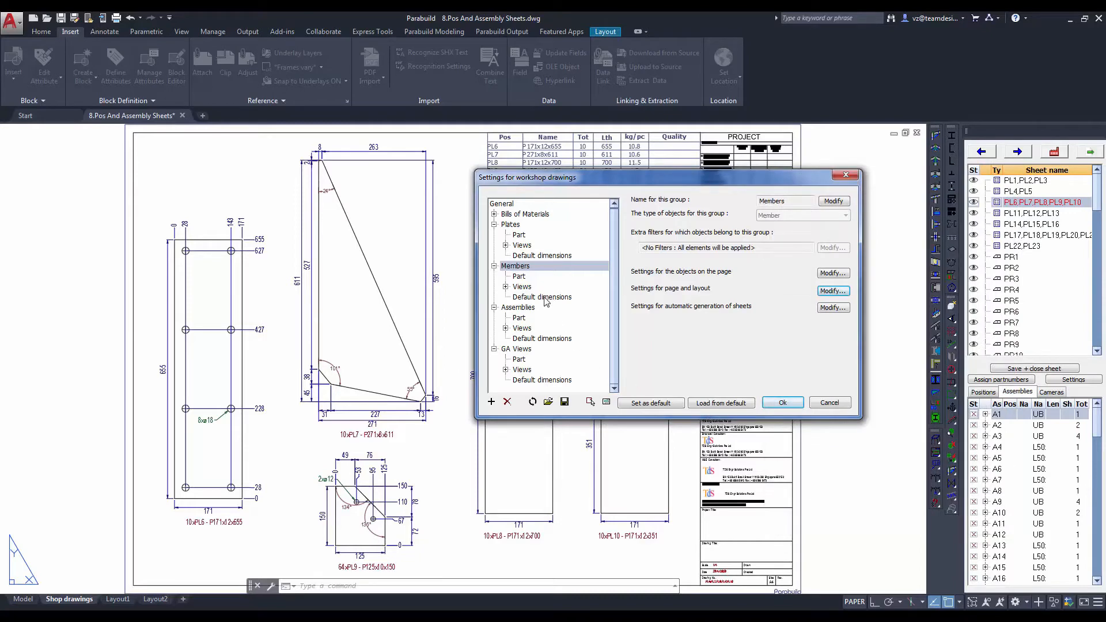
Review the member profile dimension defaults and close the workshop drawing settings.
{"action": "left_click", "coordinate": [541, 298]}
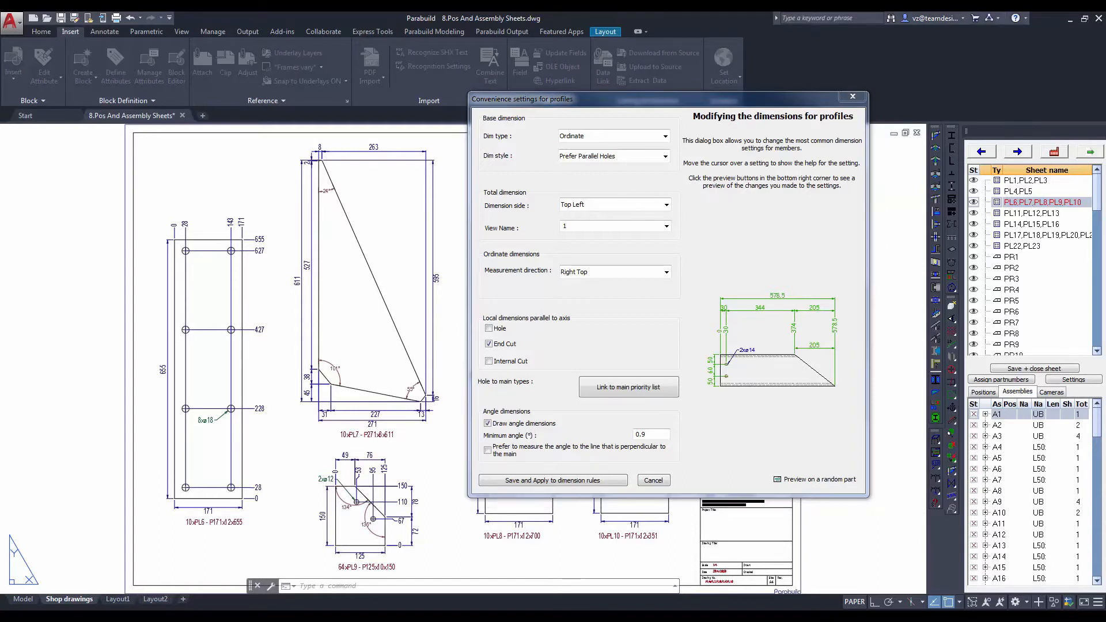
{"action": "mouse_move", "coordinate": [885, 521]}
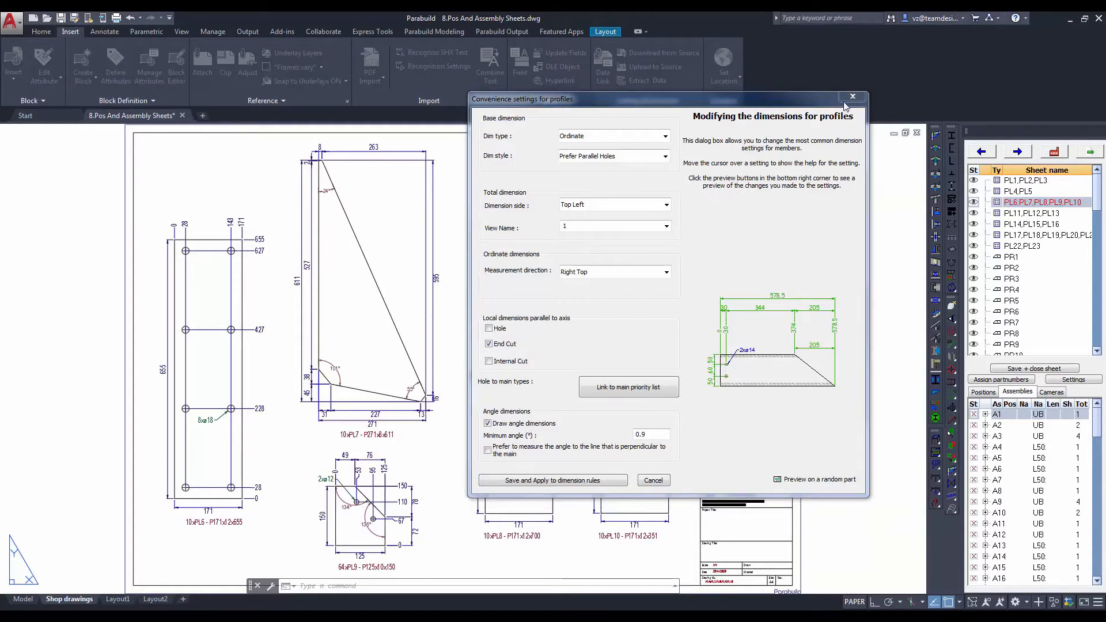
{"action": "mouse_move", "coordinate": [853, 97]}
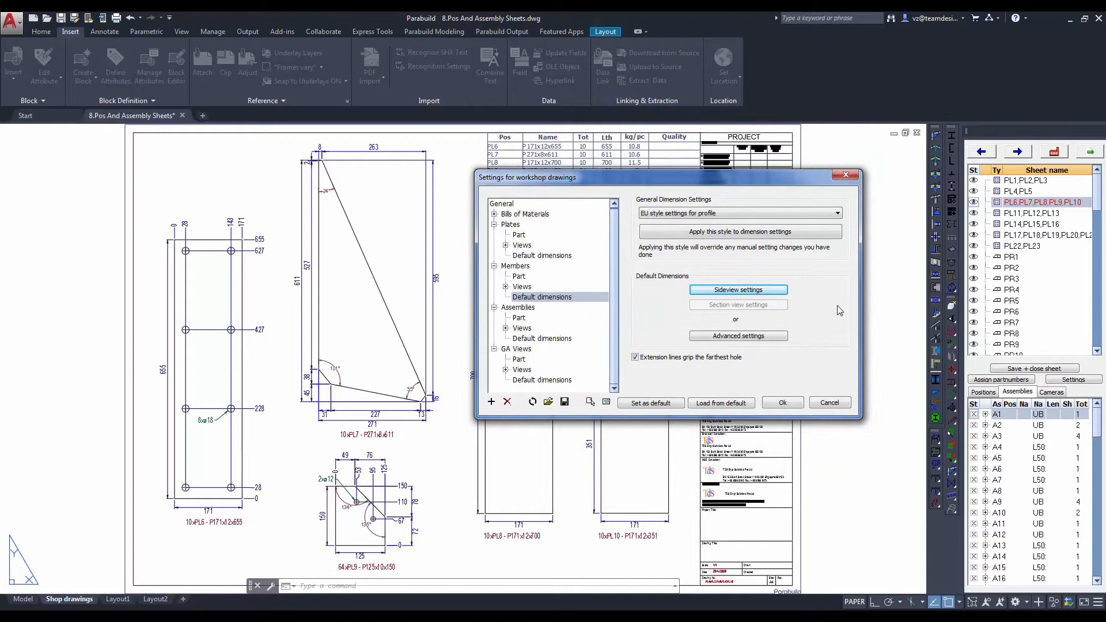
{"action": "left_click", "coordinate": [781, 402]}
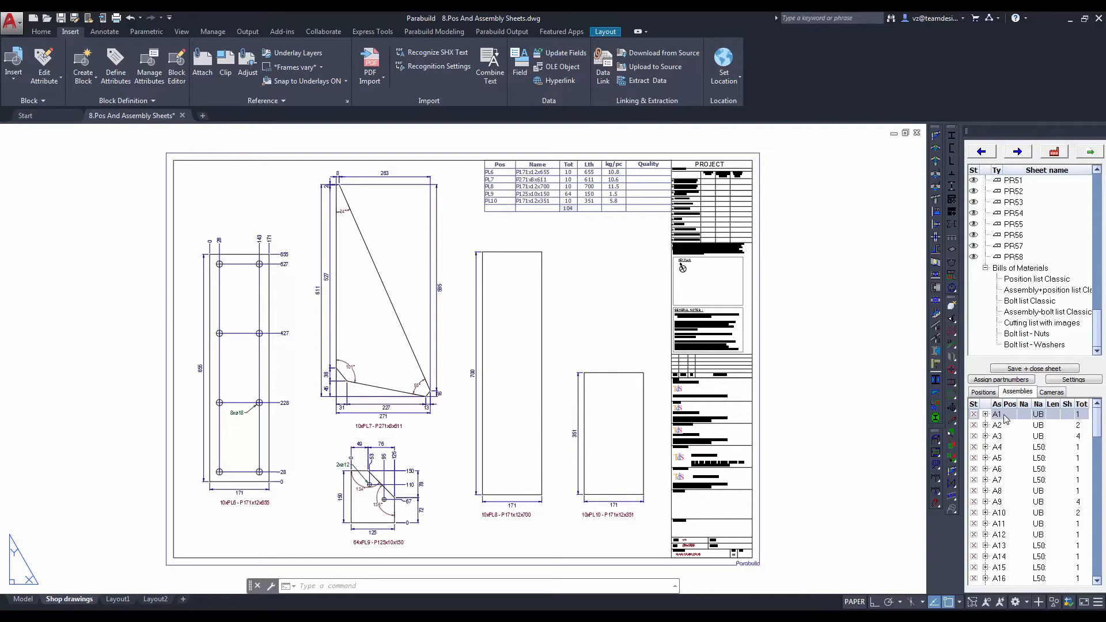
{"action": "left_click", "coordinate": [983, 392]}
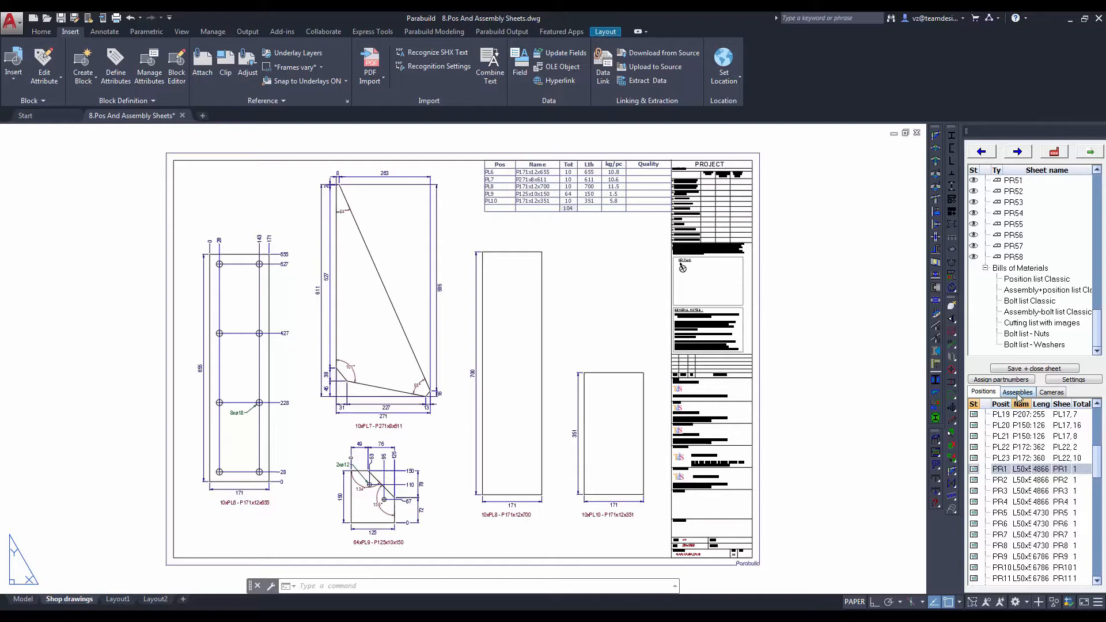
{"action": "left_click", "coordinate": [1017, 392]}
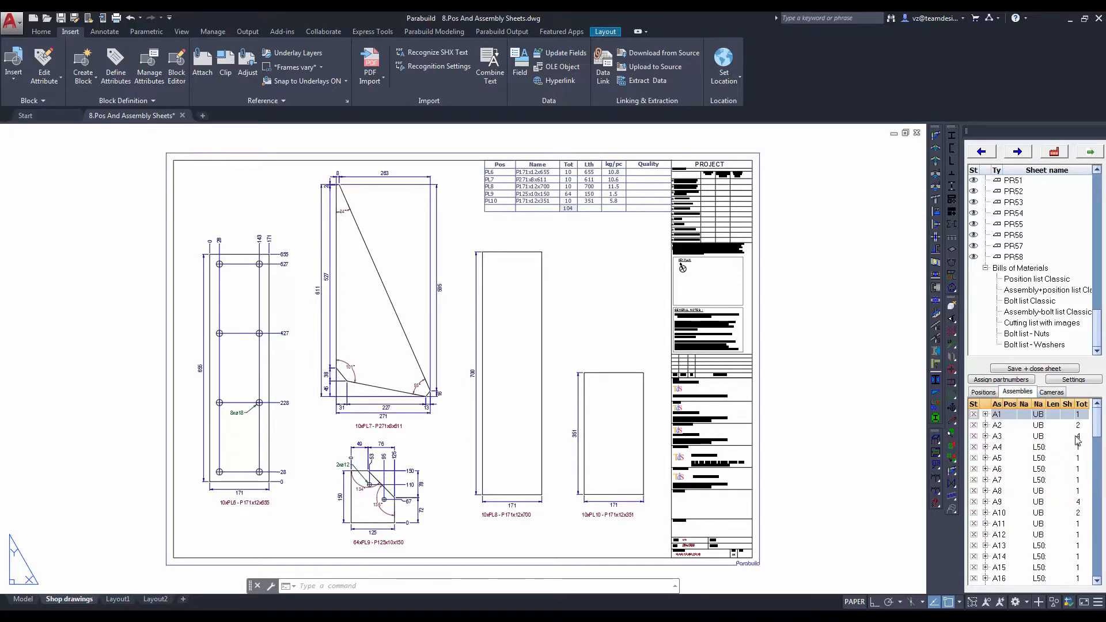
{"action": "left_click", "coordinate": [997, 436]}
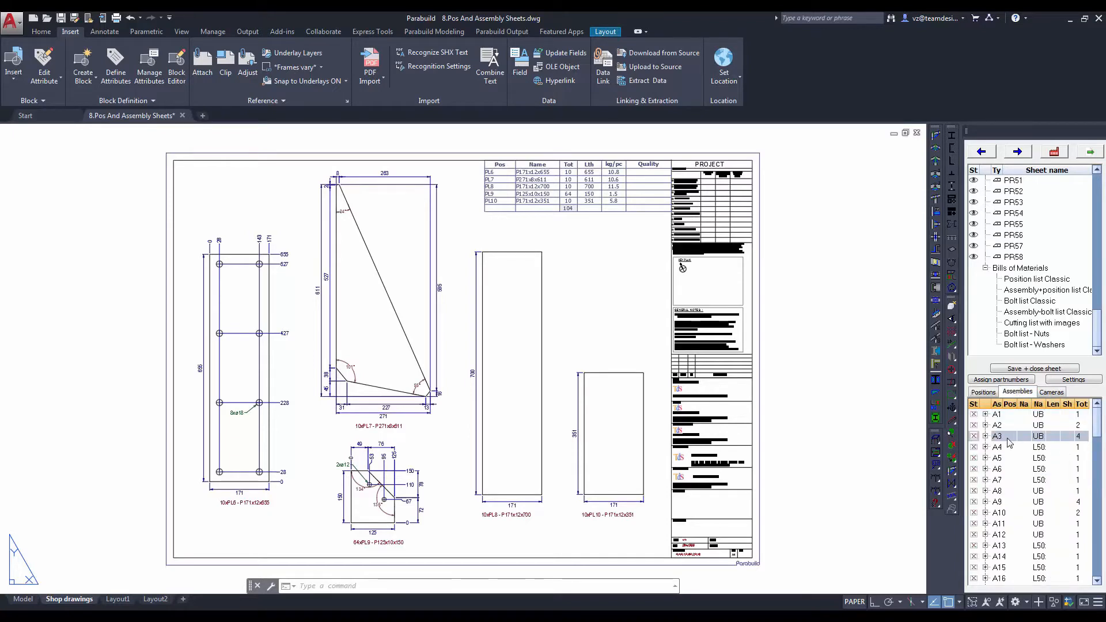
{"action": "mouse_move", "coordinate": [1030, 403]}
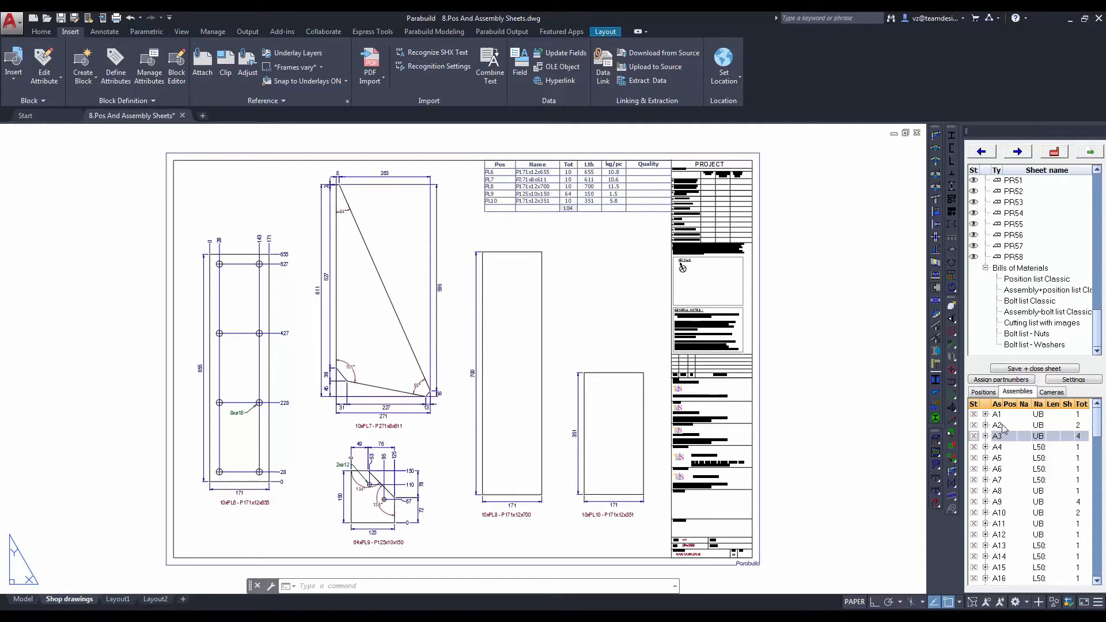
Zoom to the assembly in the 3D model and open its A1 assembly drawing.
{"action": "right_click", "coordinate": [998, 436]}
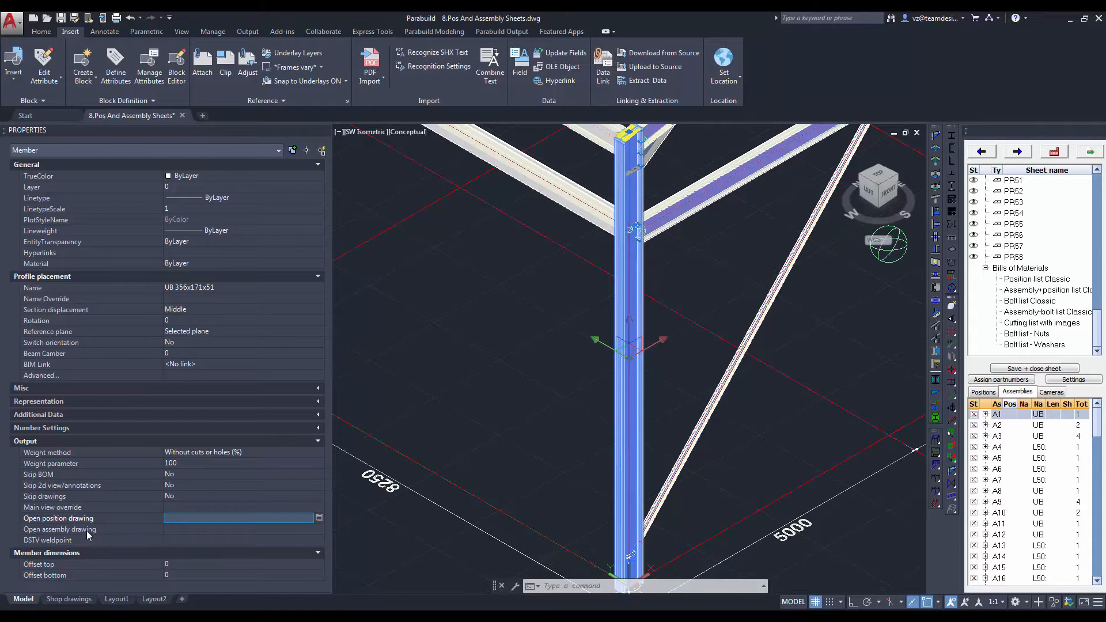
{"action": "left_click", "coordinate": [240, 528]}
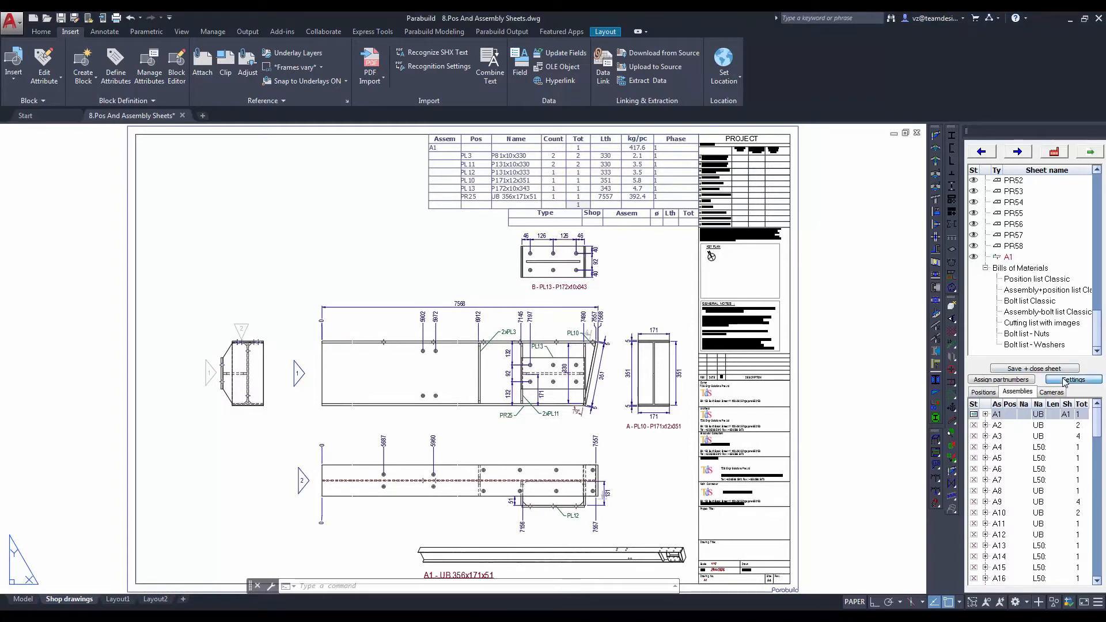
Reach the Assemblies > Views settings and the view arrangement presets.
{"action": "left_click", "coordinate": [1072, 379]}
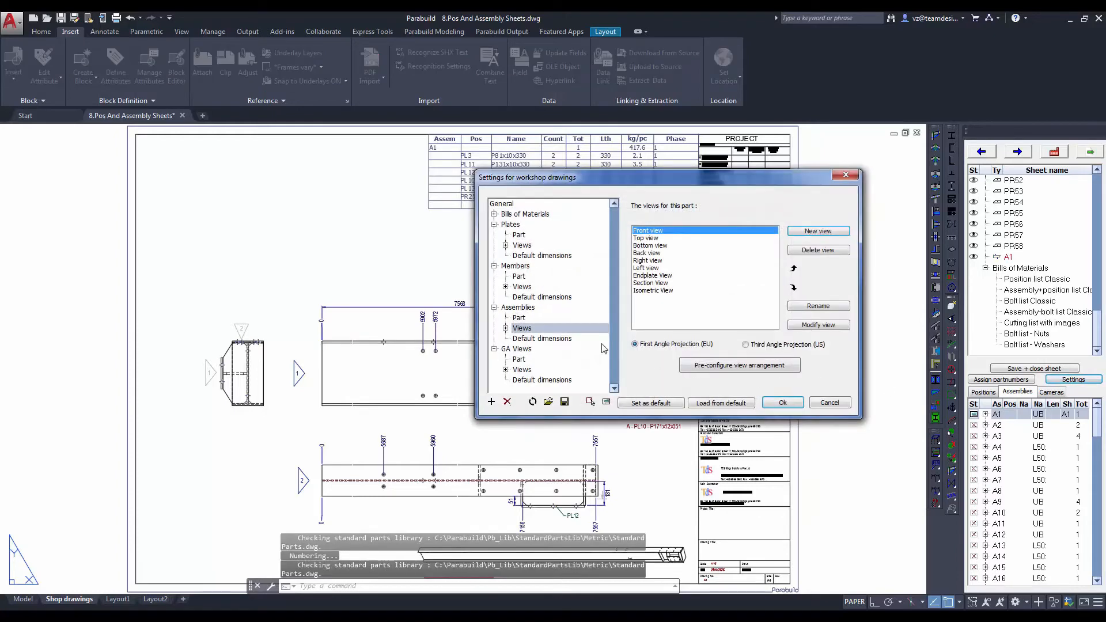
{"action": "left_click", "coordinate": [518, 307]}
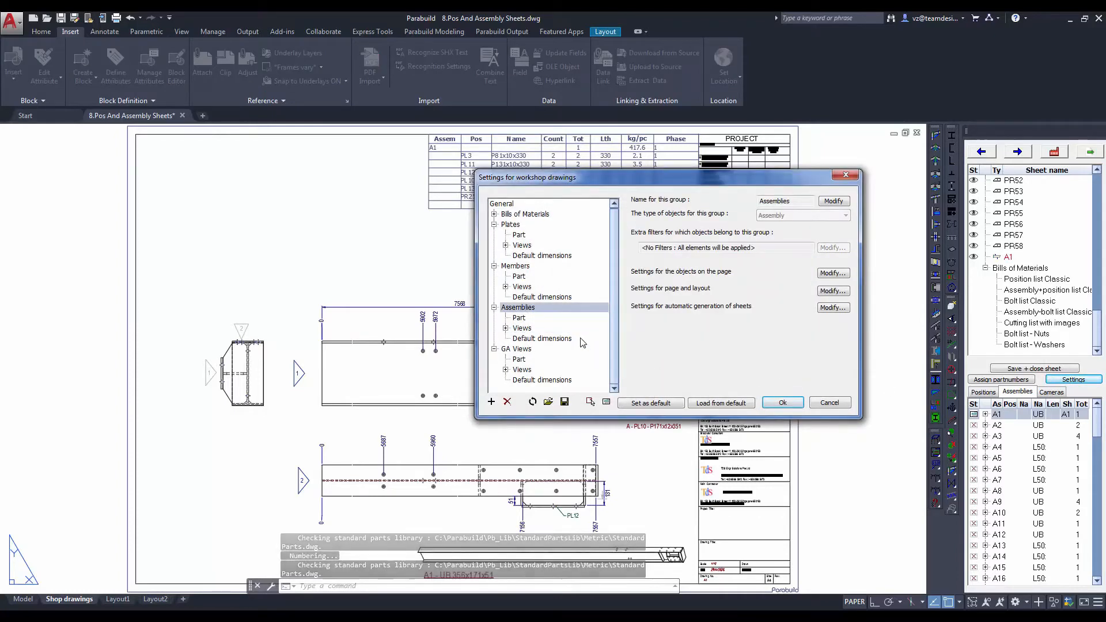
{"action": "left_click", "coordinate": [522, 329]}
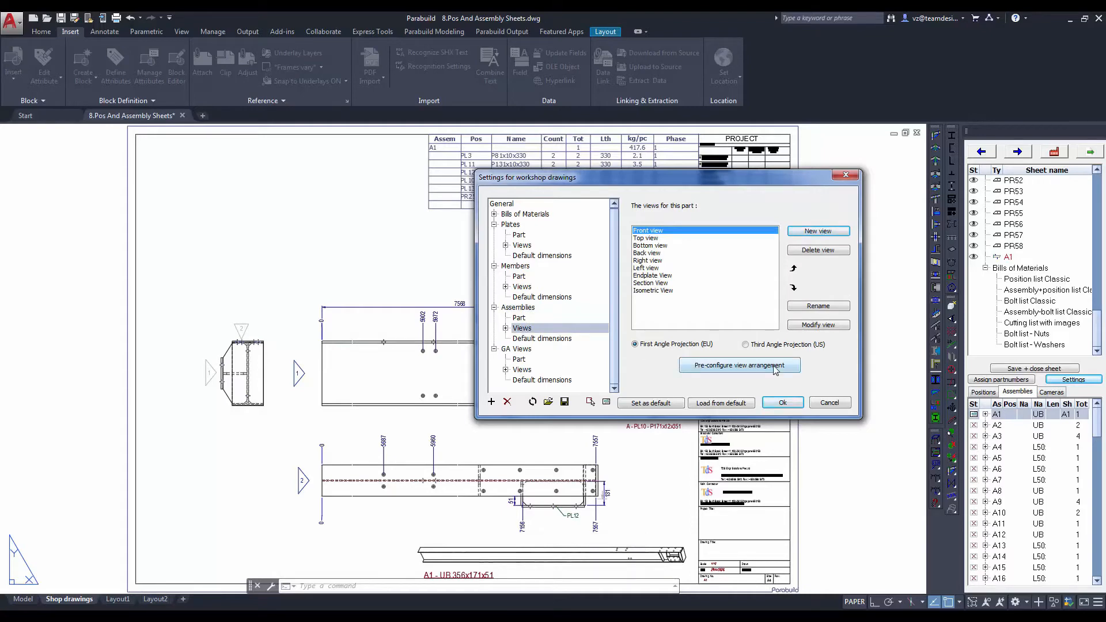
{"action": "left_click", "coordinate": [738, 366]}
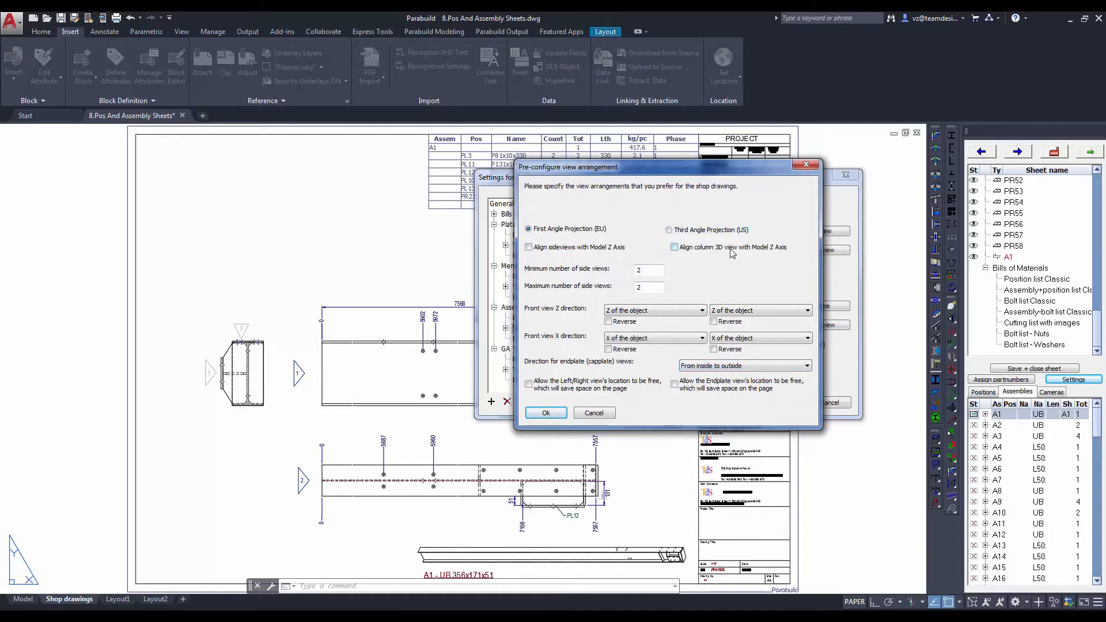
Set Third Angle projection, align the column 3D view to Z, 3 side views, and apply.
{"action": "left_click", "coordinate": [668, 230]}
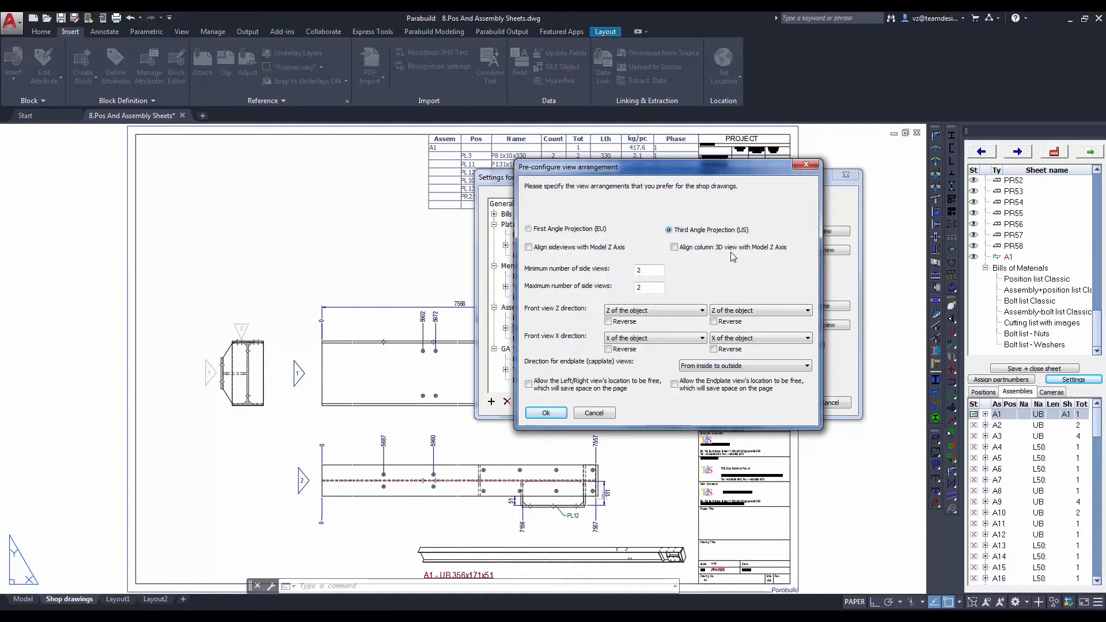
{"action": "left_click", "coordinate": [674, 246]}
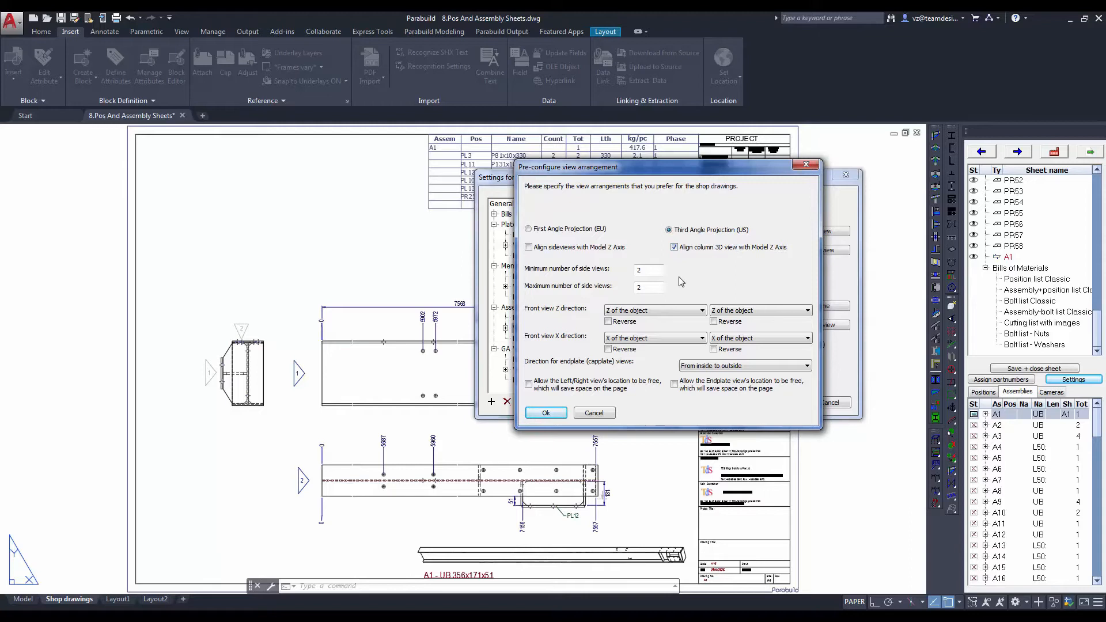
{"action": "left_click", "coordinate": [647, 269]}
{"action": "type", "text": "3"}
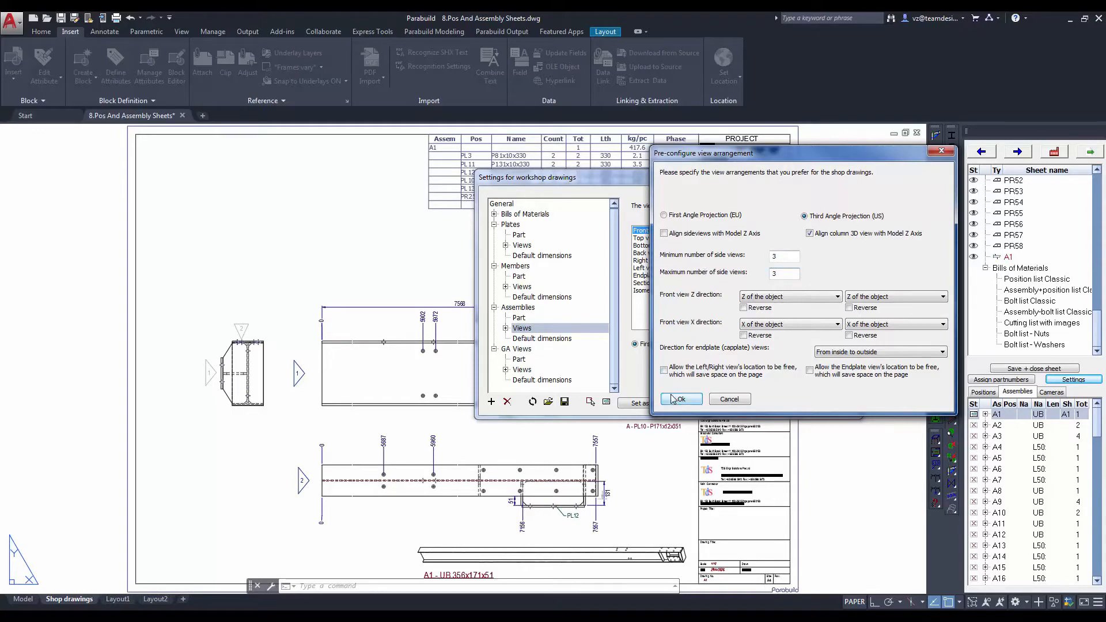
{"action": "left_click", "coordinate": [680, 399]}
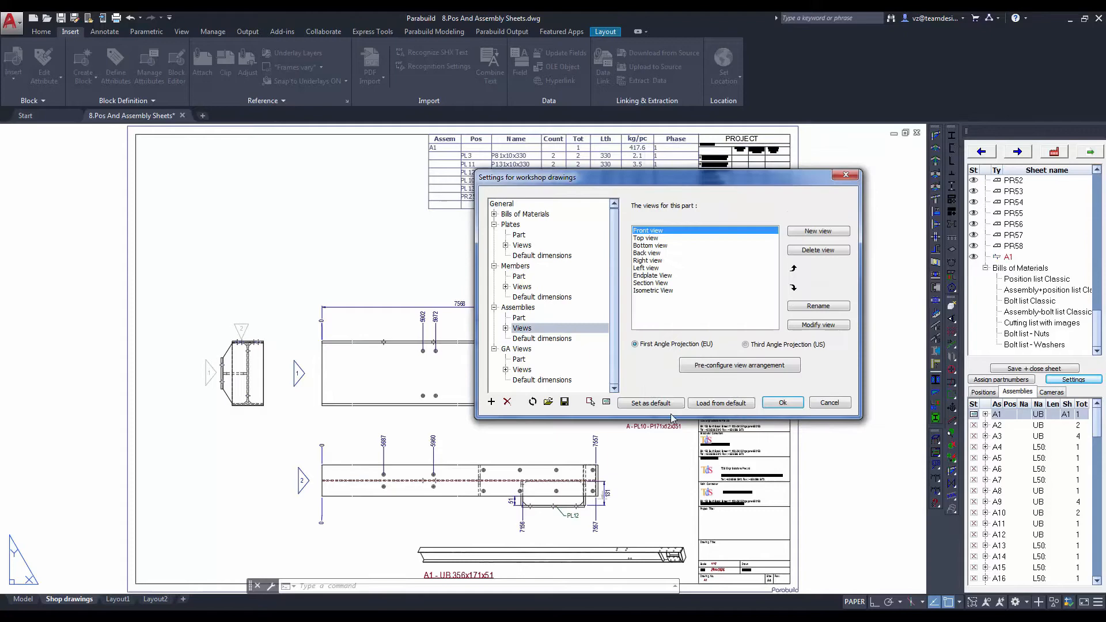
{"action": "left_click", "coordinate": [782, 402]}
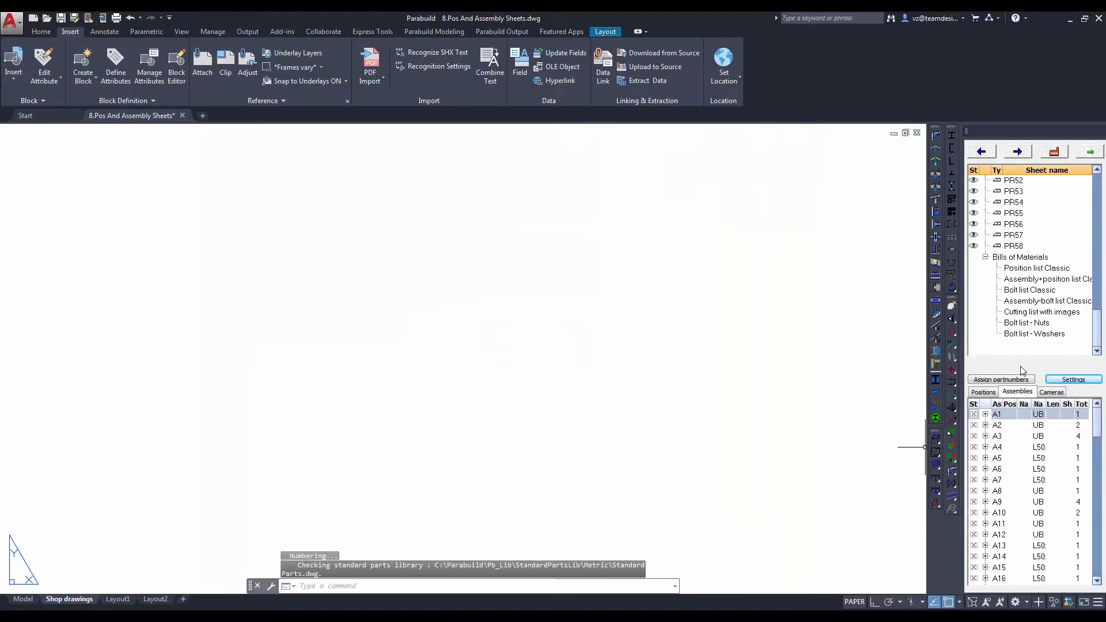
Regenerate the A1 assembly sheet with the new view arrangement.
{"action": "right_click", "coordinate": [997, 413]}
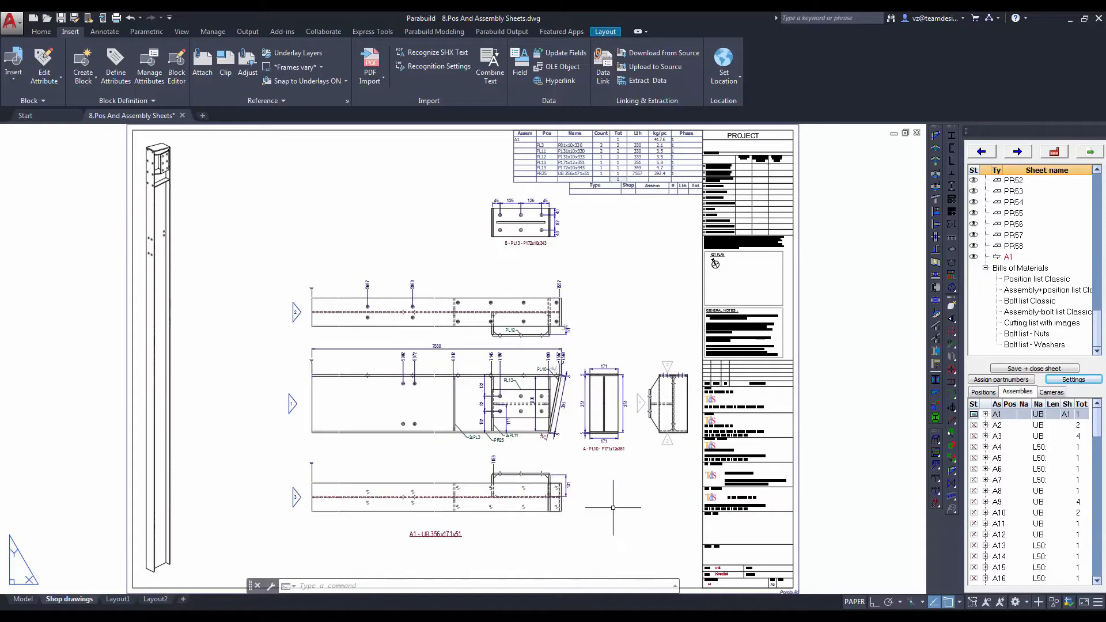
{"action": "mouse_move", "coordinate": [637, 513]}
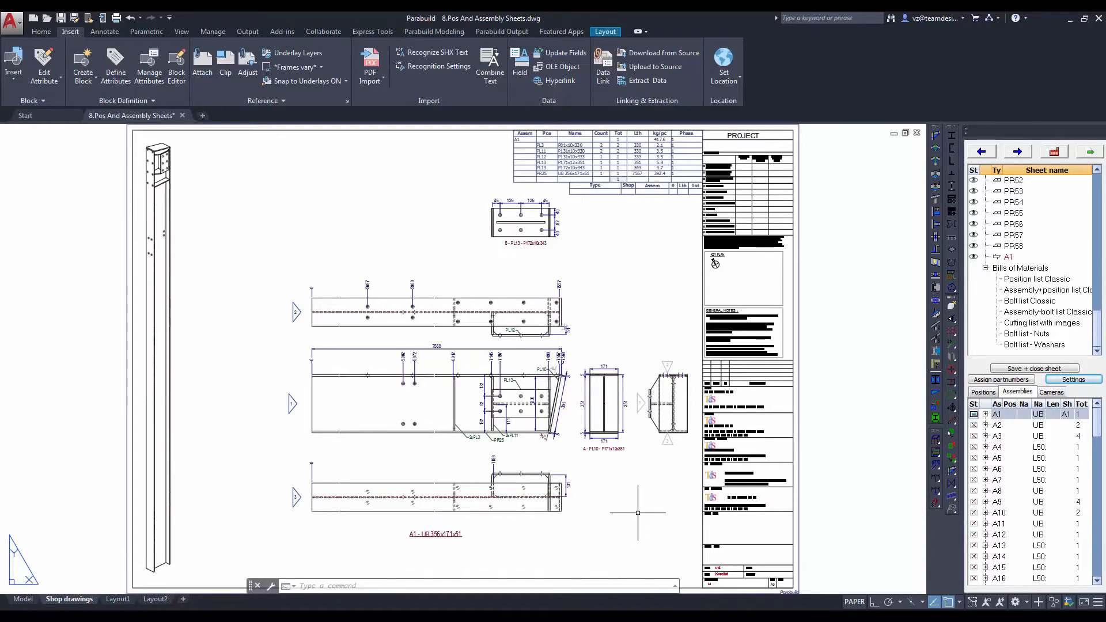
{"action": "mouse_move", "coordinate": [918, 517]}
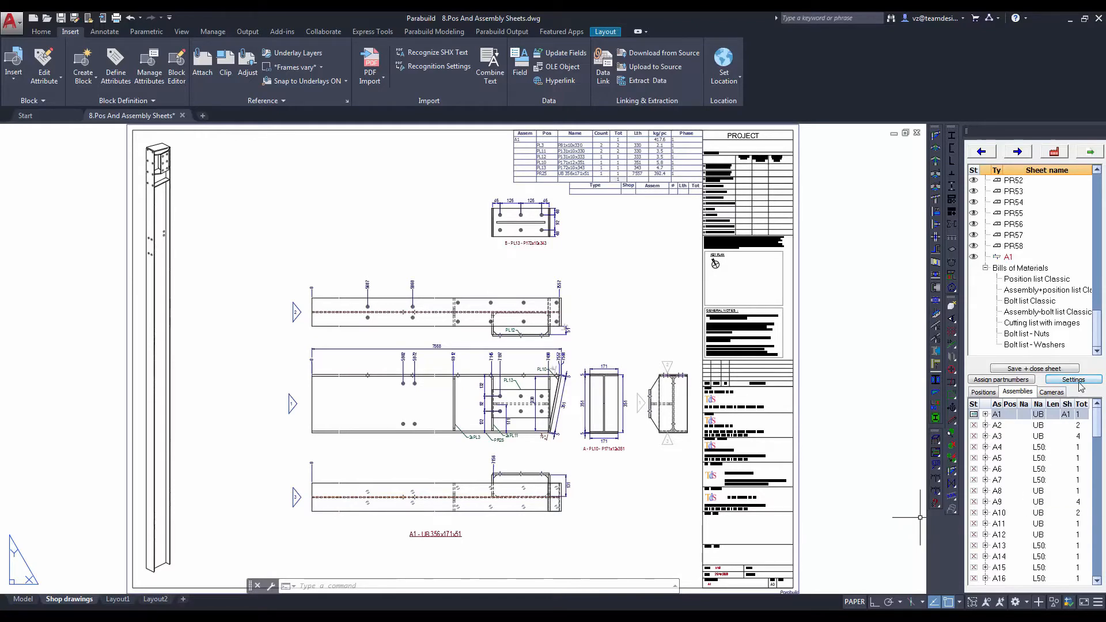
Browse the assemblies' default dimensions and group settings in the workshop settings.
{"action": "left_click", "coordinate": [1072, 379]}
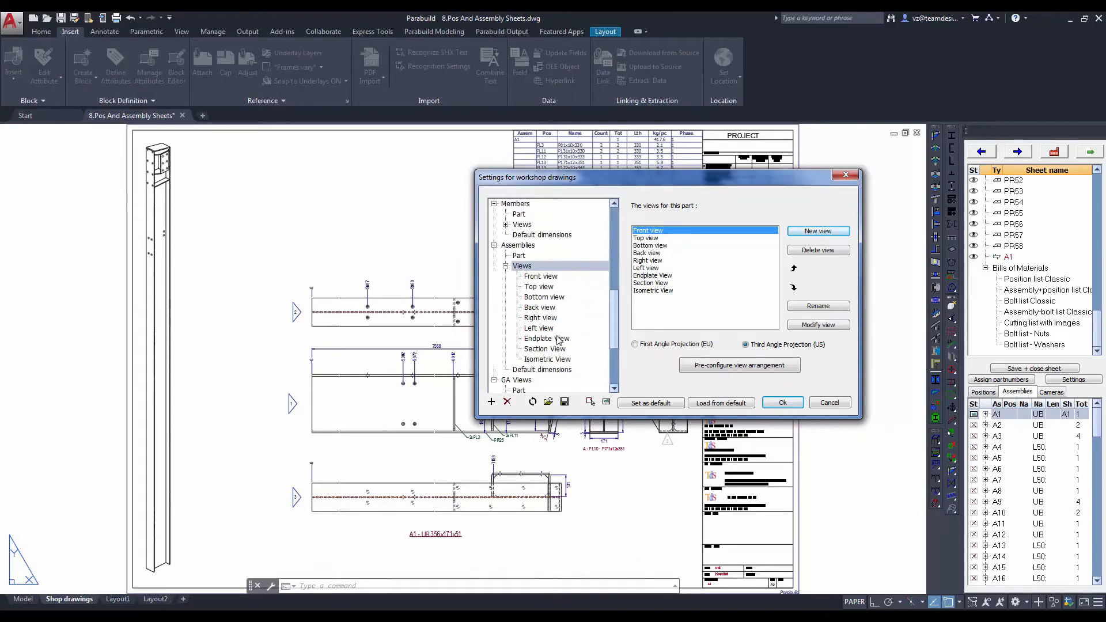
{"action": "mouse_move", "coordinate": [579, 343]}
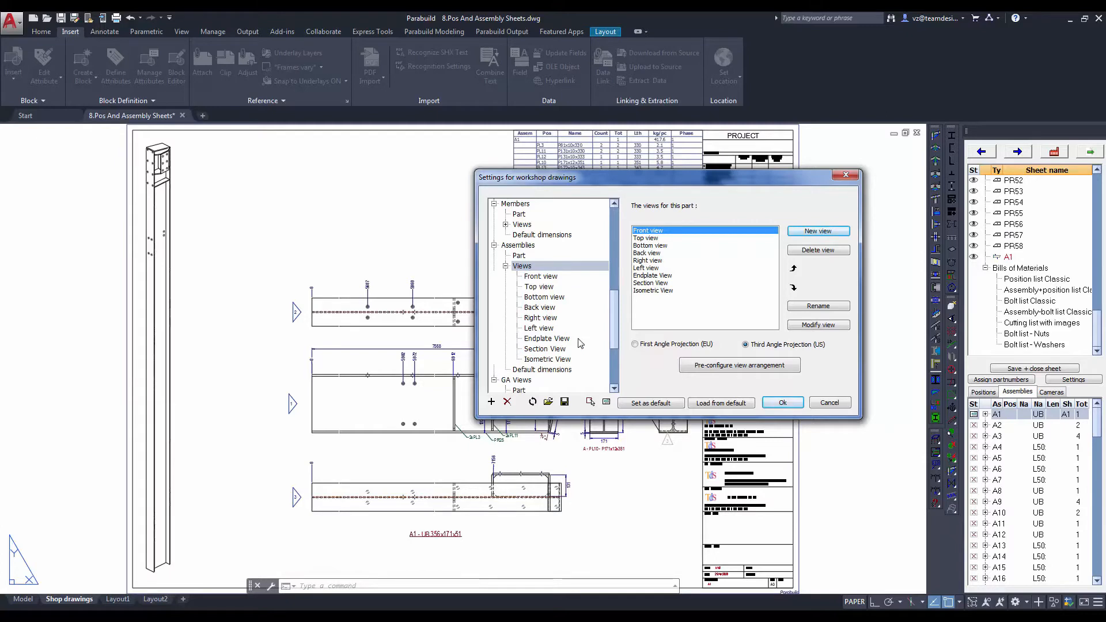
{"action": "mouse_move", "coordinate": [552, 373]}
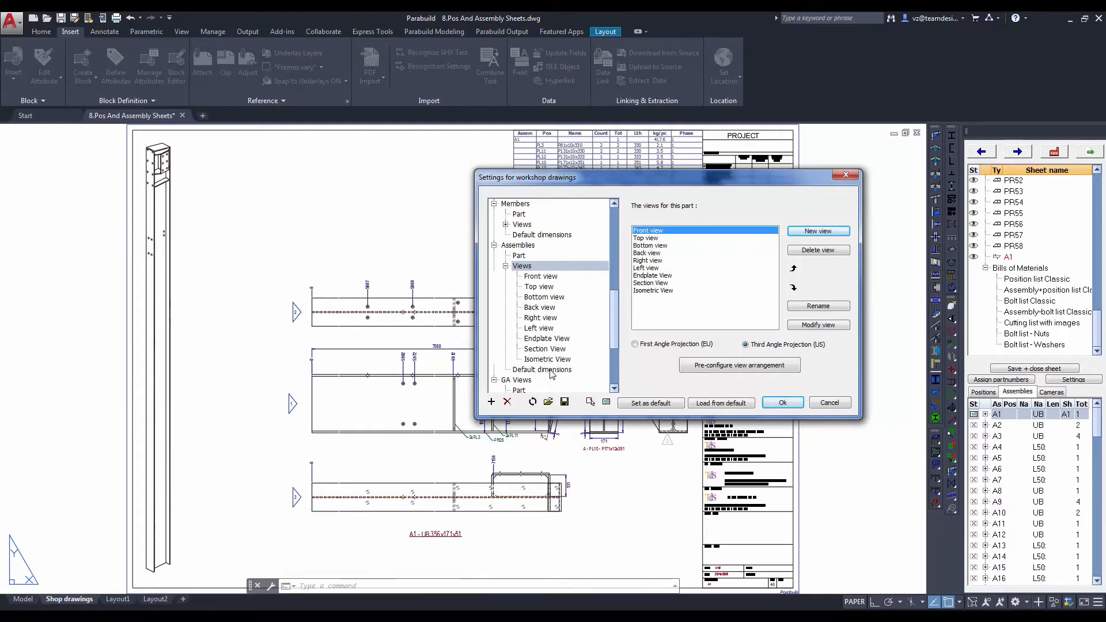
{"action": "left_click", "coordinate": [542, 368]}
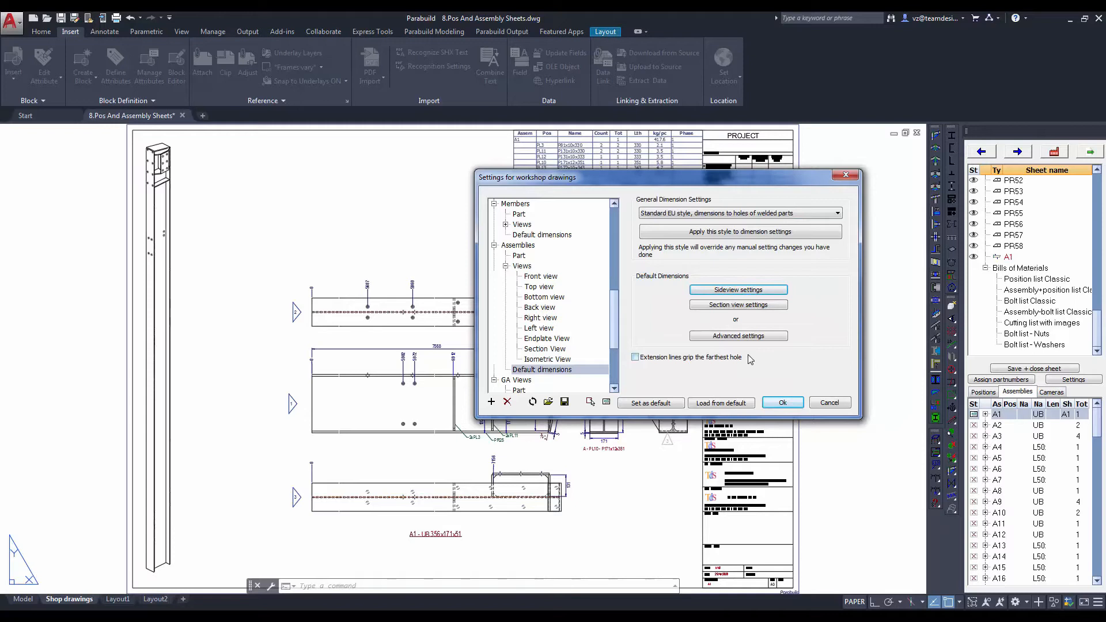
{"action": "left_click", "coordinate": [517, 244]}
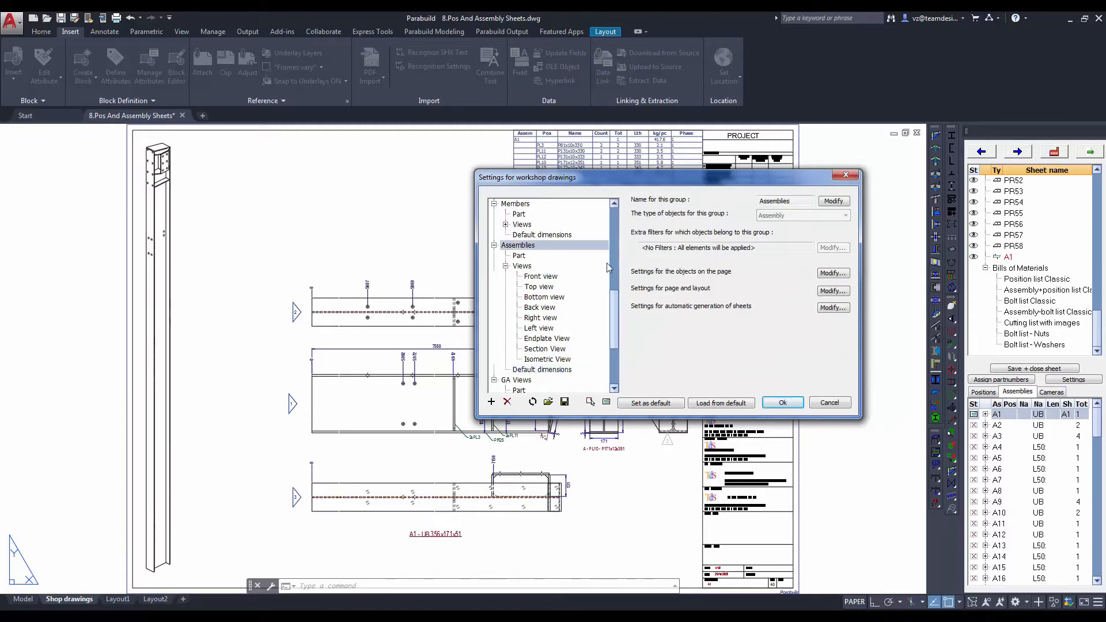
{"action": "mouse_move", "coordinate": [767, 334]}
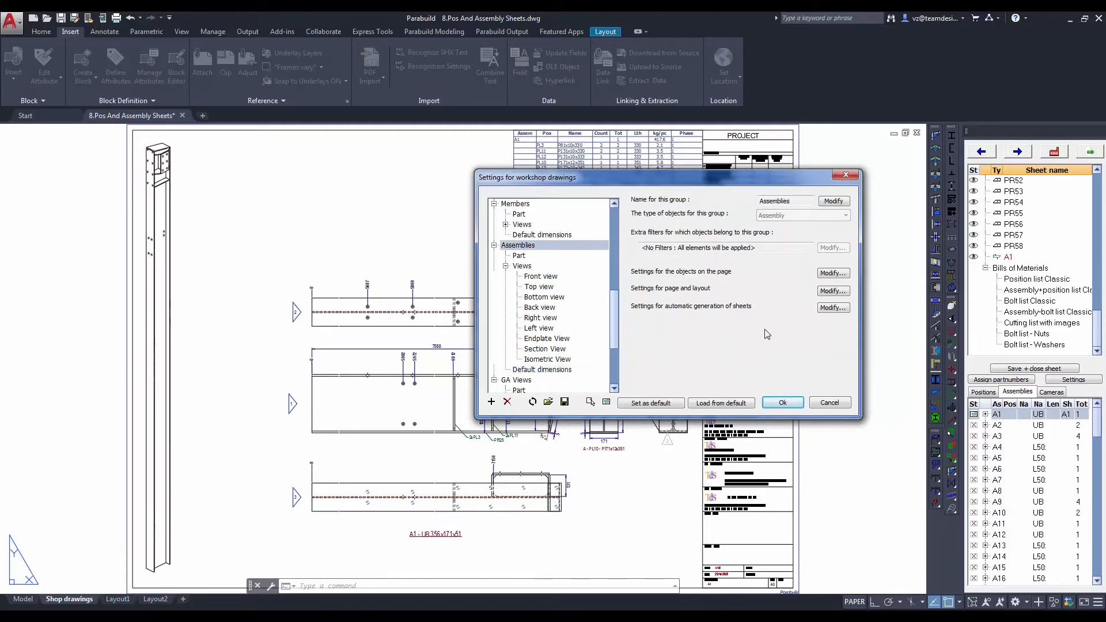
{"action": "mouse_move", "coordinate": [769, 344]}
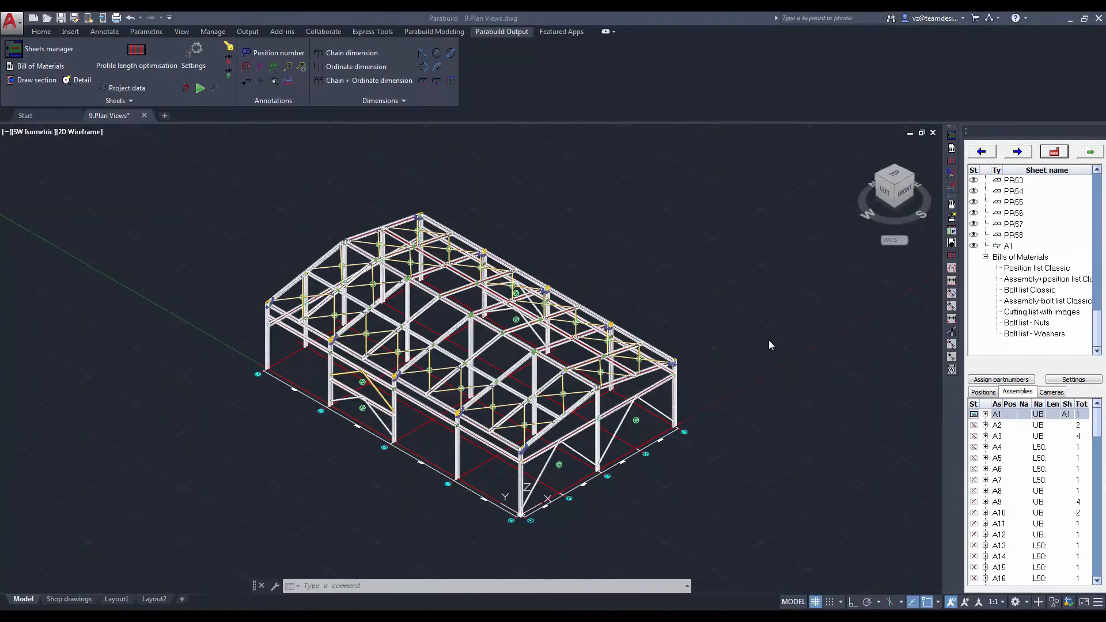
{"action": "mouse_move", "coordinate": [927, 279]}
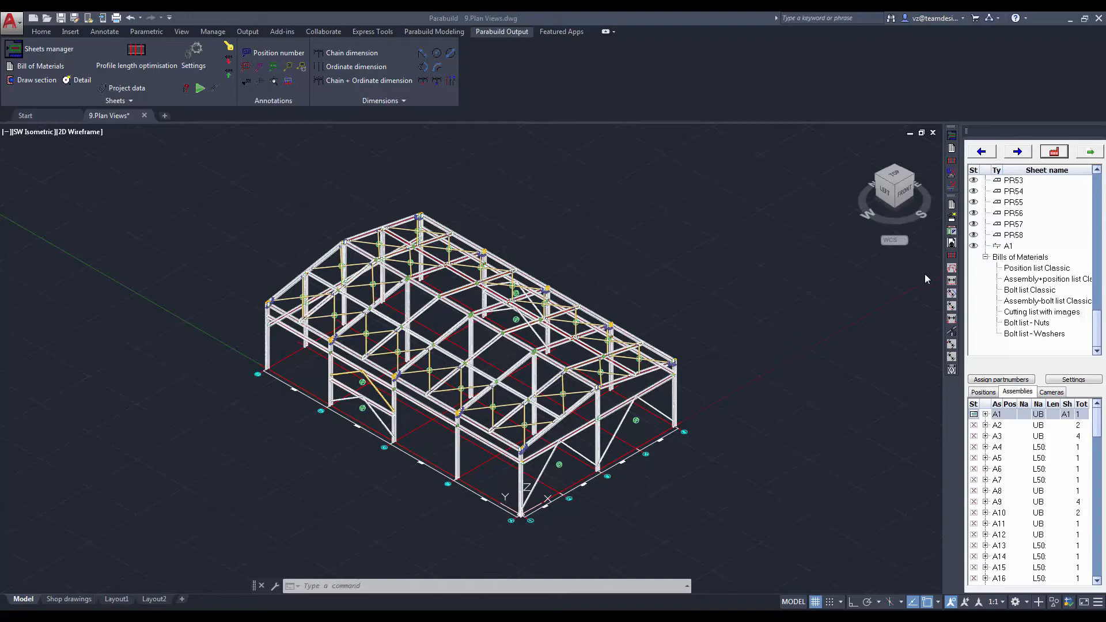
{"action": "mouse_move", "coordinate": [965, 201]}
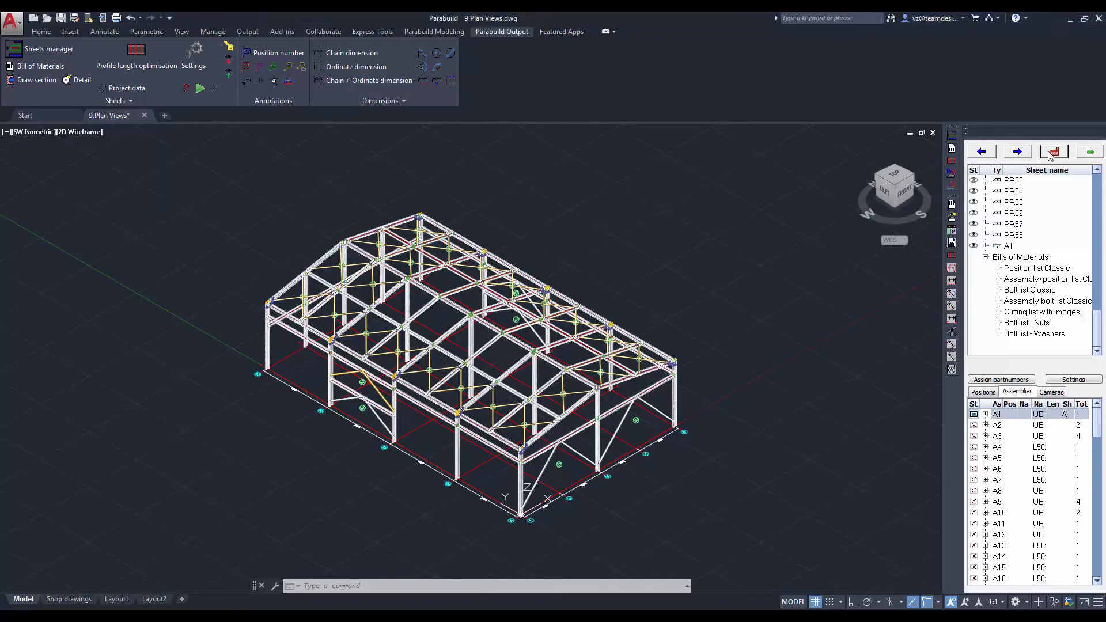
Generate a new A1 plan view sheet from World (WCS) at scale 1:100.
{"action": "left_click", "coordinate": [1052, 151]}
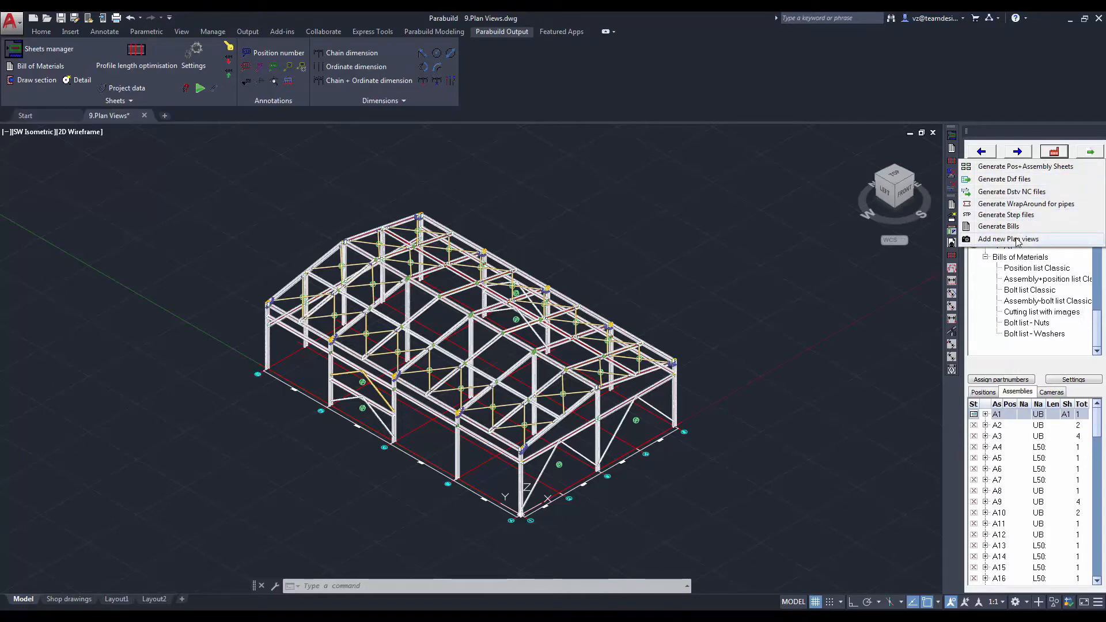
{"action": "left_click", "coordinate": [1007, 238]}
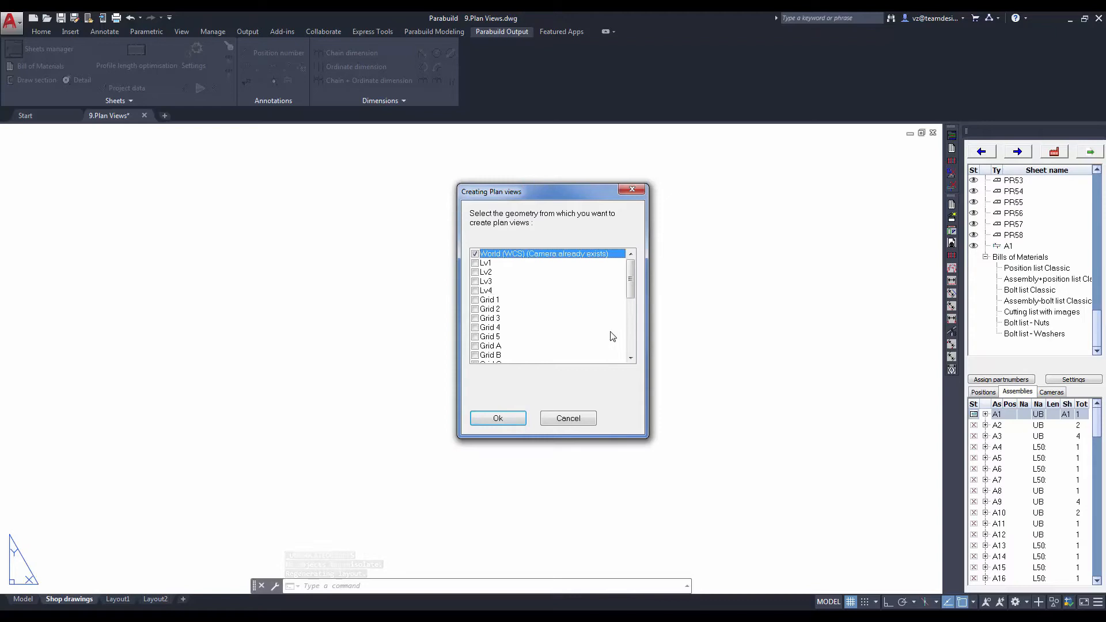
{"action": "left_click", "coordinate": [498, 417]}
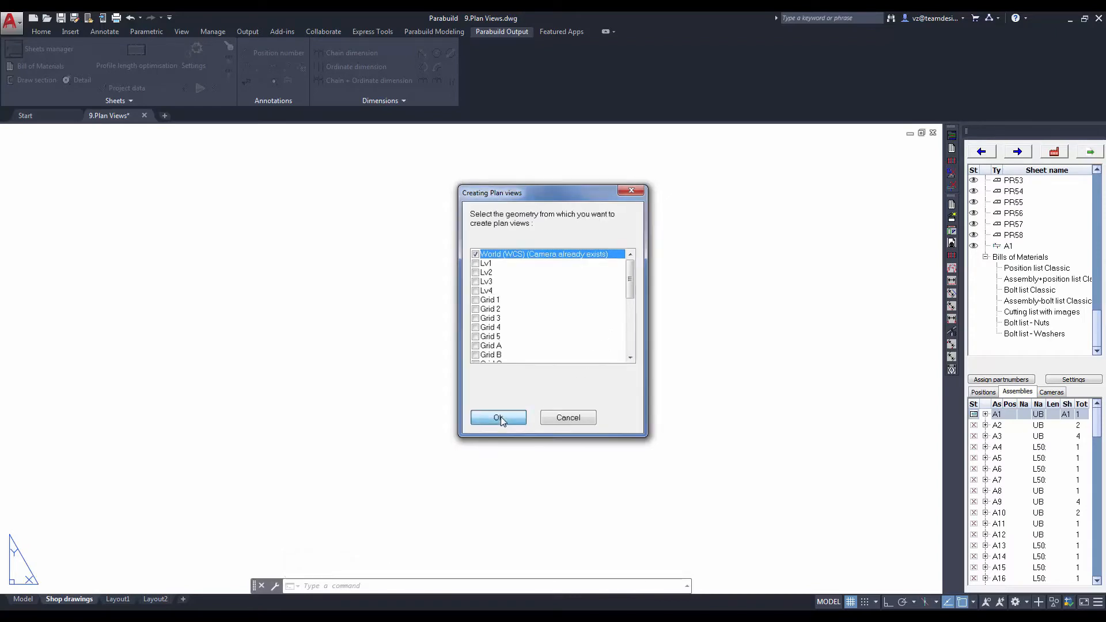
{"action": "left_click", "coordinate": [498, 417]}
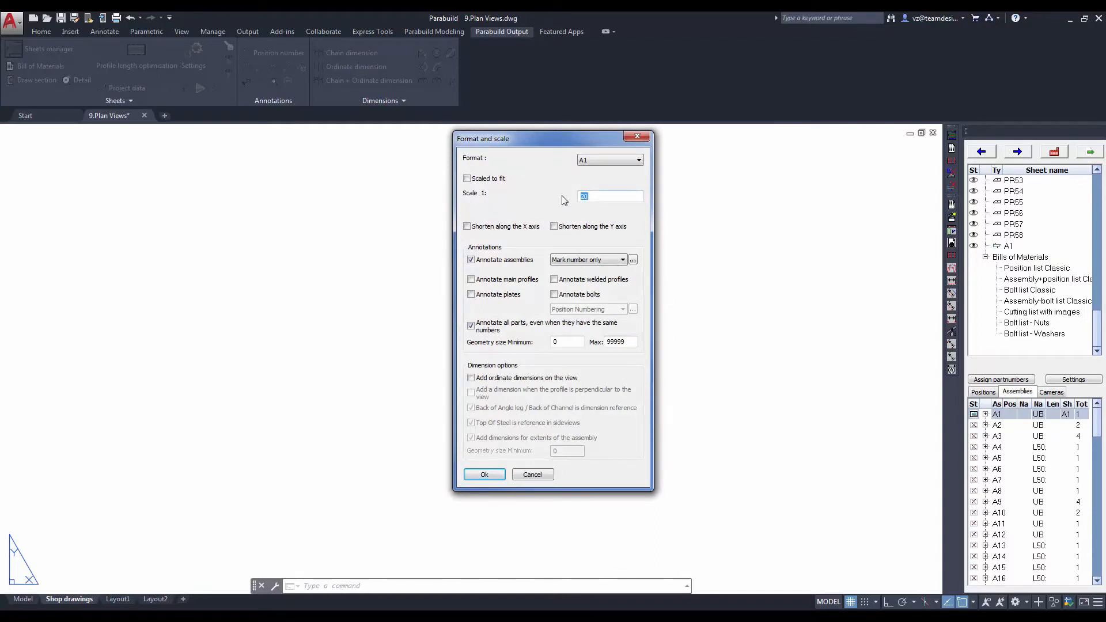
{"action": "type", "text": "100"}
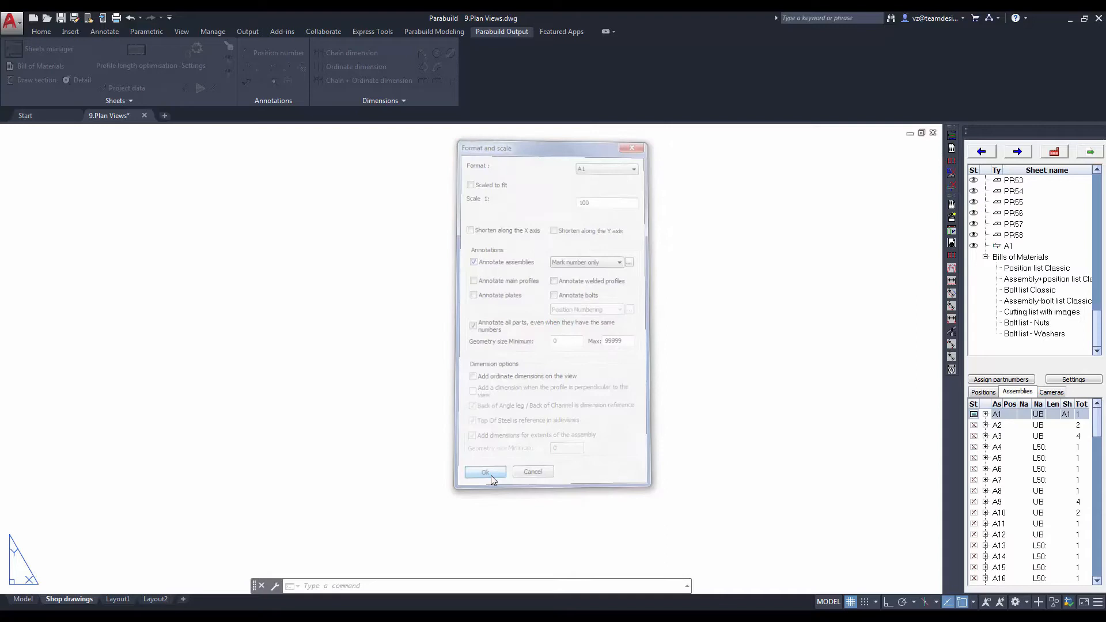
{"action": "left_click", "coordinate": [485, 471]}
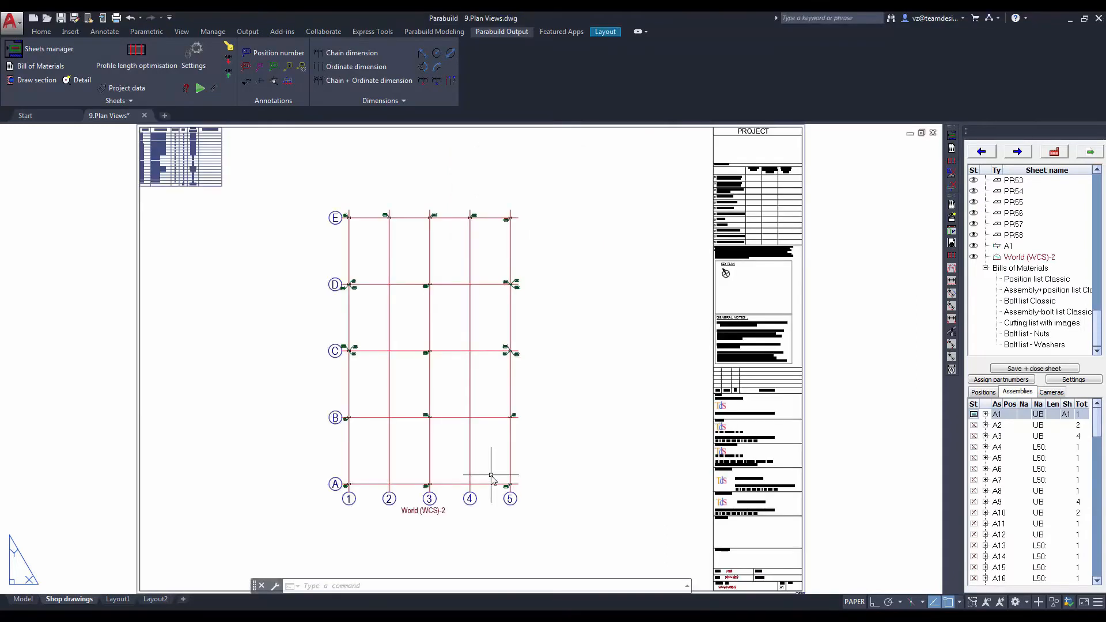
{"action": "mouse_move", "coordinate": [331, 225]}
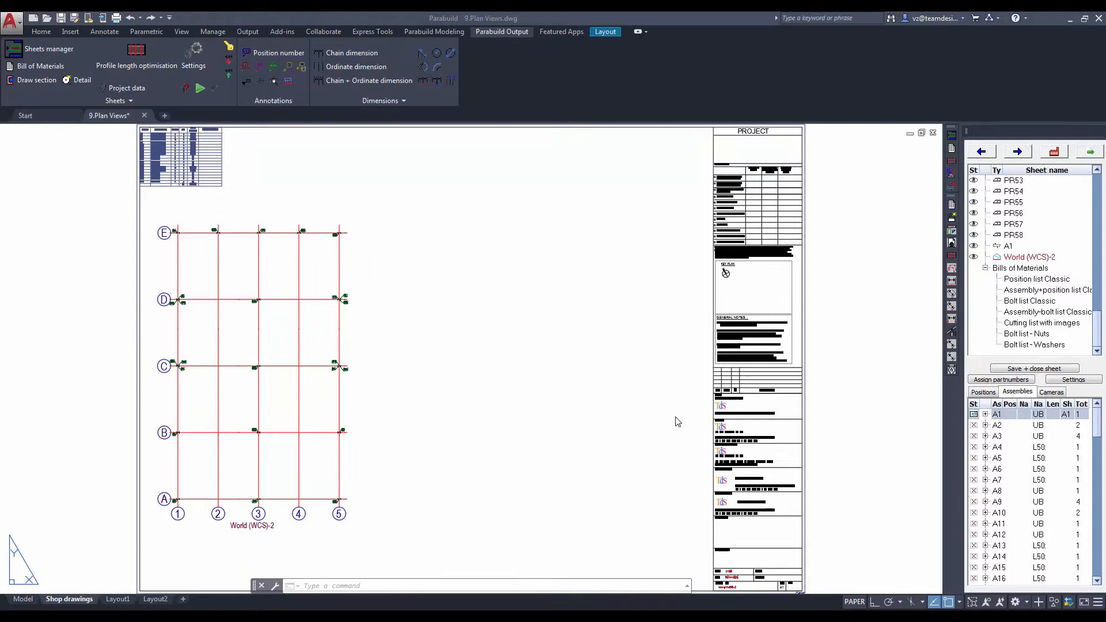
{"action": "mouse_move", "coordinate": [642, 396]}
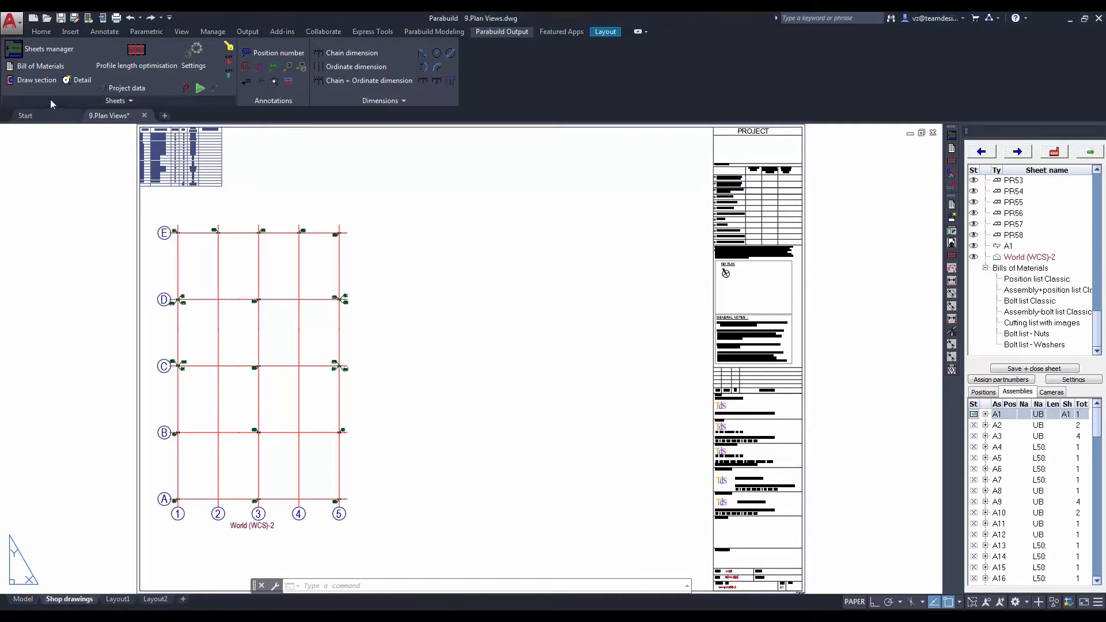
{"action": "mouse_move", "coordinate": [36, 80]}
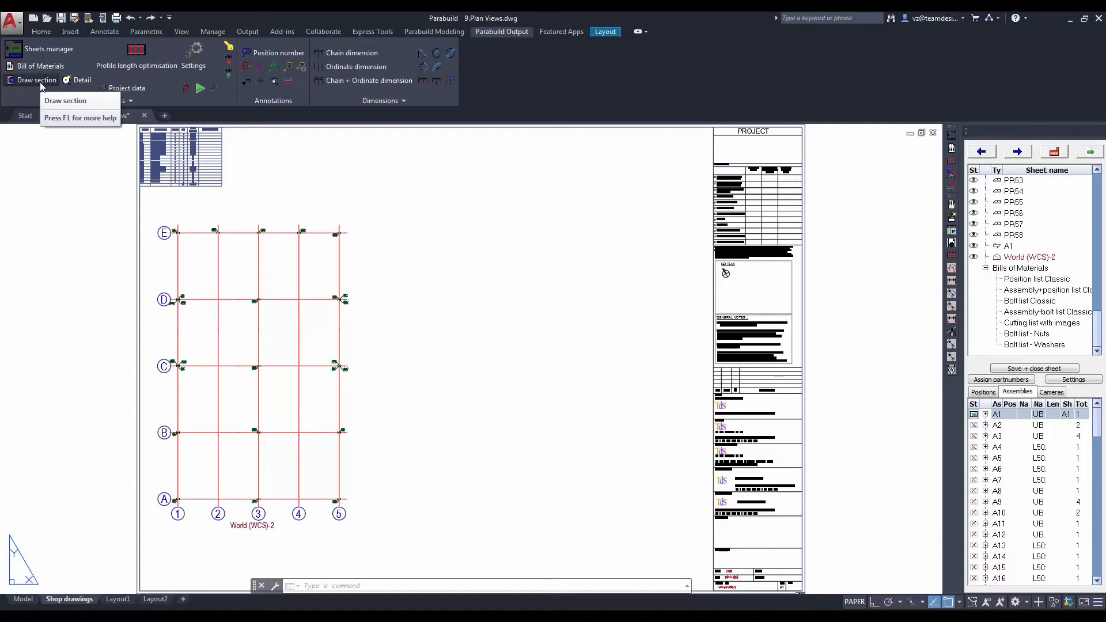
Draw the SECTION 1 elevation along grid A beside the plan view.
{"action": "left_click", "coordinate": [35, 79]}
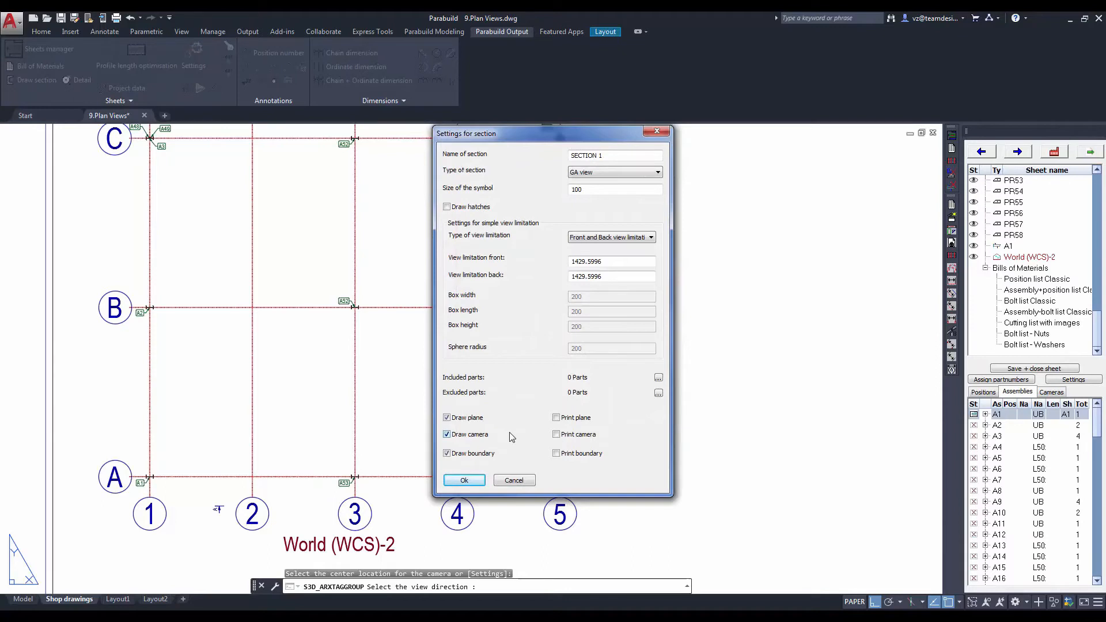
{"action": "mouse_move", "coordinate": [464, 479]}
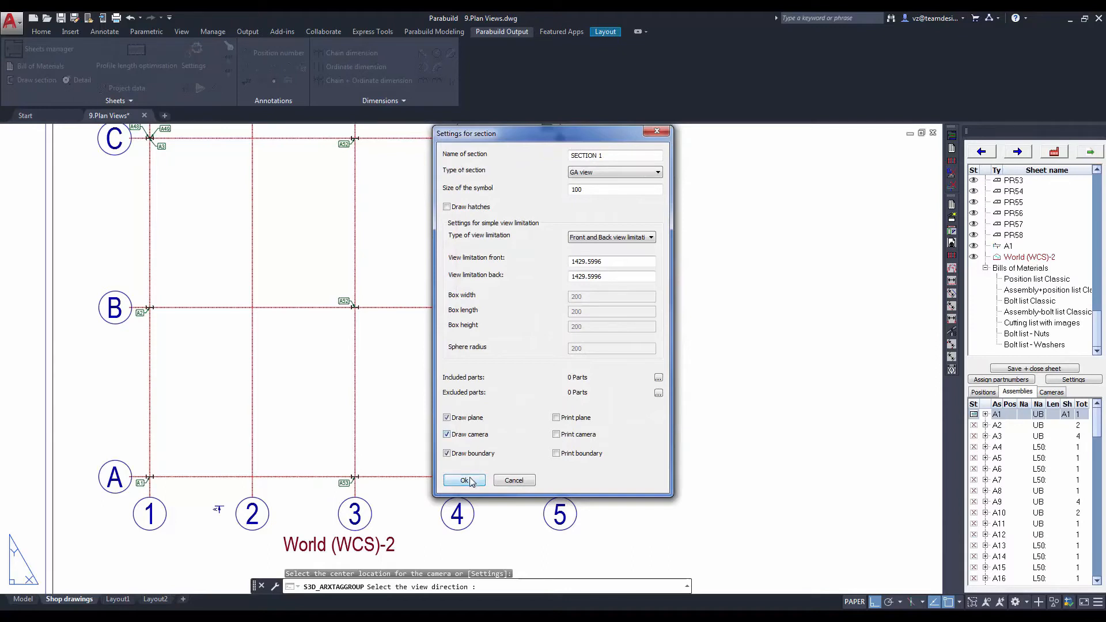
{"action": "left_click", "coordinate": [464, 479]}
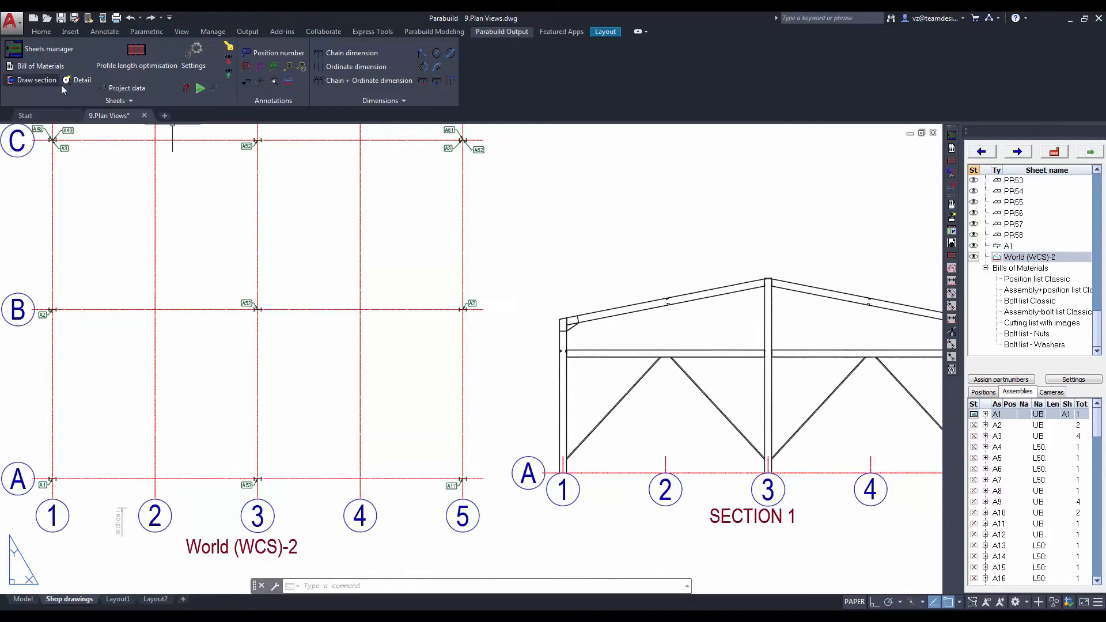
{"action": "mouse_move", "coordinate": [81, 79]}
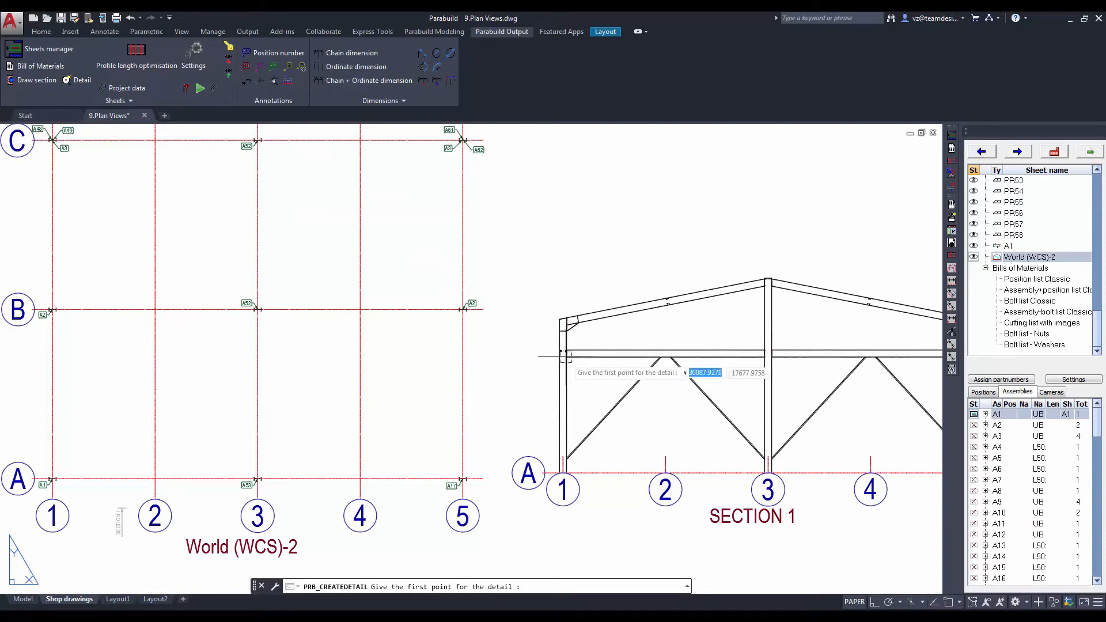
Create the Detail 1 view of the column-to-rafter connection at grid A/1 with its added scale.
{"action": "left_click", "coordinate": [561, 351]}
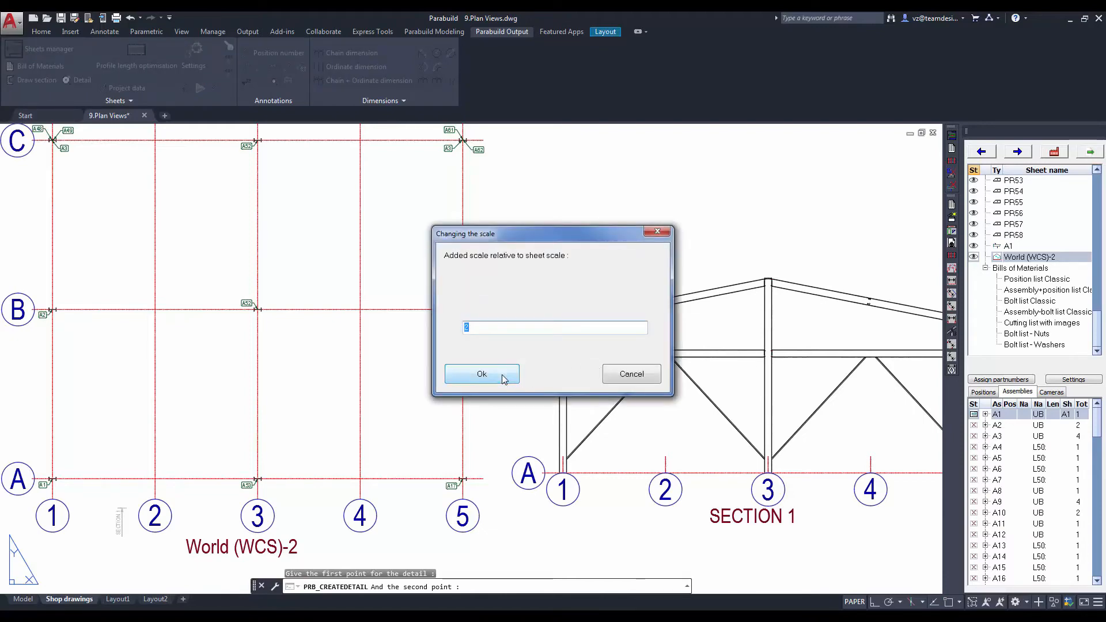
{"action": "left_click", "coordinate": [482, 374]}
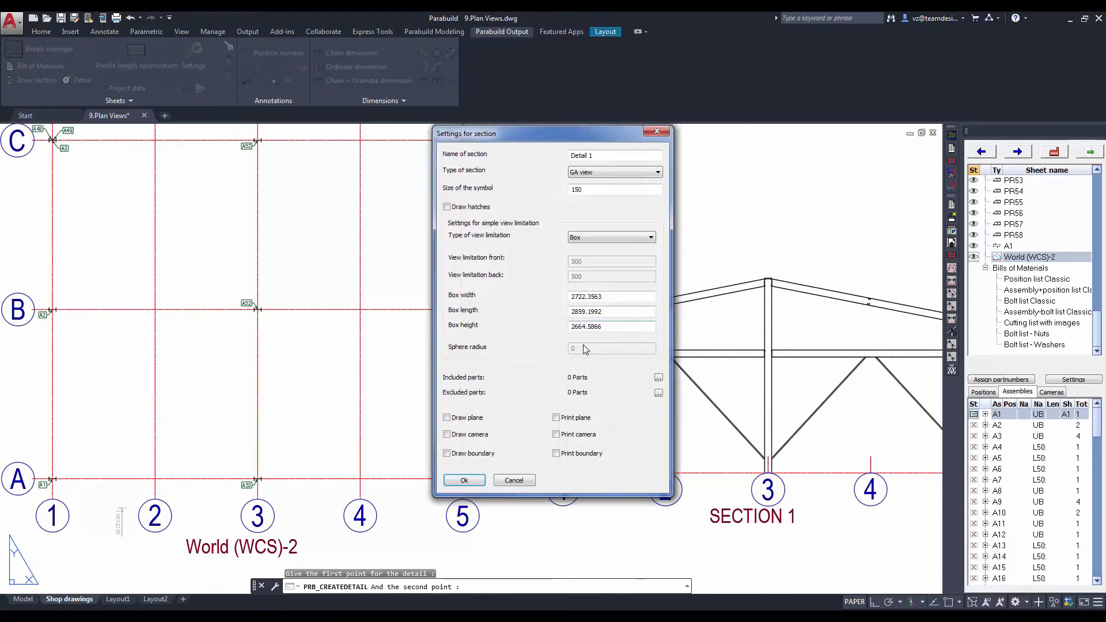
{"action": "left_click", "coordinate": [463, 480]}
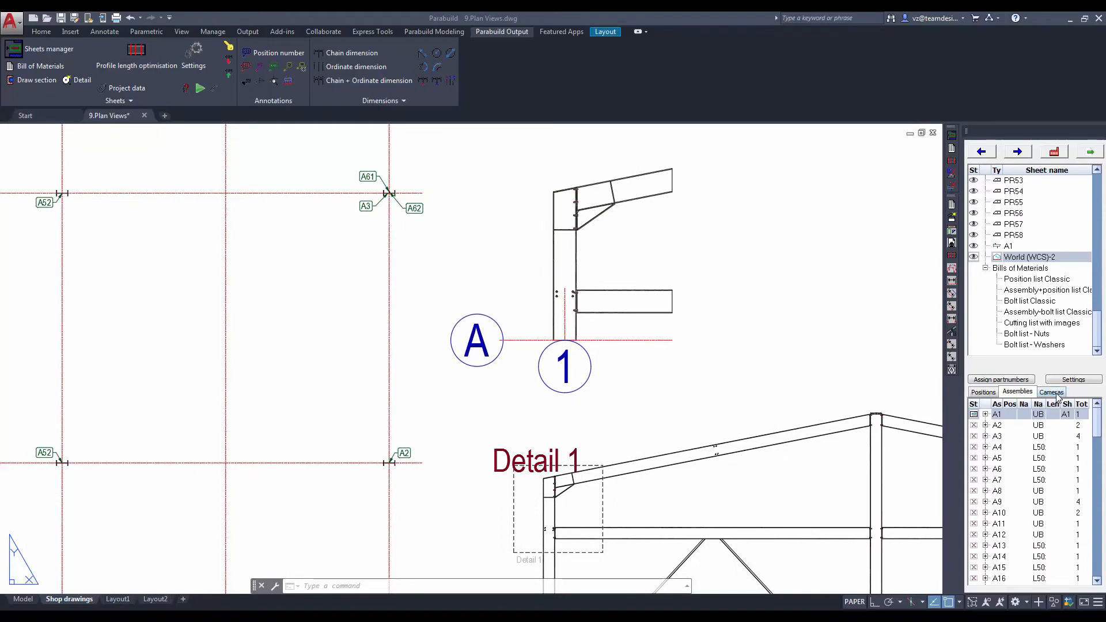
List the drawing's cameras and show the Detail 1 camera in the 3D model.
{"action": "left_click", "coordinate": [1051, 392]}
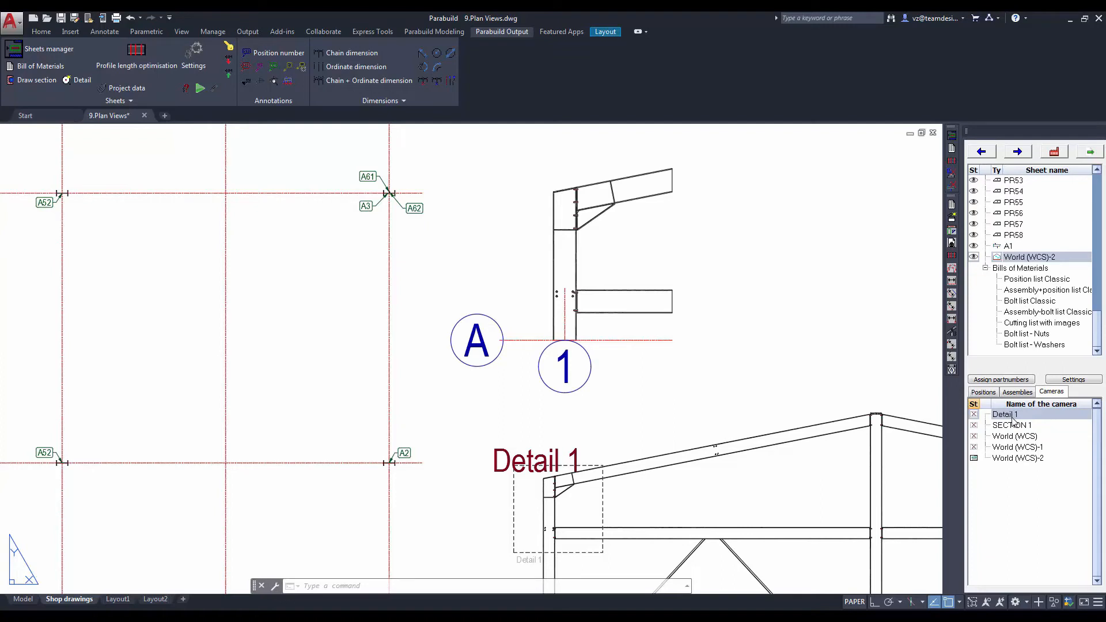
{"action": "right_click", "coordinate": [1004, 413]}
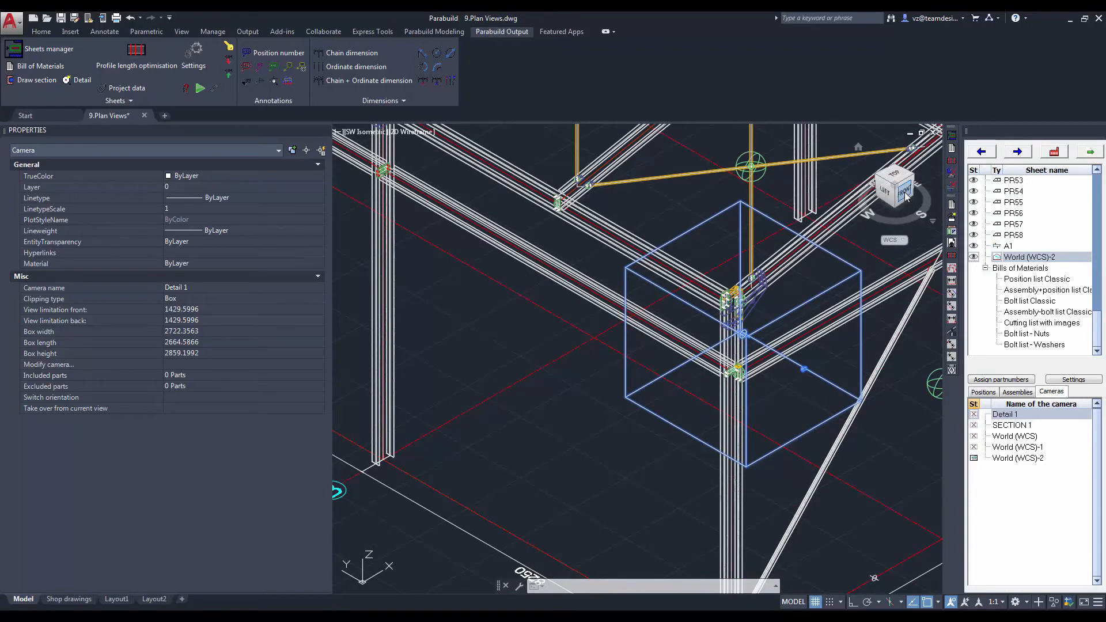
Drag the Detail 1 camera box down to about 1560 by 2152 around the connection.
{"action": "left_click", "coordinate": [886, 183]}
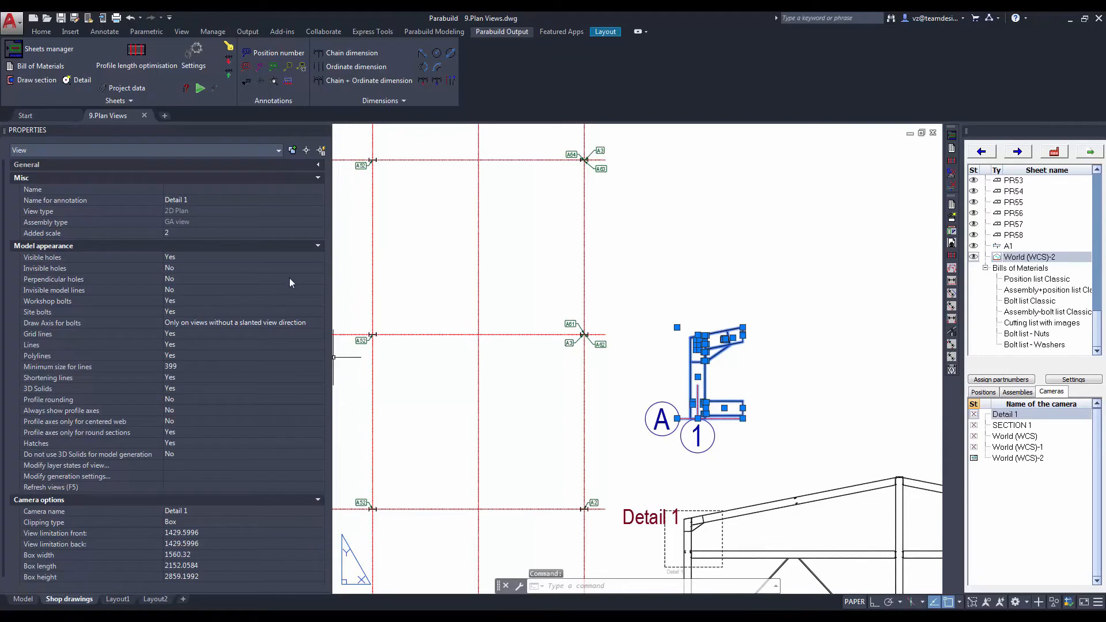
Give Detail 1 an added scale of 4 and set Invisible model lines to Yes.
{"action": "left_click", "coordinate": [239, 233]}
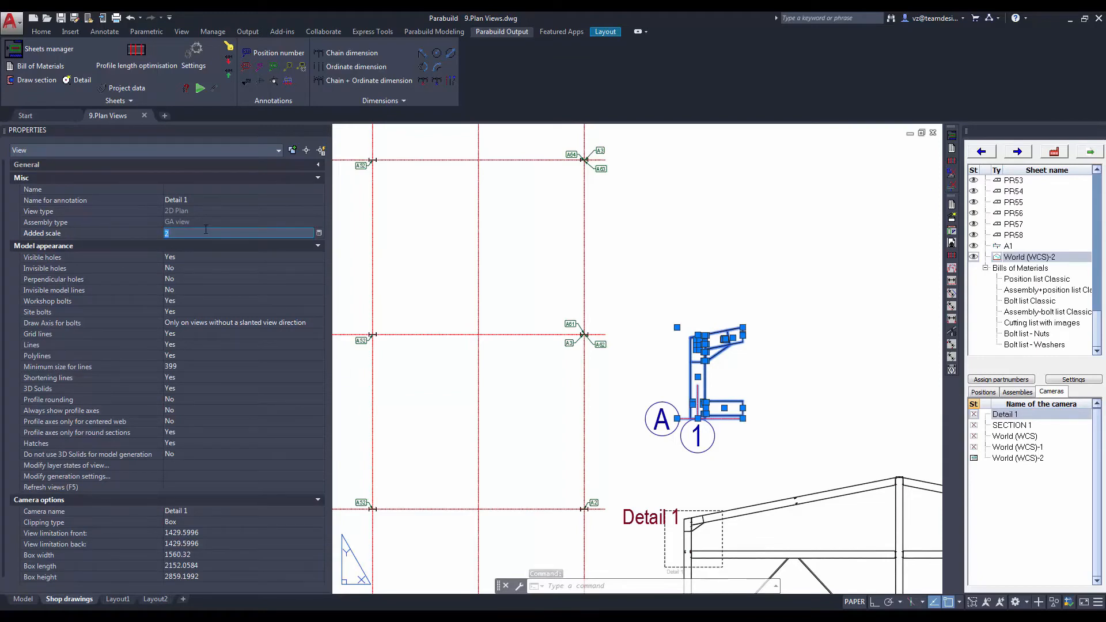
{"action": "type", "text": "4"}
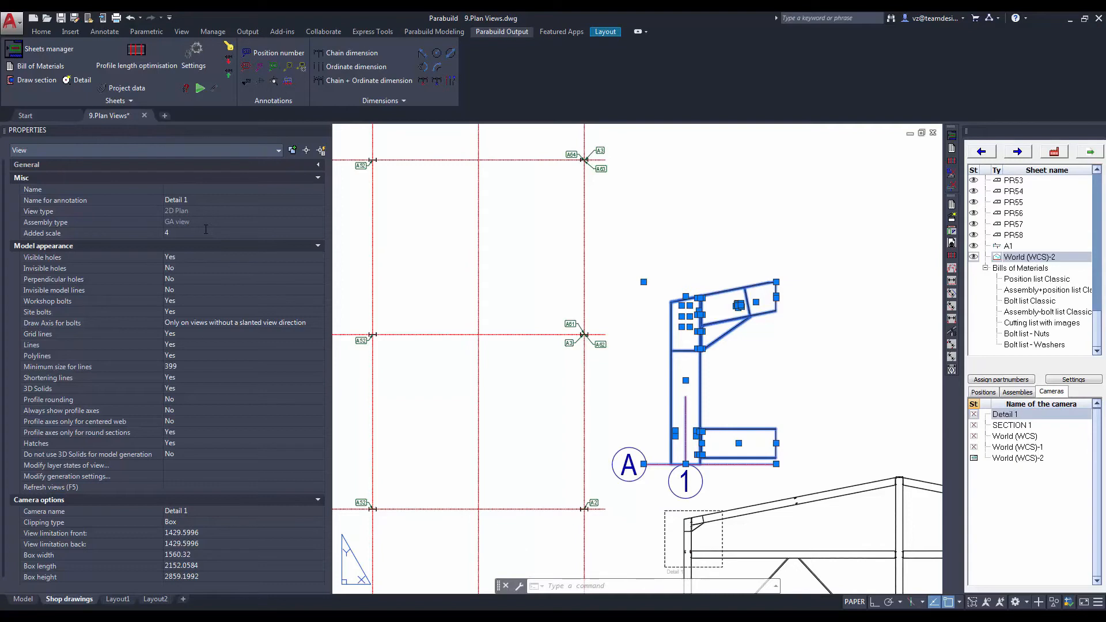
{"action": "mouse_move", "coordinate": [182, 325]}
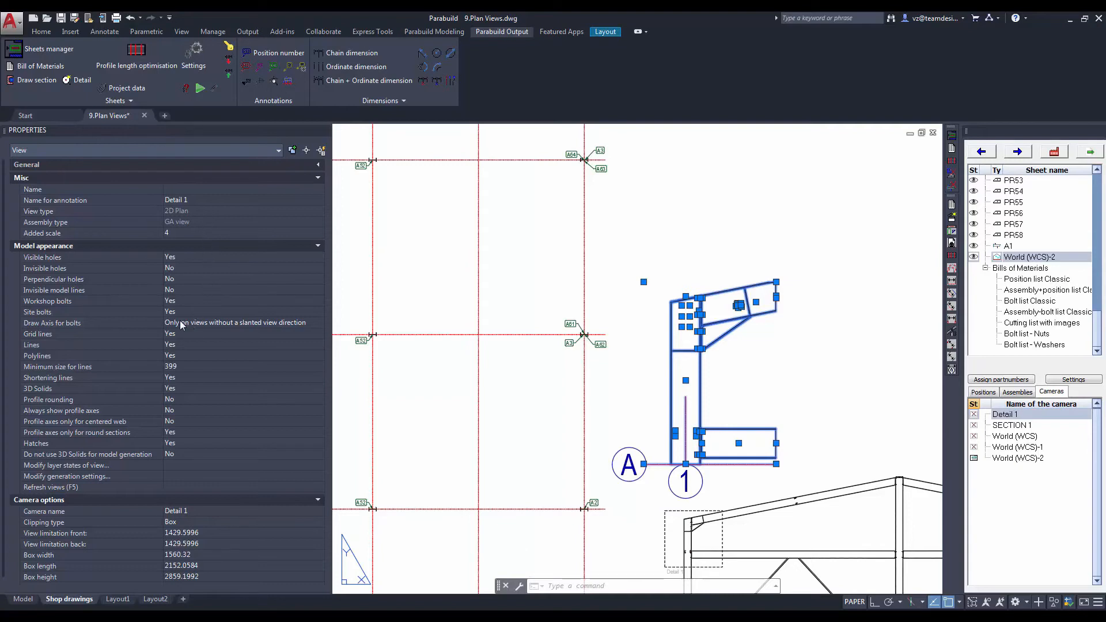
{"action": "mouse_move", "coordinate": [45, 268]}
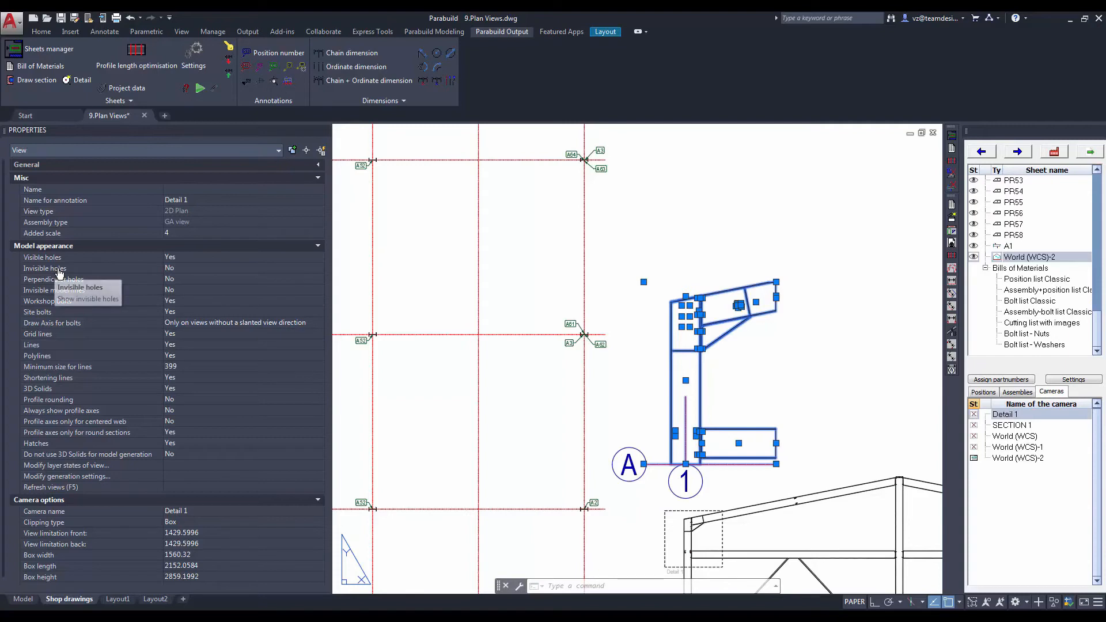
{"action": "mouse_move", "coordinate": [63, 296]}
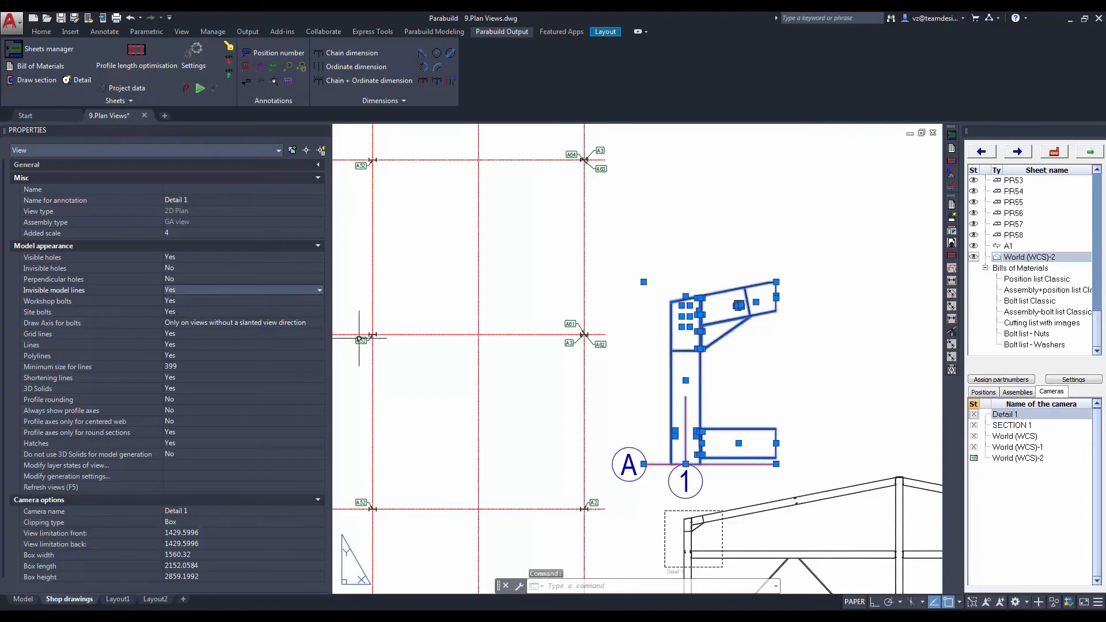
{"action": "left_click", "coordinate": [240, 486]}
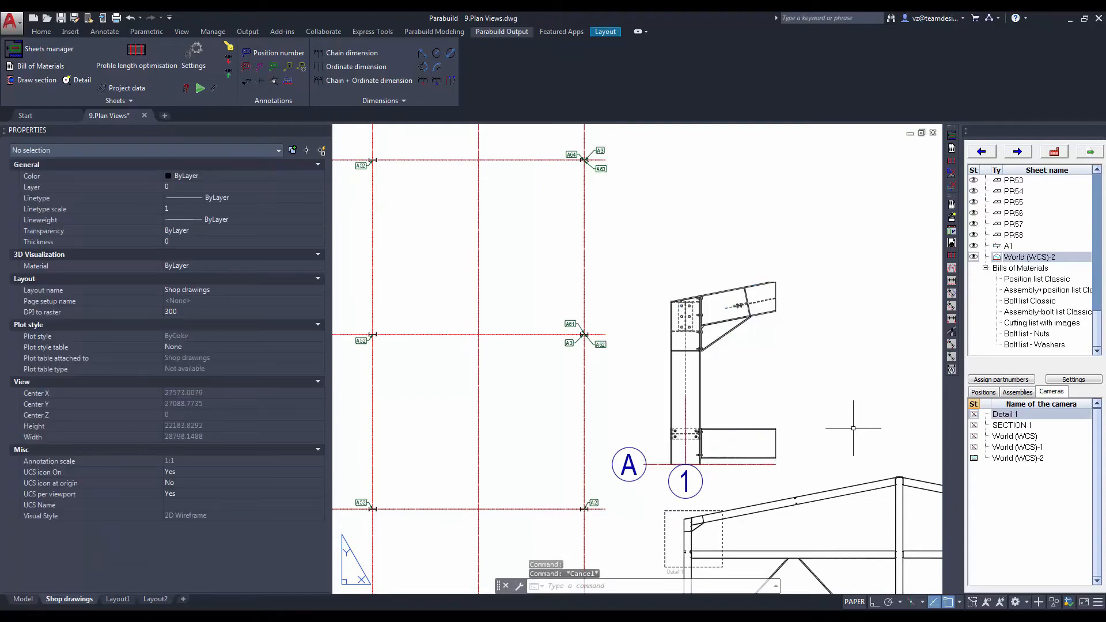
{"action": "mouse_move", "coordinate": [822, 395]}
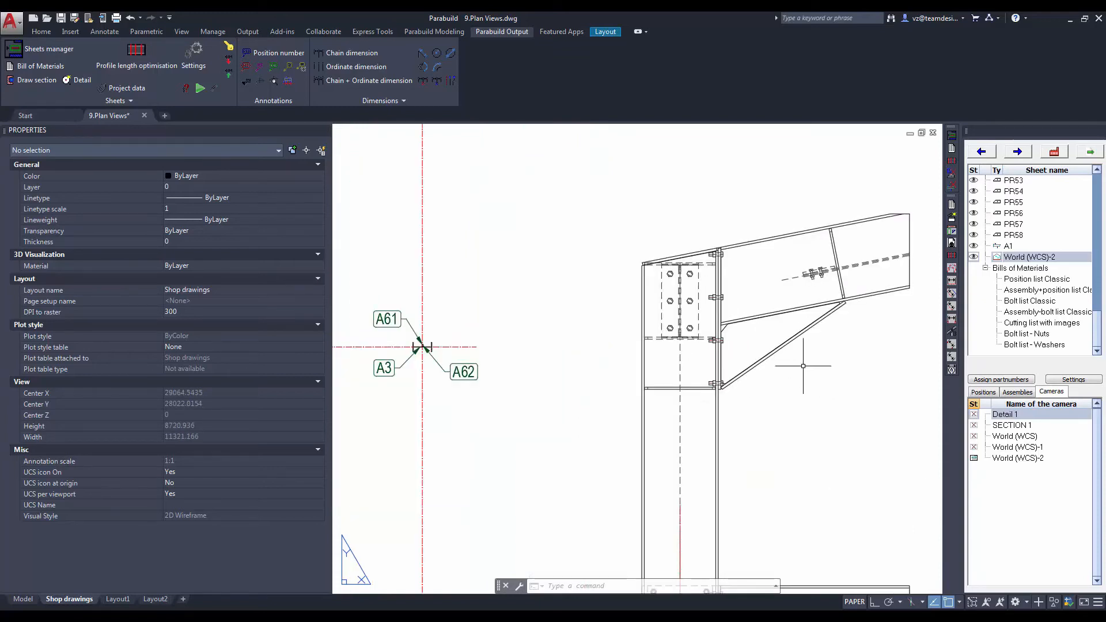
{"action": "mouse_move", "coordinate": [808, 376]}
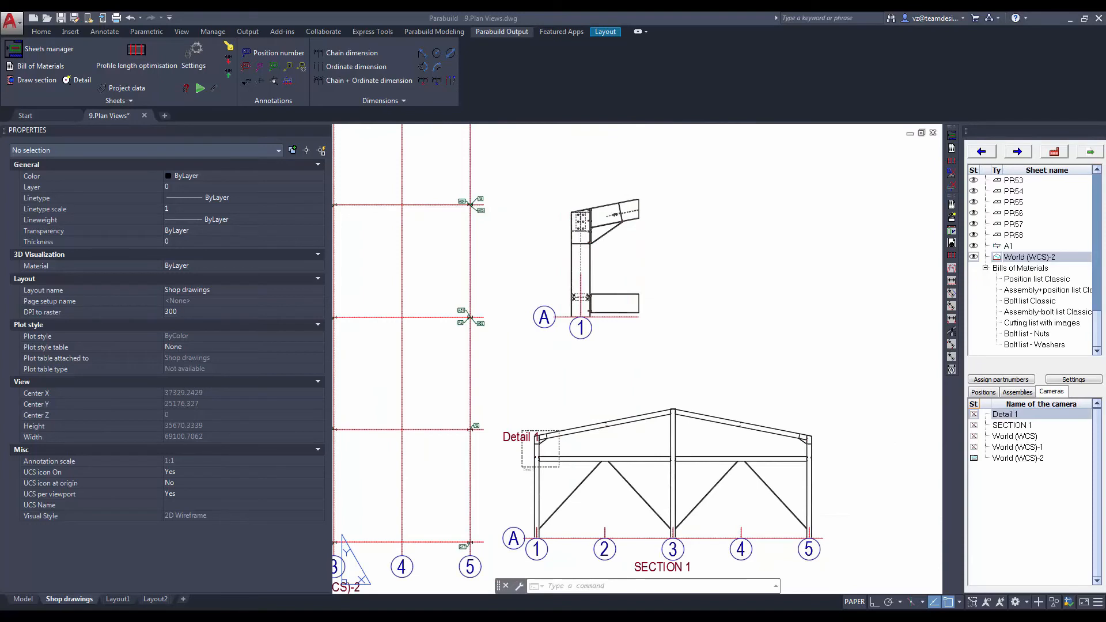
Zoom to the World (WCS)-2 camera and show its properties.
{"action": "right_click", "coordinate": [1004, 413]}
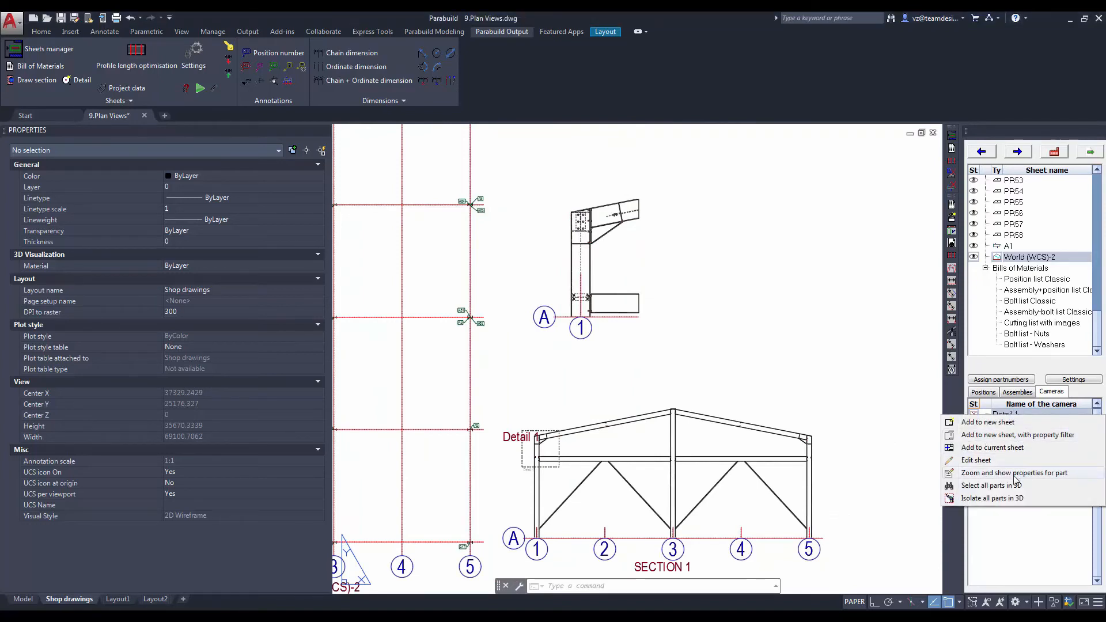
{"action": "left_click", "coordinate": [1014, 472]}
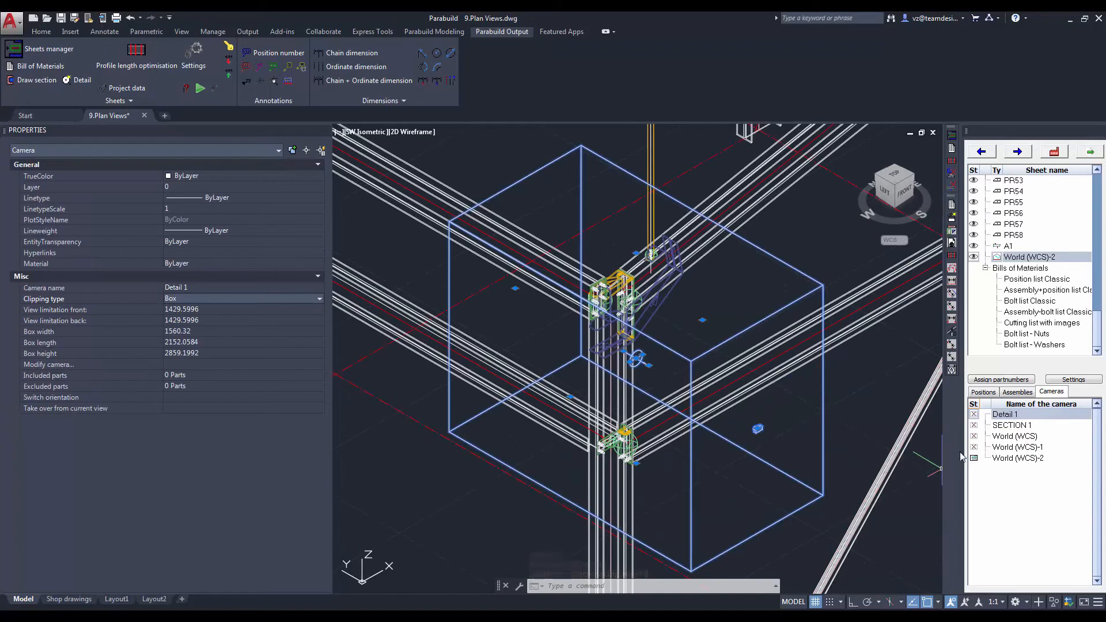
{"action": "left_click", "coordinate": [1017, 457]}
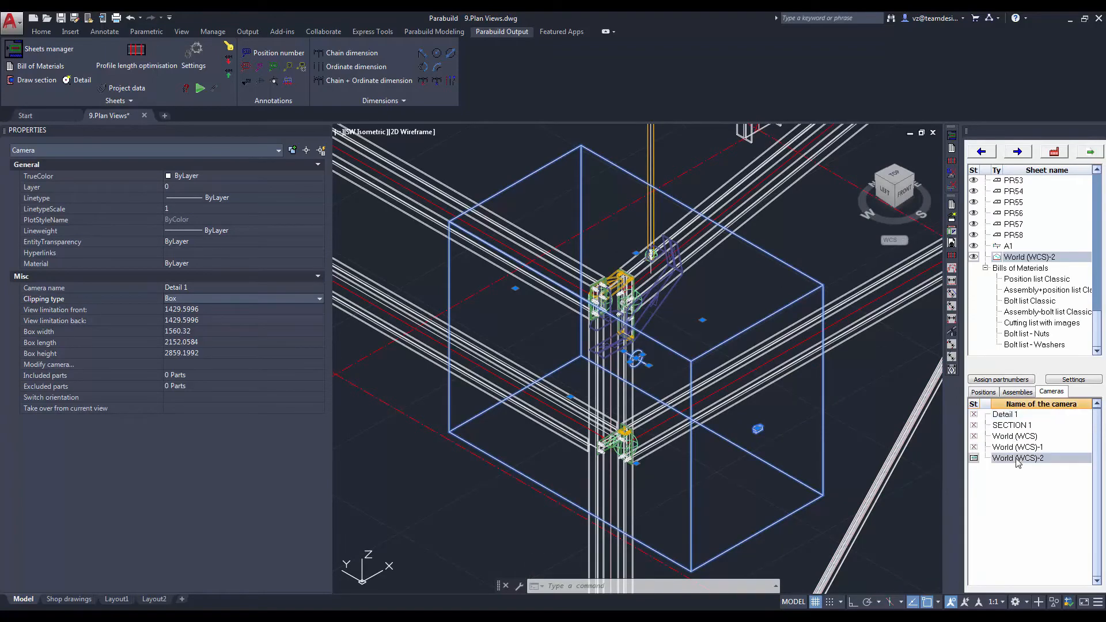
{"action": "right_click", "coordinate": [1018, 457]}
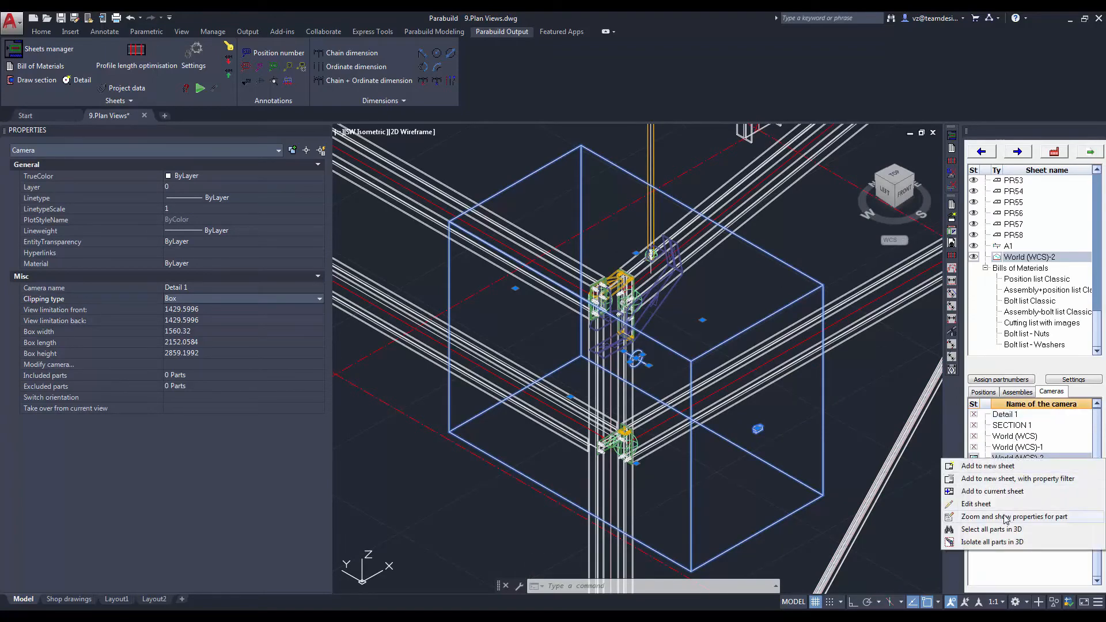
{"action": "left_click", "coordinate": [1014, 516]}
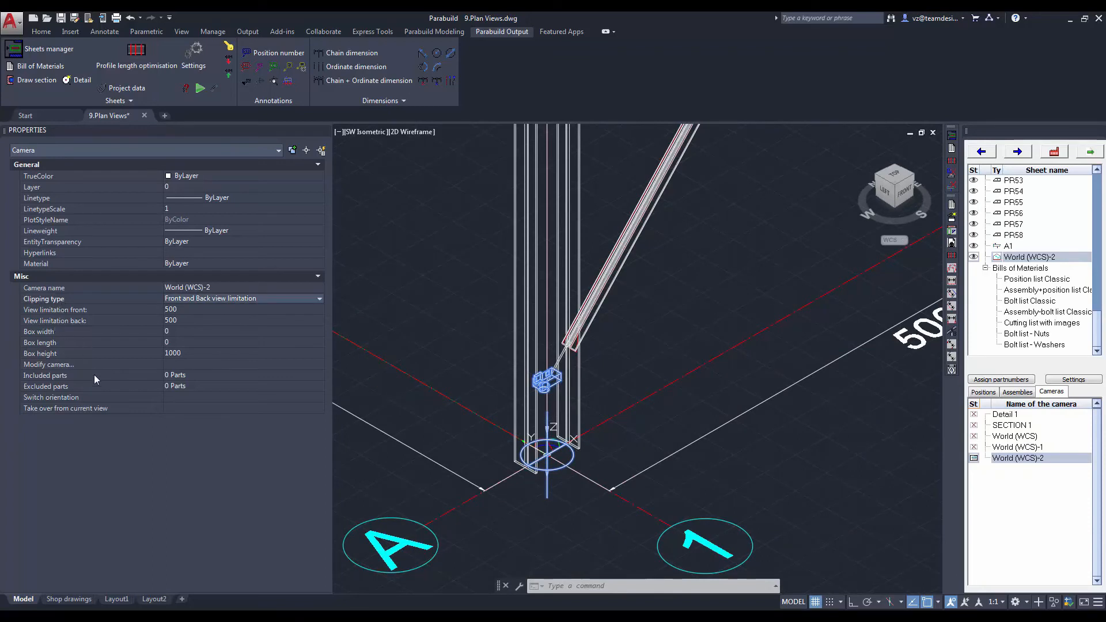
{"action": "mouse_move", "coordinate": [159, 331]}
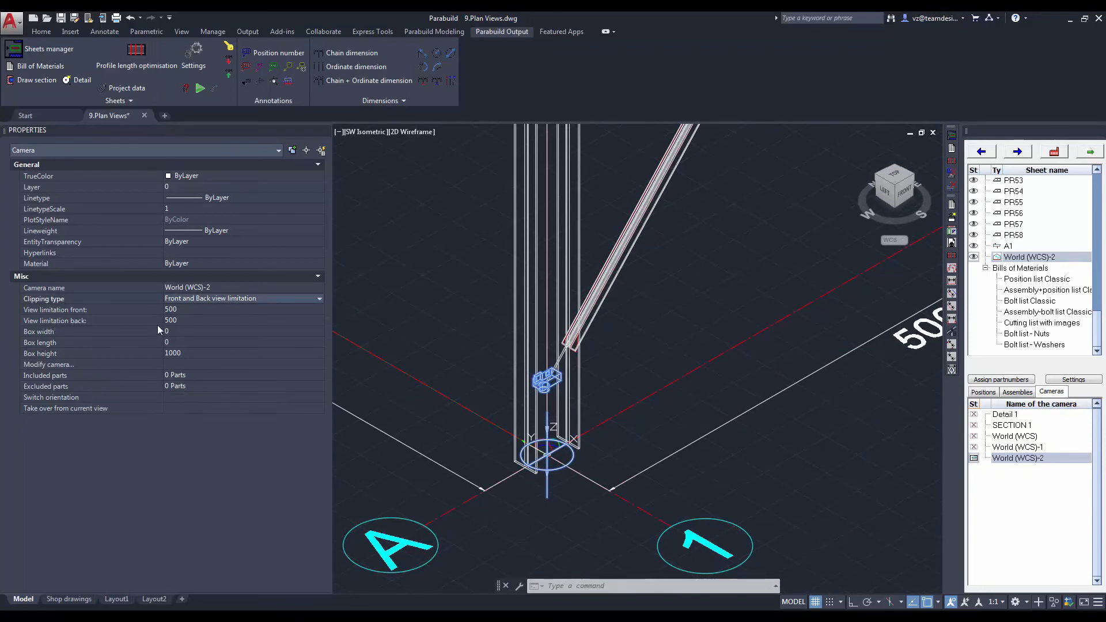
Raise the camera's View limitation front from 500 to 20000.
{"action": "left_click", "coordinate": [240, 310]}
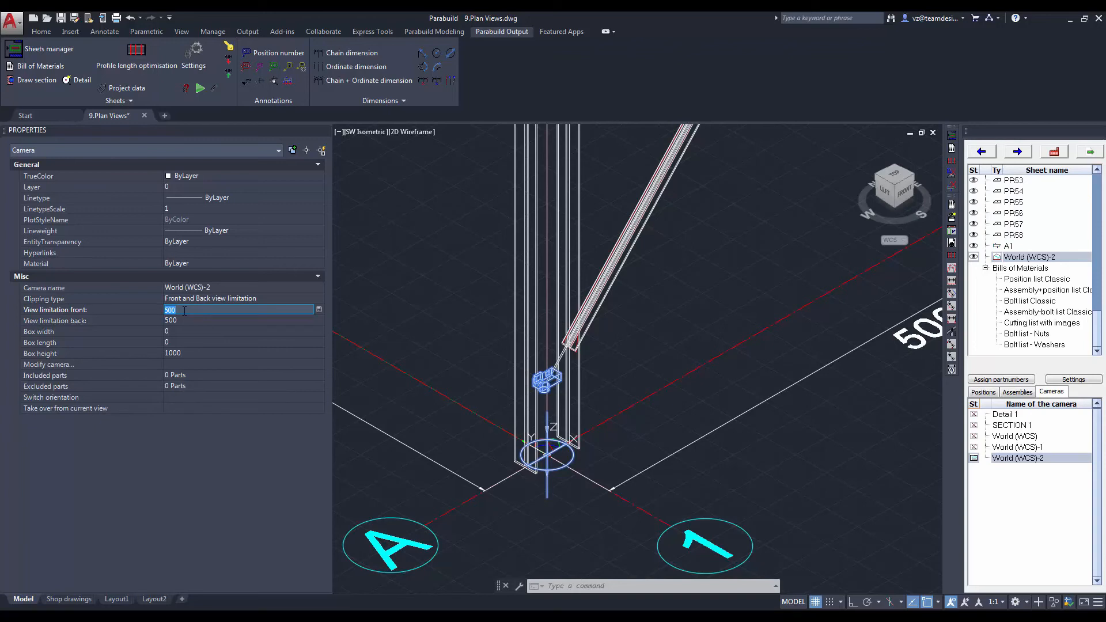
{"action": "type", "text": "200"}
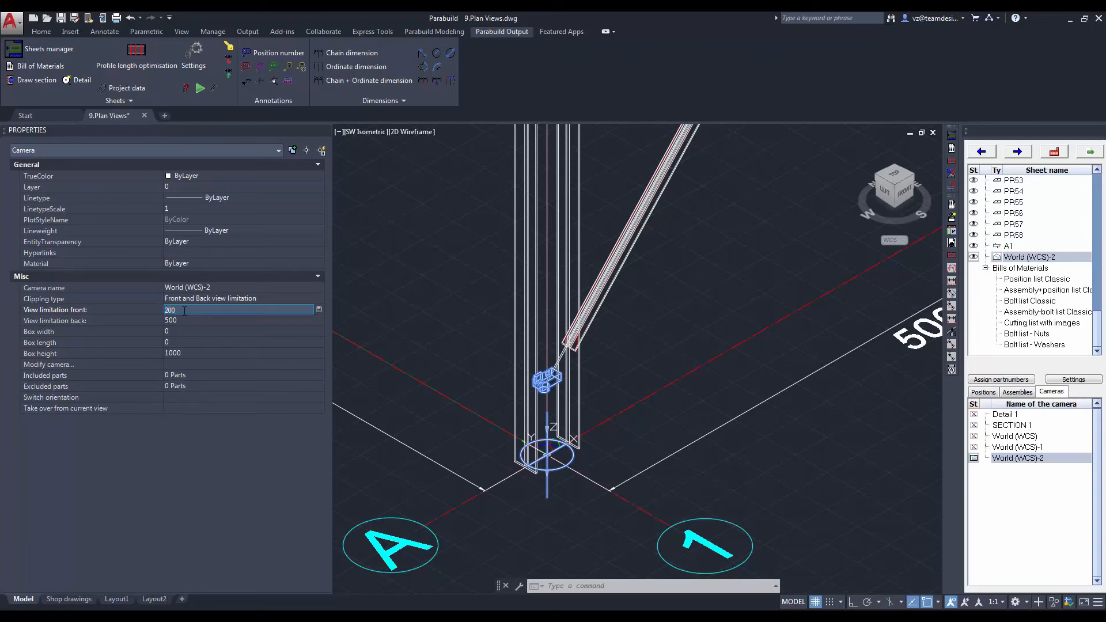
{"action": "type", "text": "20000"}
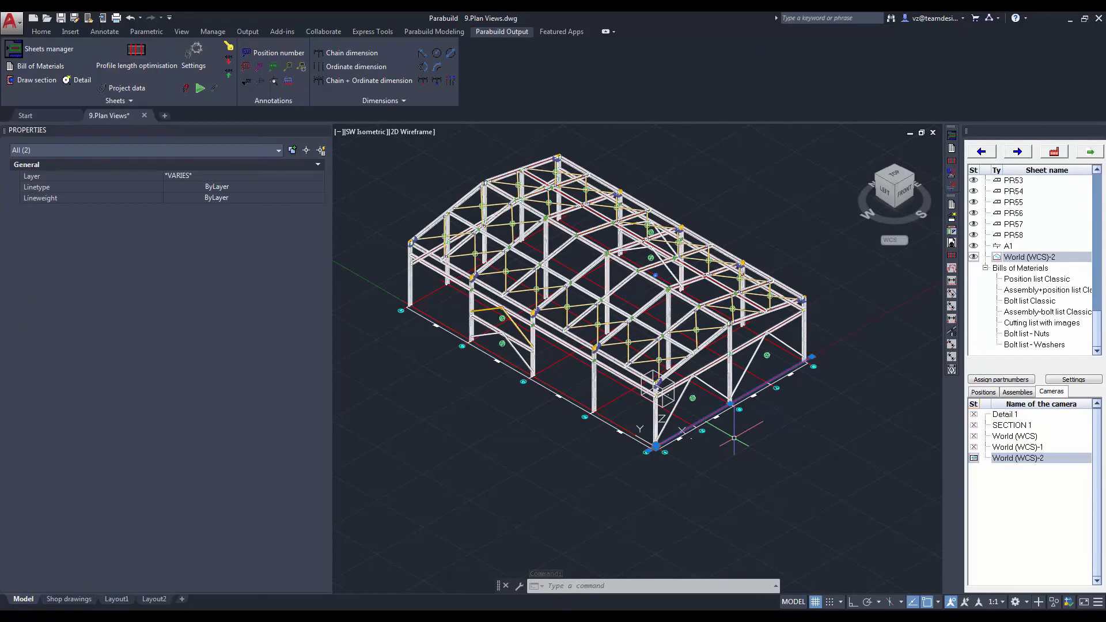
Edit the World (WCS)-2 sheet and refresh the plan view to show the full braced frame.
{"action": "right_click", "coordinate": [1017, 458]}
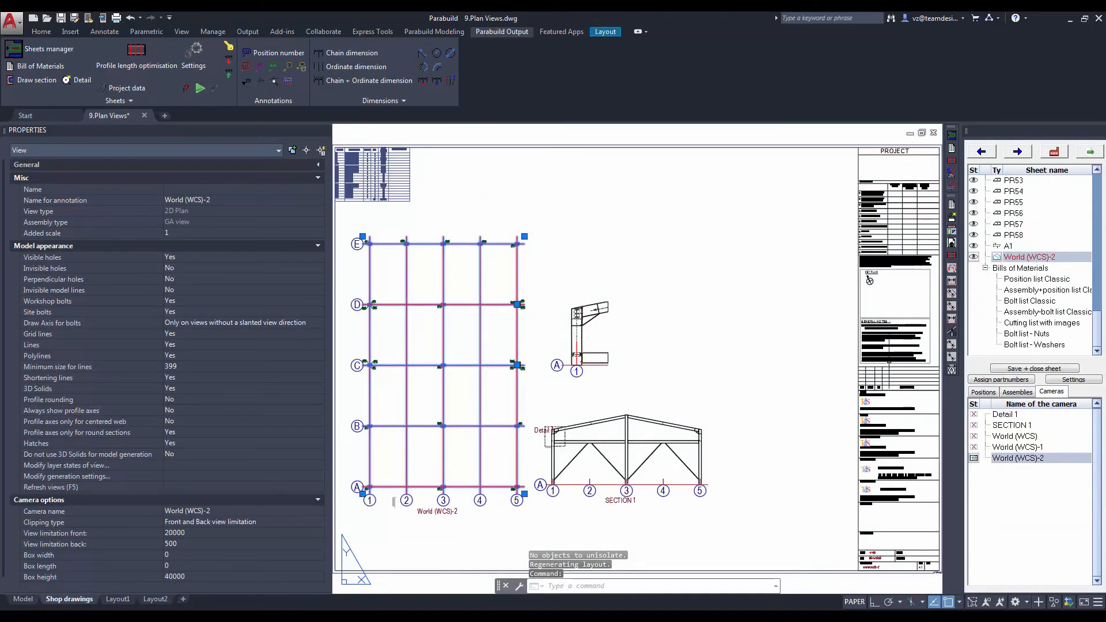
{"action": "right_click", "coordinate": [1028, 257]}
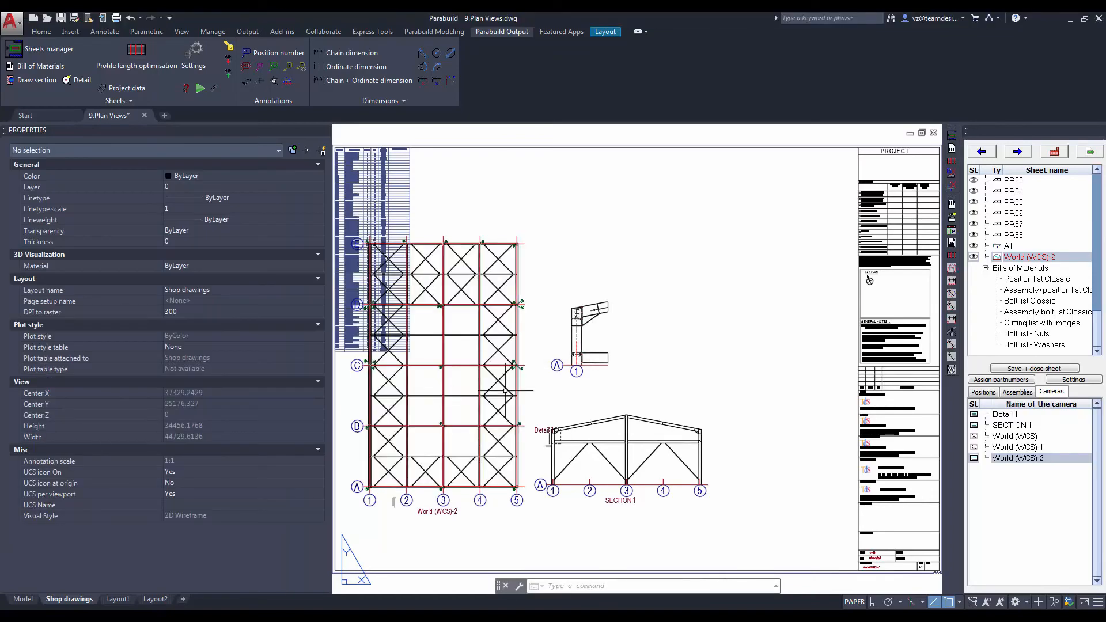
{"action": "mouse_move", "coordinate": [546, 422]}
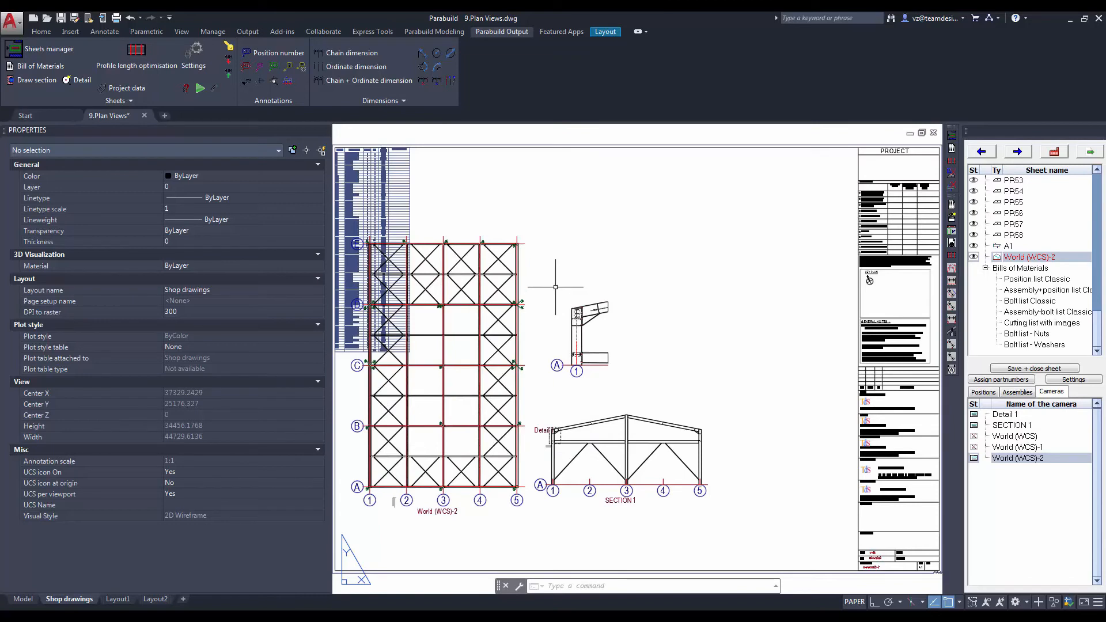
{"action": "mouse_move", "coordinate": [935, 224]}
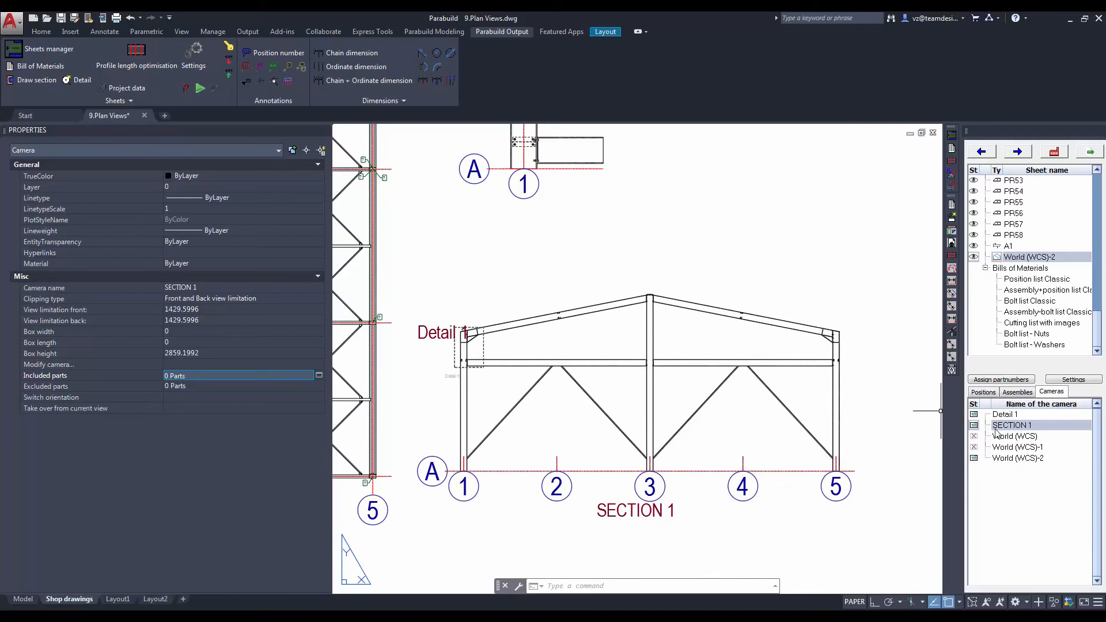
Show SECTION 1 camera properties and limit its Included parts to 14 frame members.
{"action": "right_click", "coordinate": [1010, 425]}
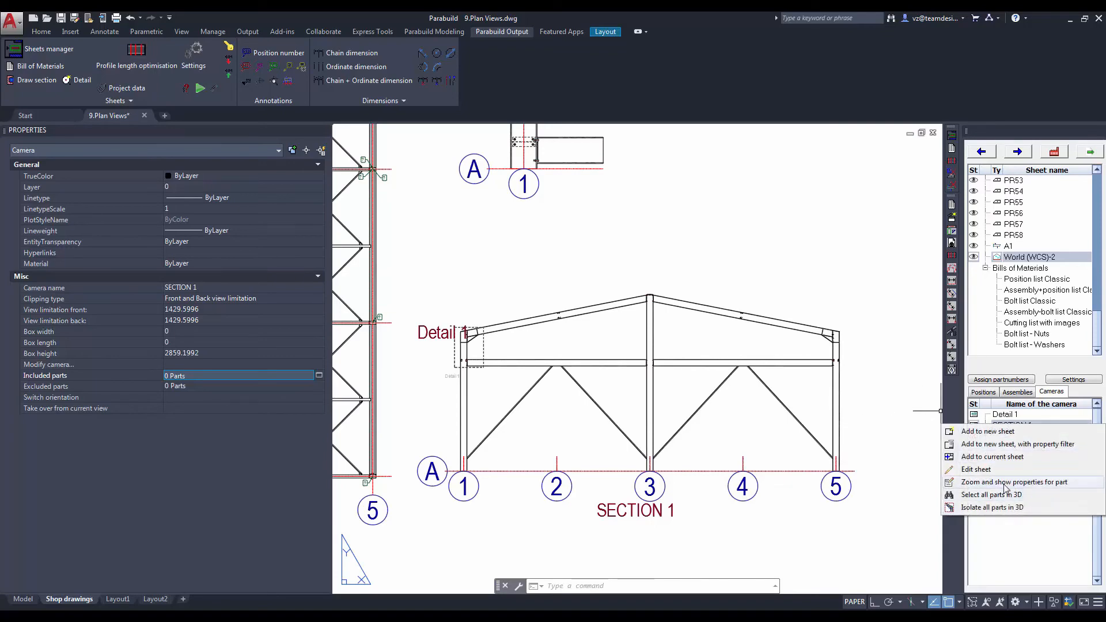
{"action": "left_click", "coordinate": [1014, 481]}
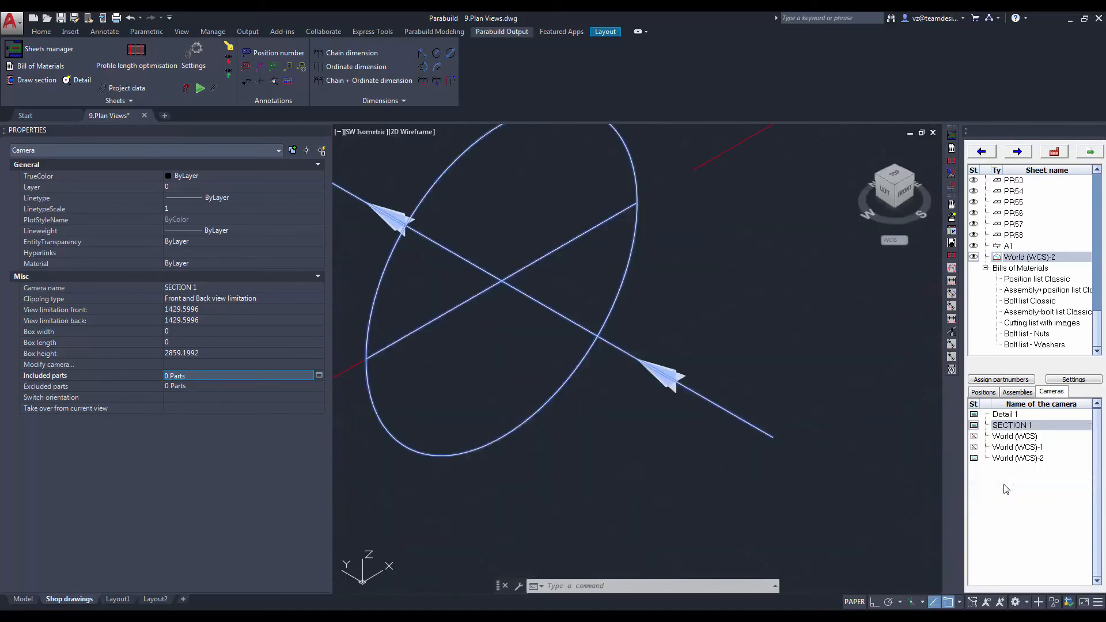
{"action": "left_click", "coordinate": [23, 599]}
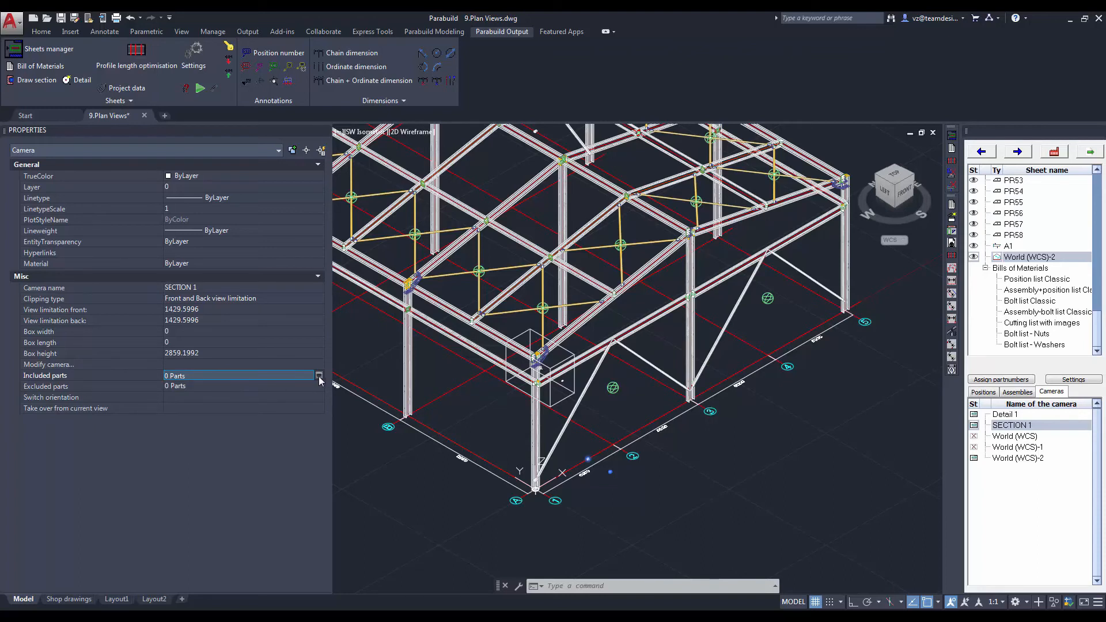
{"action": "left_click", "coordinate": [318, 375]}
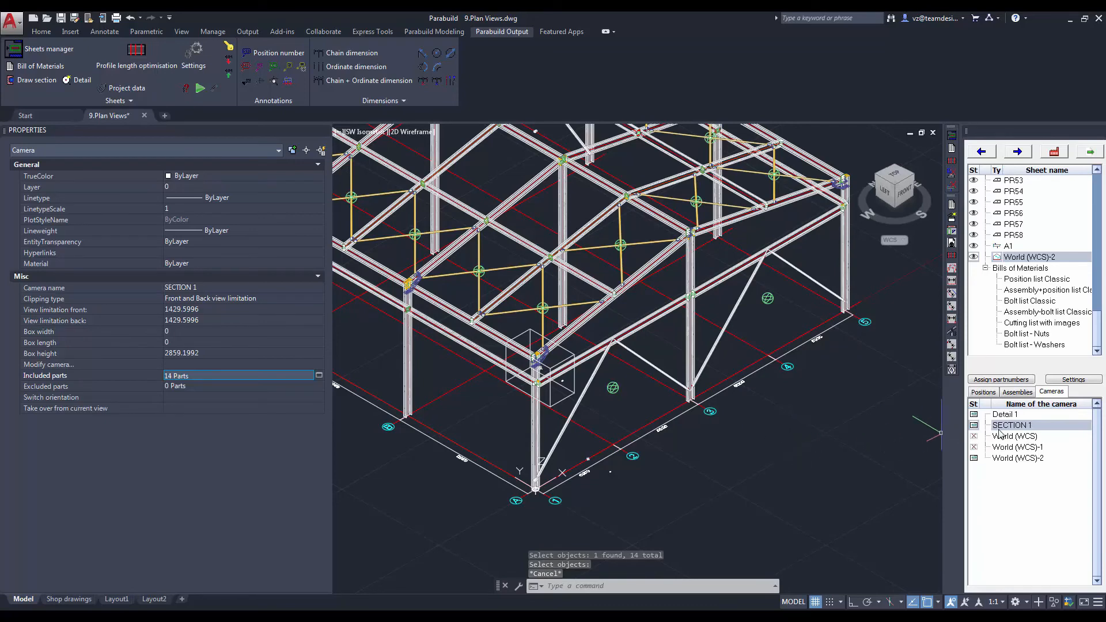
Edit the SECTION 1 sheet so the elevation regenerates without diagonal bracing.
{"action": "right_click", "coordinate": [1011, 425]}
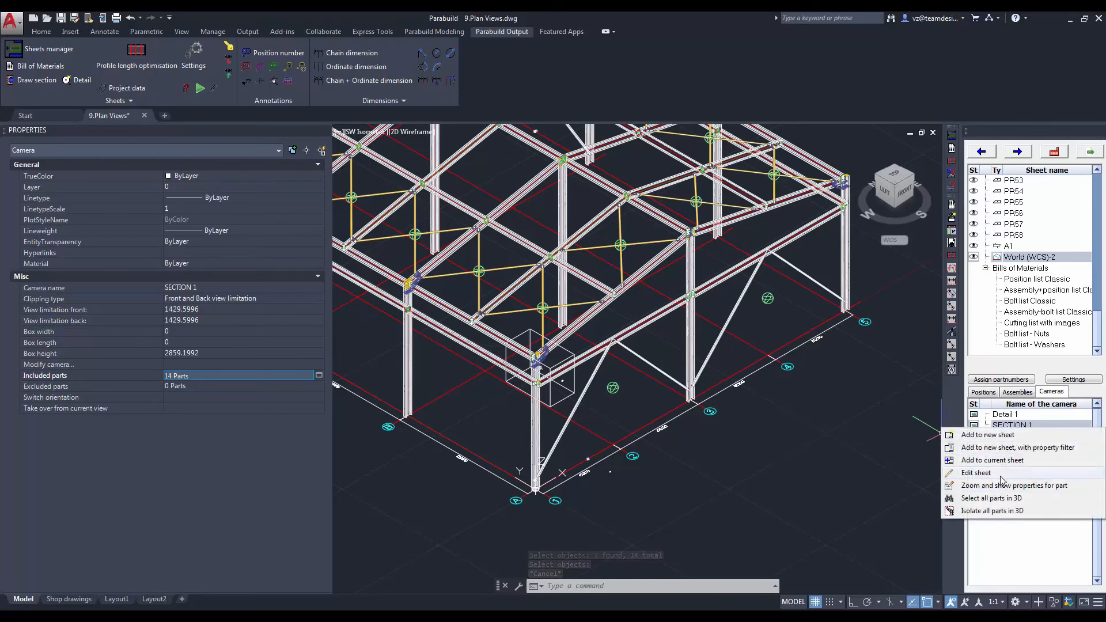
{"action": "left_click", "coordinate": [976, 472]}
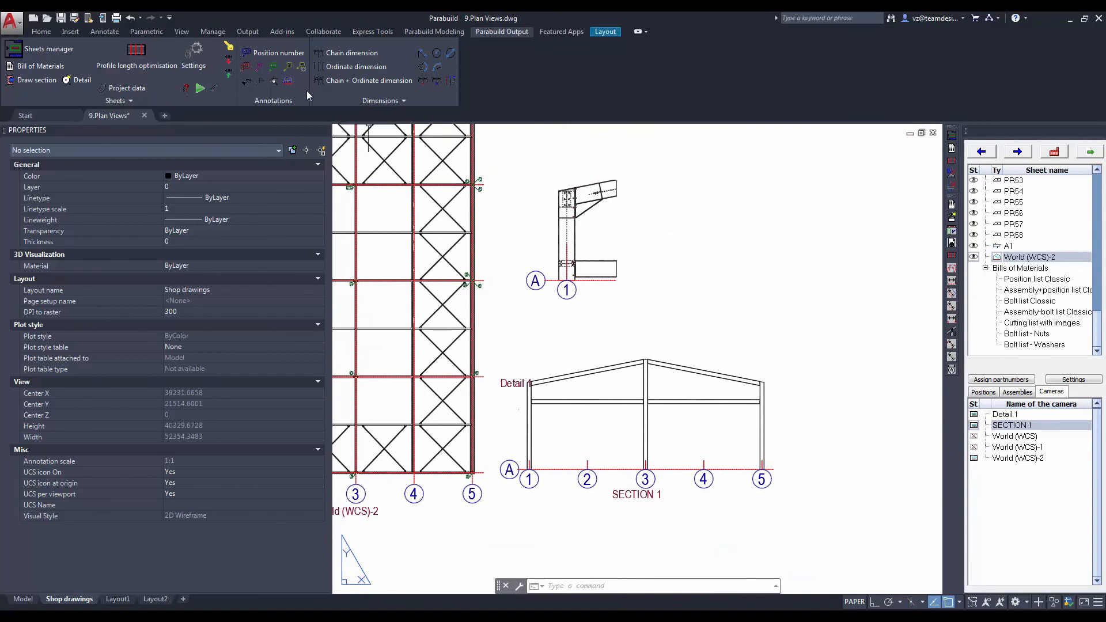
{"action": "mouse_move", "coordinate": [287, 82]}
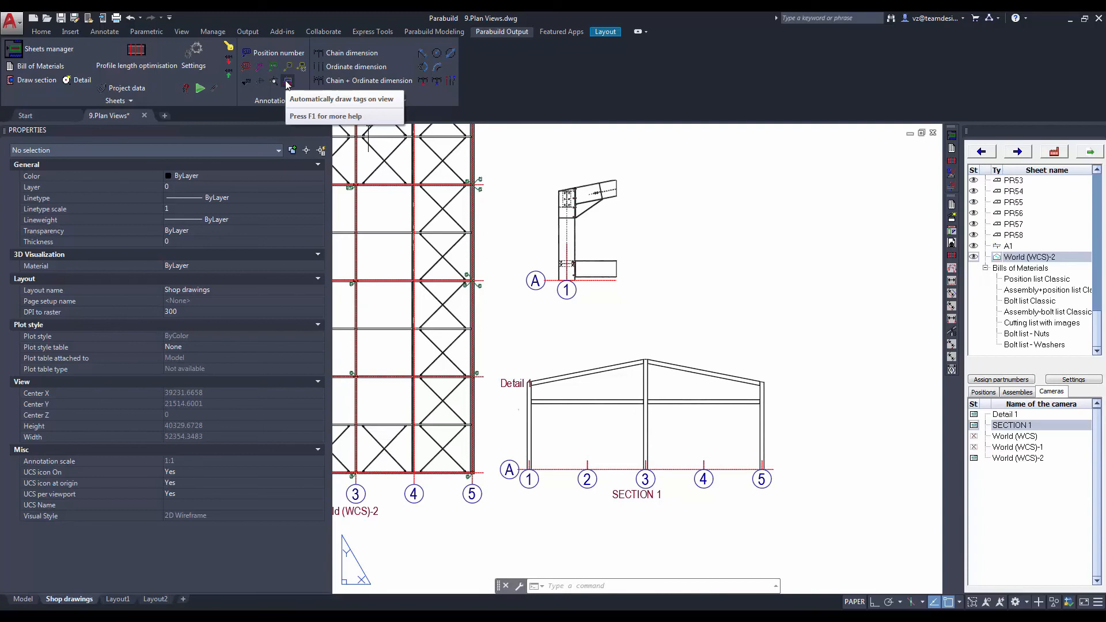
Start Automatically draw tags on view from the Parabuild Output Annotations panel.
{"action": "left_click", "coordinate": [287, 81]}
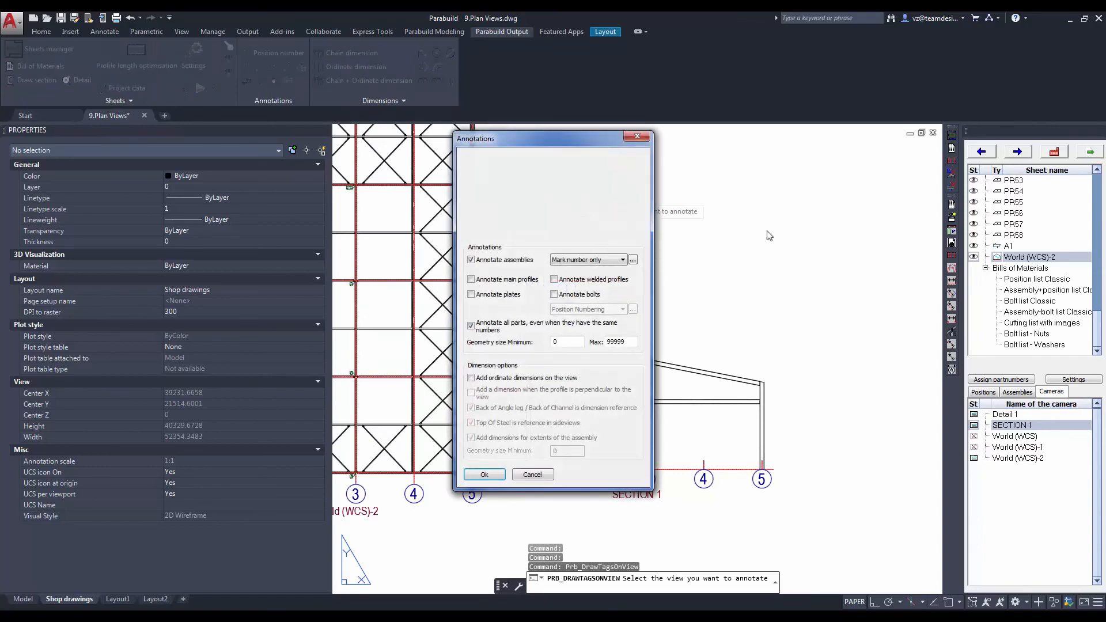
Tag the detail view with assemblies annotated by Mark Numbering.
{"action": "left_click", "coordinate": [587, 259]}
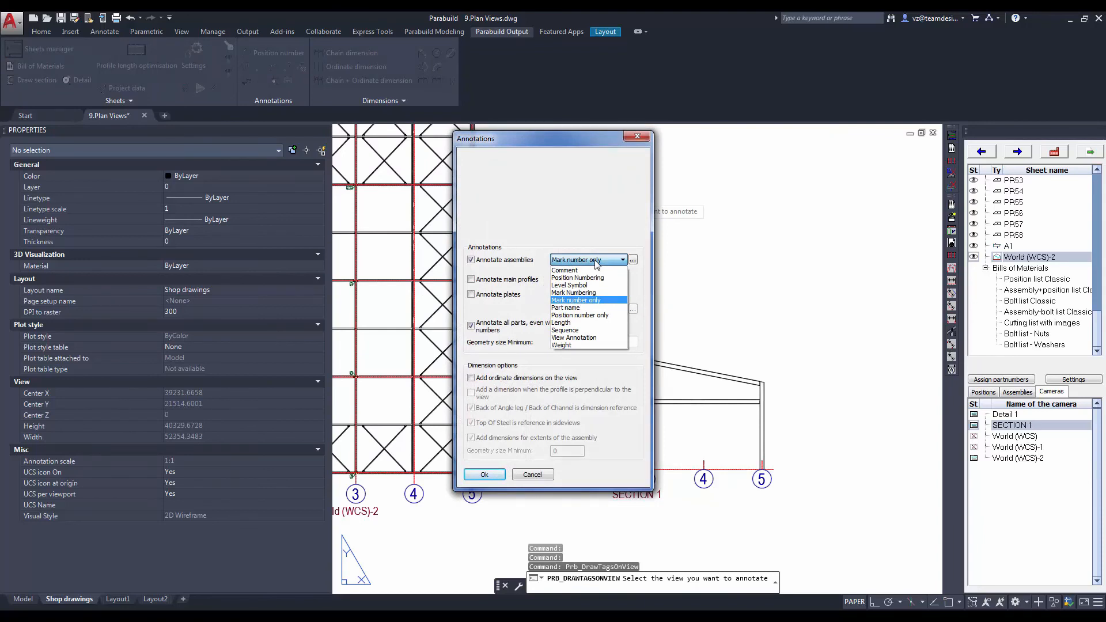
{"action": "left_click", "coordinate": [573, 292]}
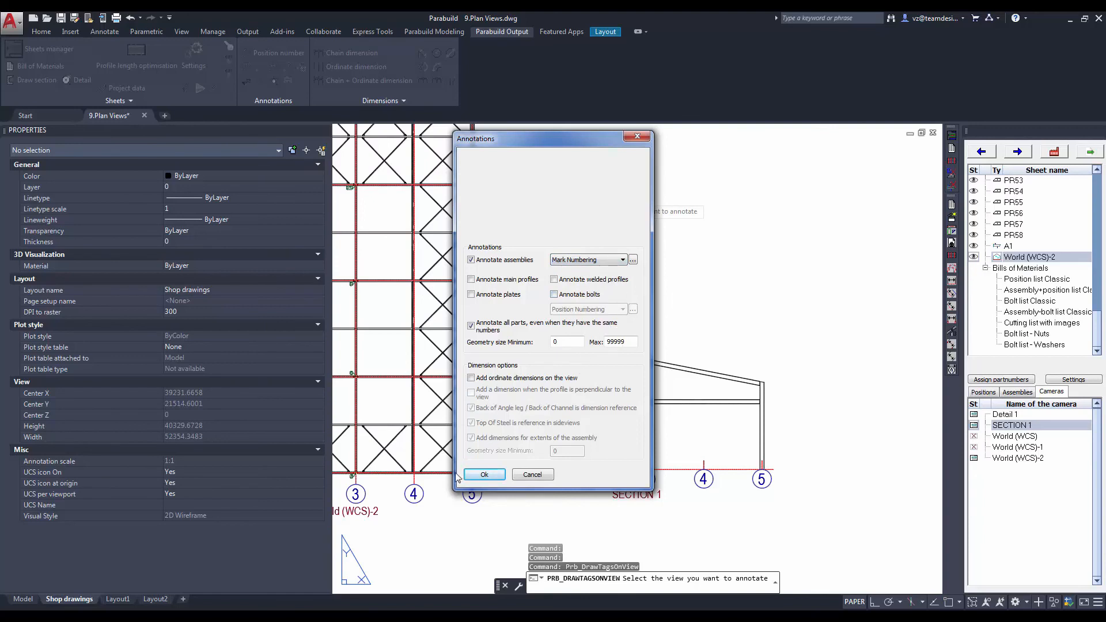
{"action": "left_click", "coordinate": [484, 474]}
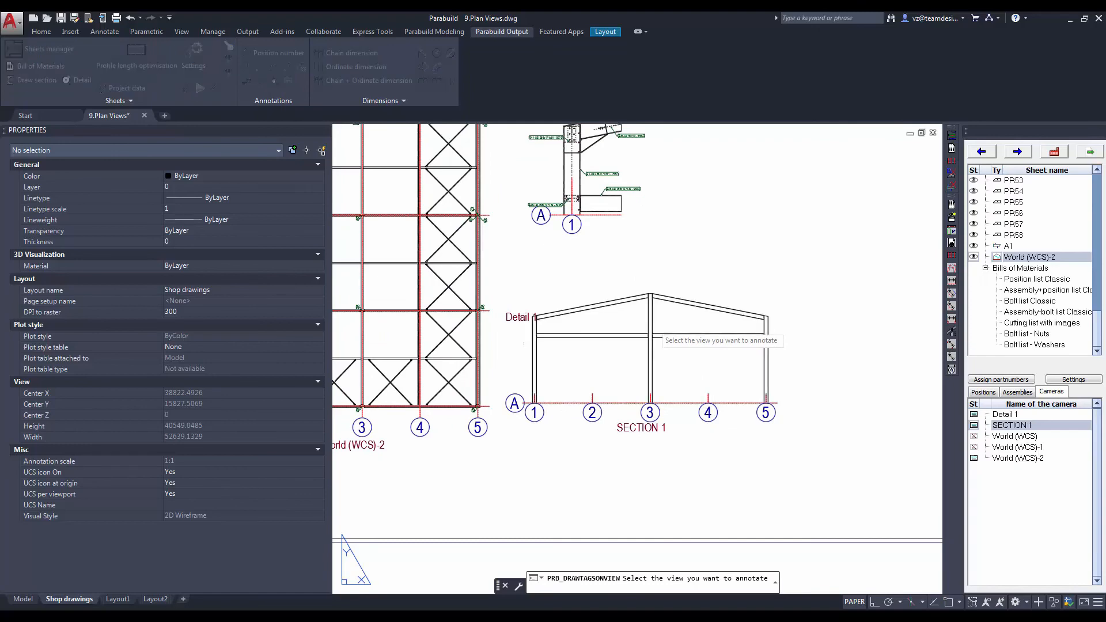
Tag SECTION 1 with Position Numbering, labelling members like PR33-UB 356x171x51.
{"action": "left_click", "coordinate": [621, 260]}
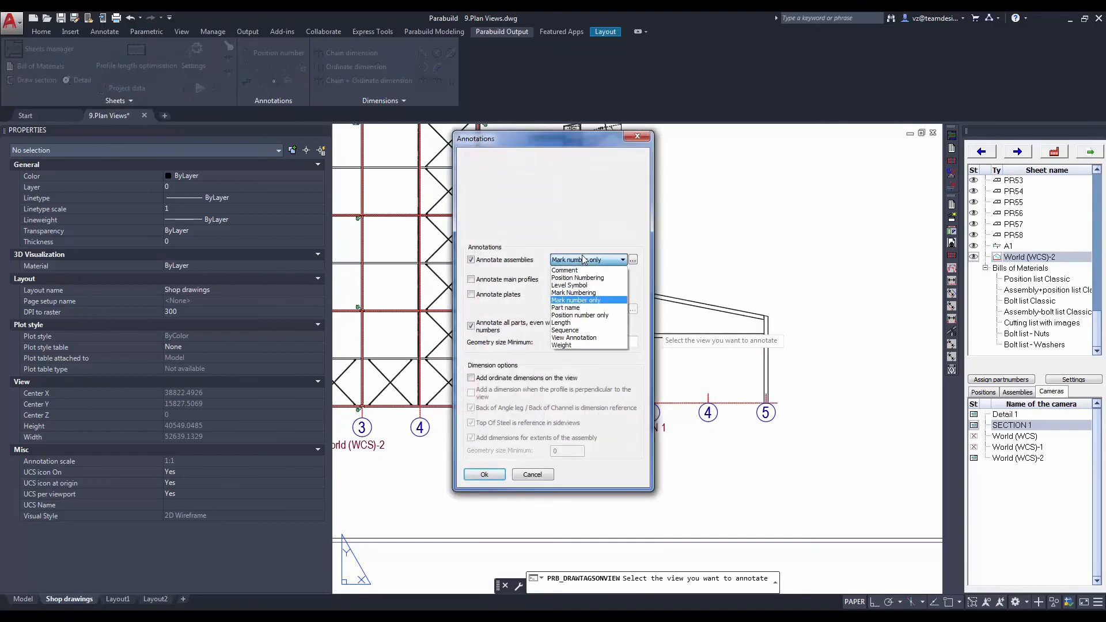
{"action": "left_click", "coordinate": [577, 278]}
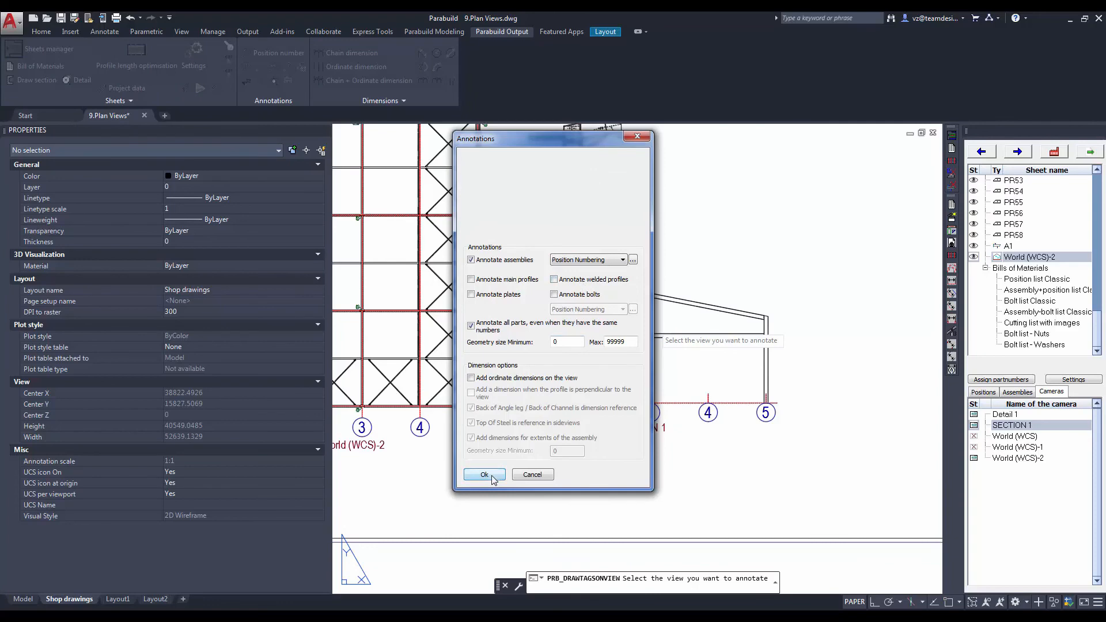
{"action": "left_click", "coordinate": [484, 474]}
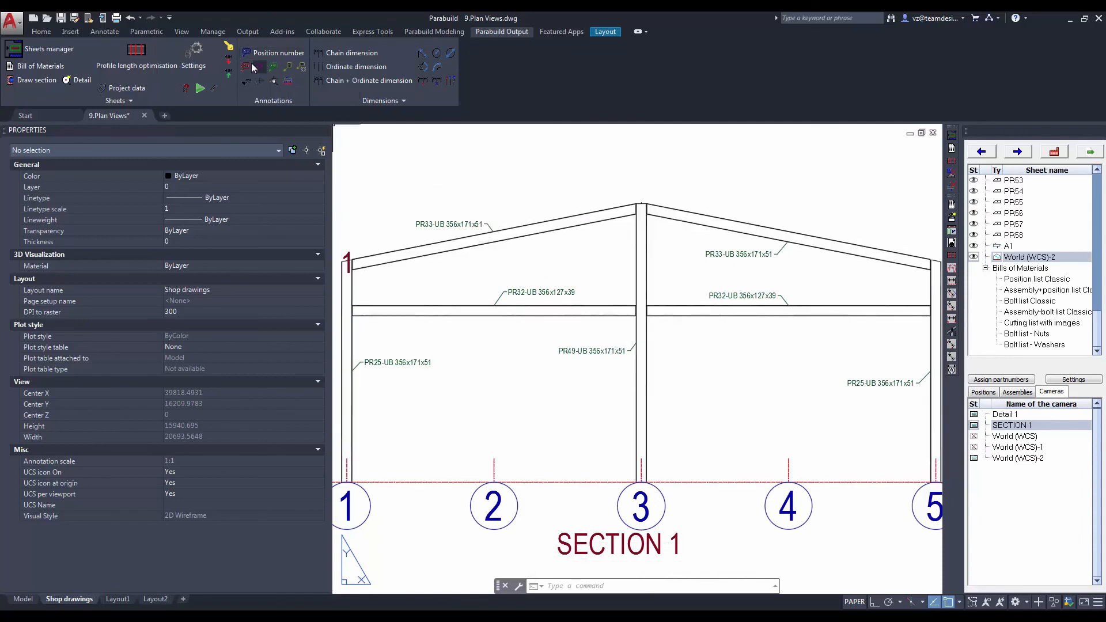
{"action": "mouse_move", "coordinate": [260, 67]}
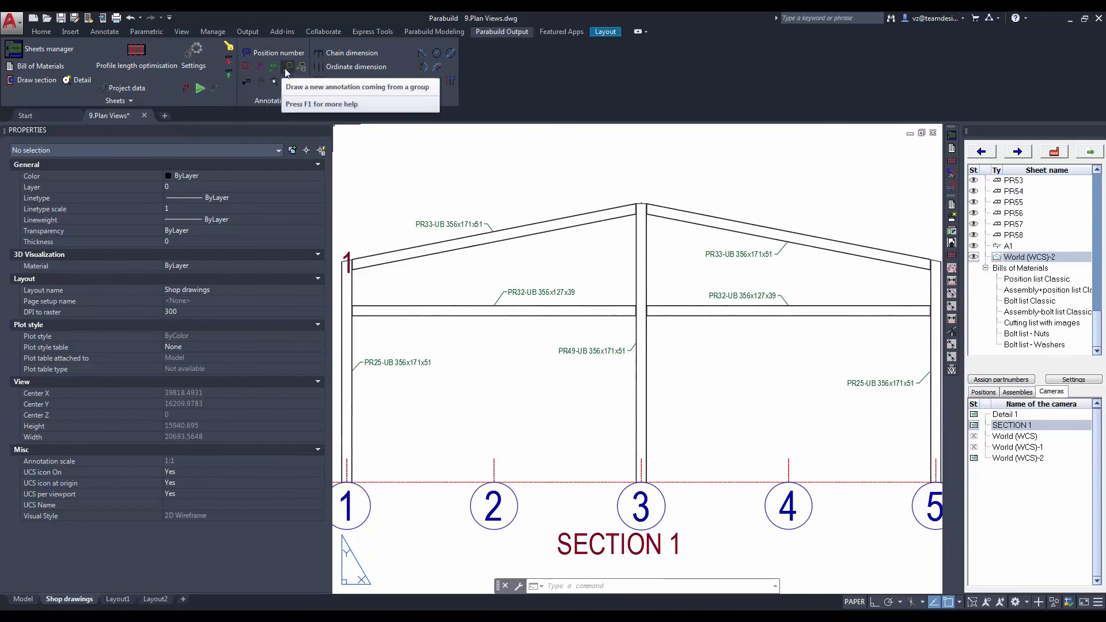
{"action": "mouse_move", "coordinate": [300, 106]}
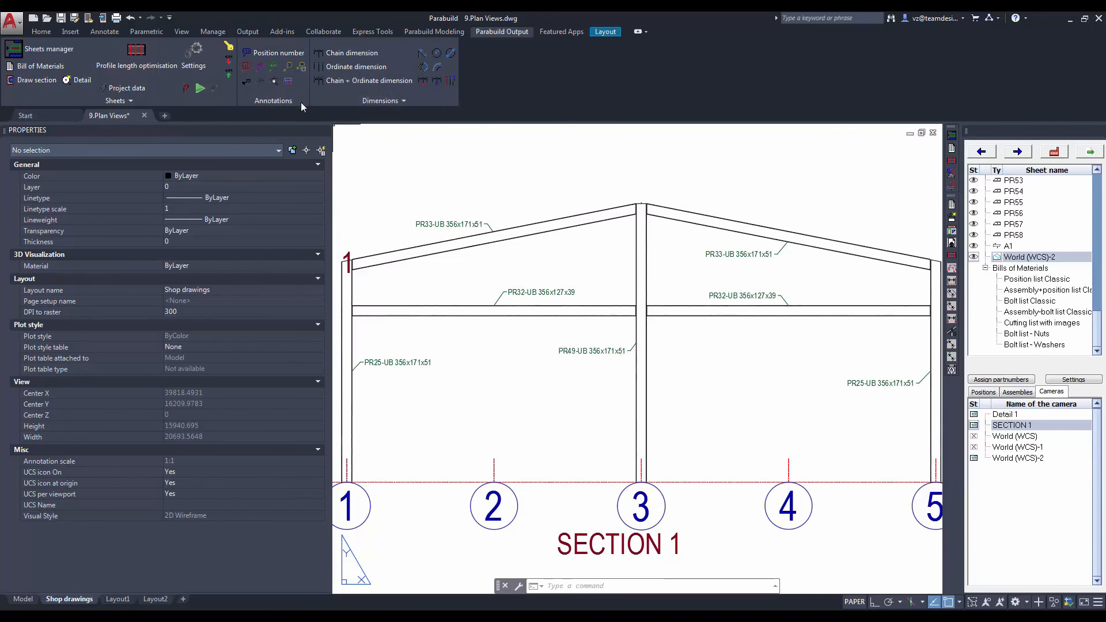